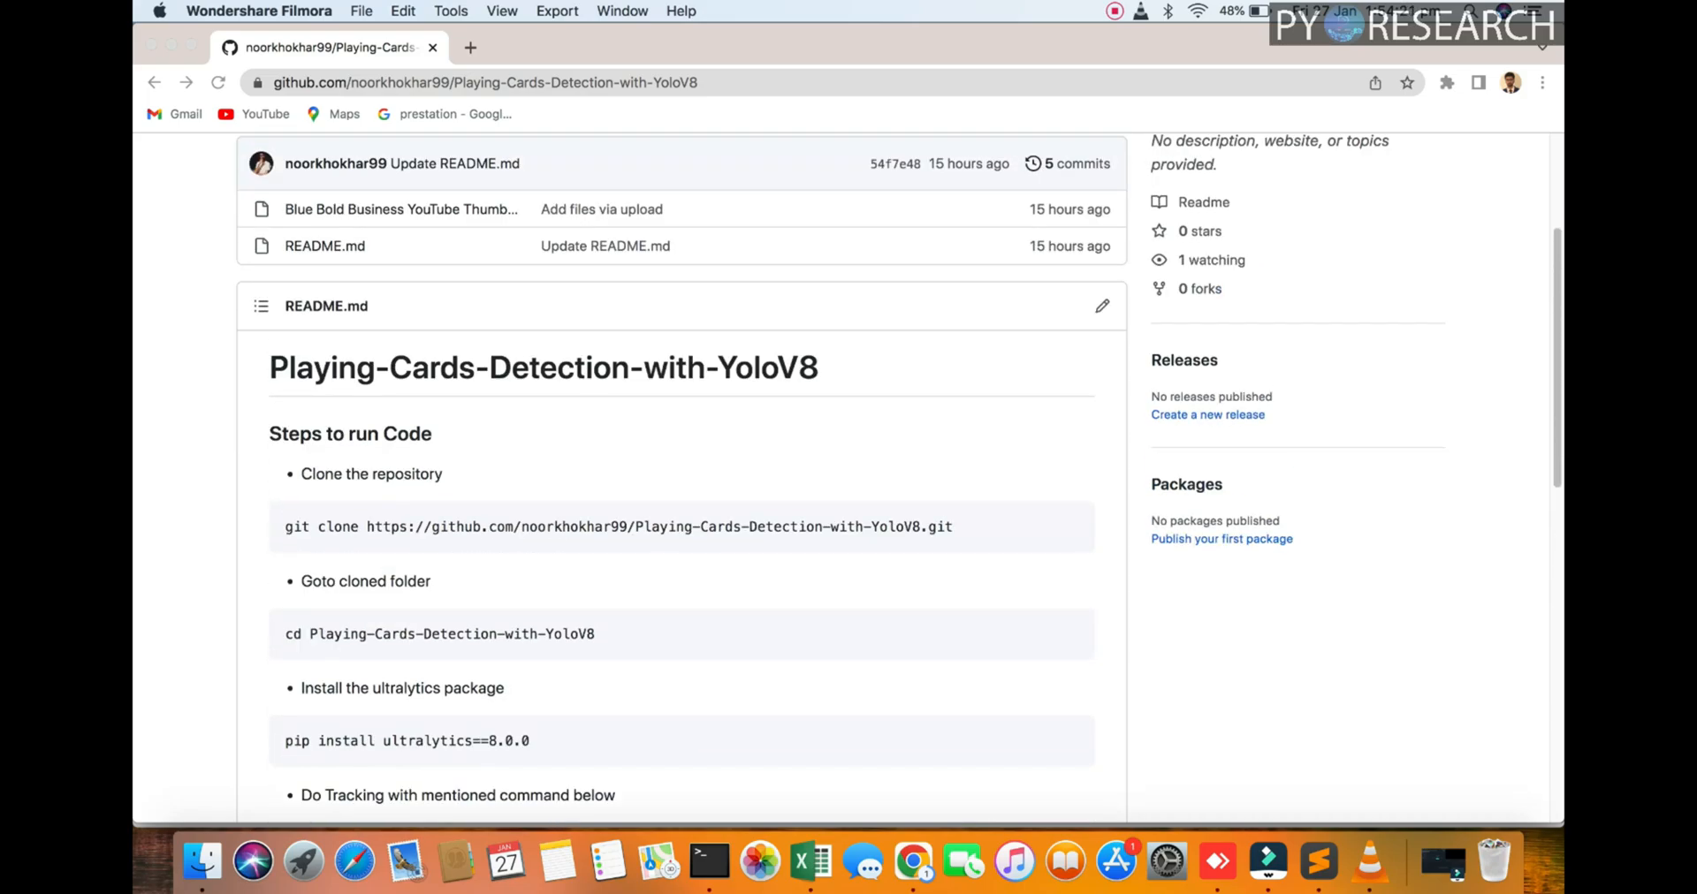
Select the Playing-Cards-Detection-with-YoloV8 heading and scroll through the README
double_click(558, 367)
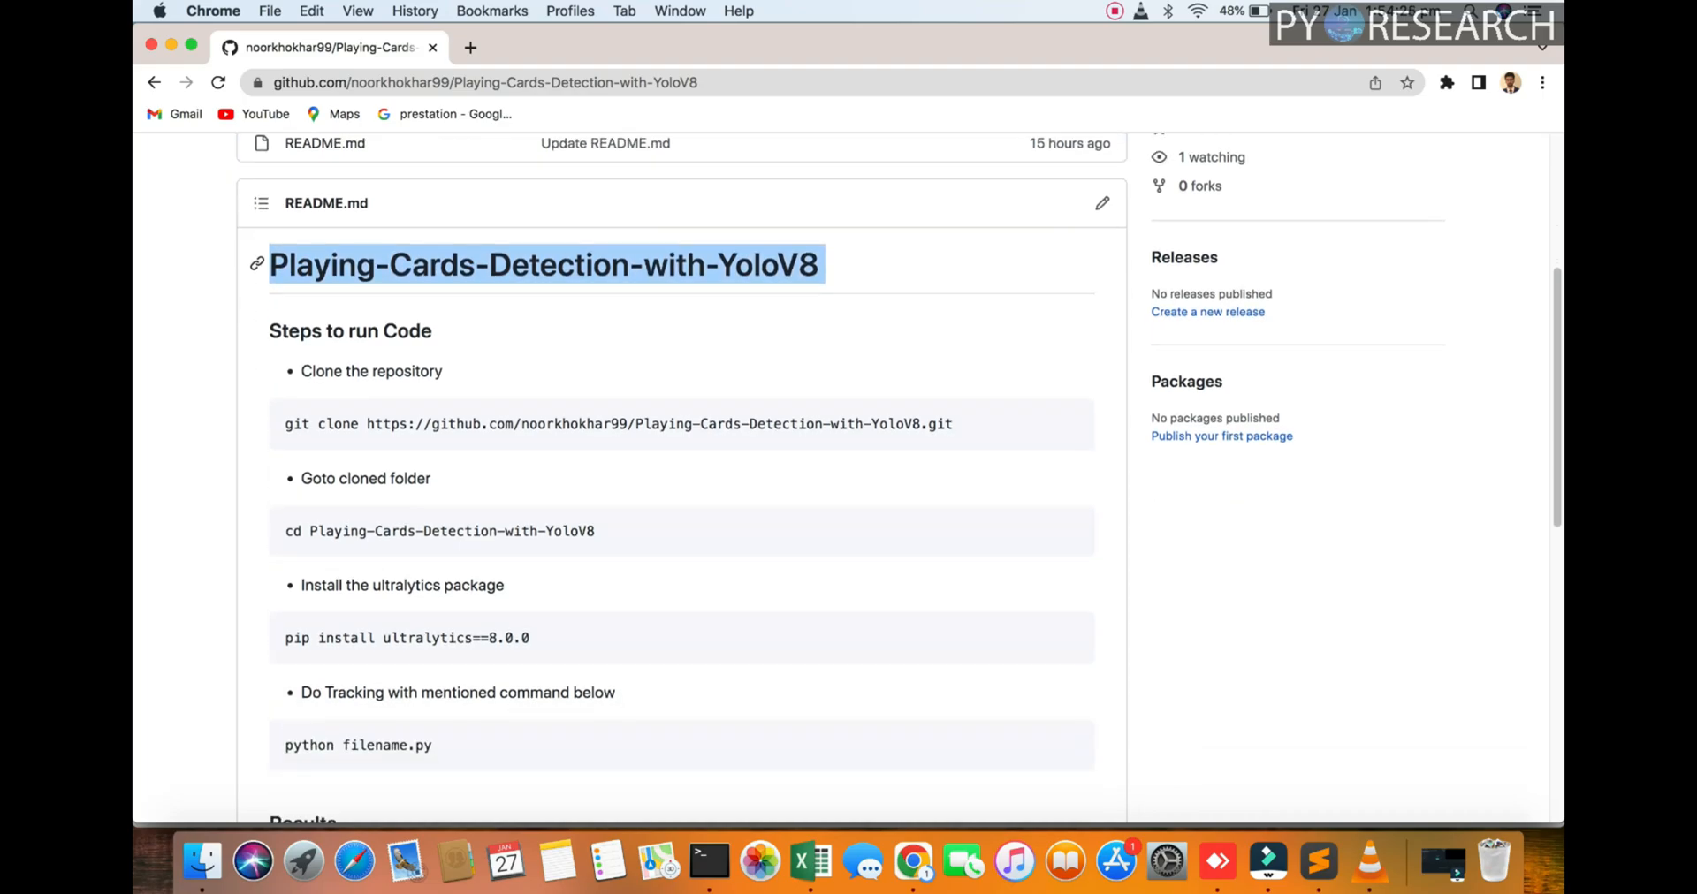
scroll(down, 3)
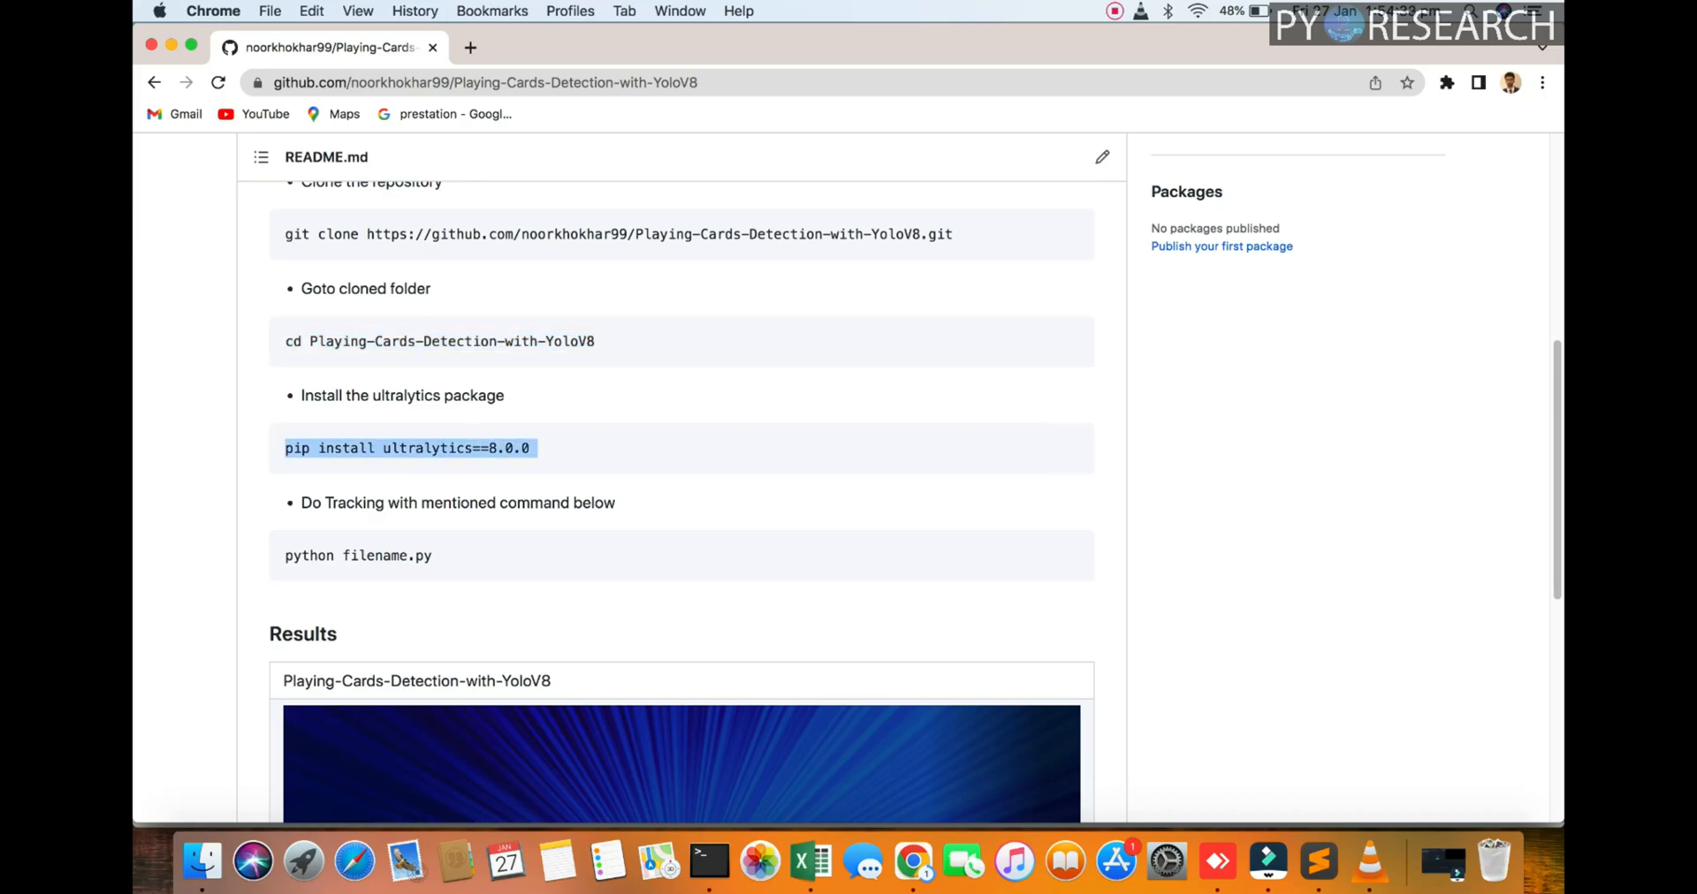
scroll(down, 3)
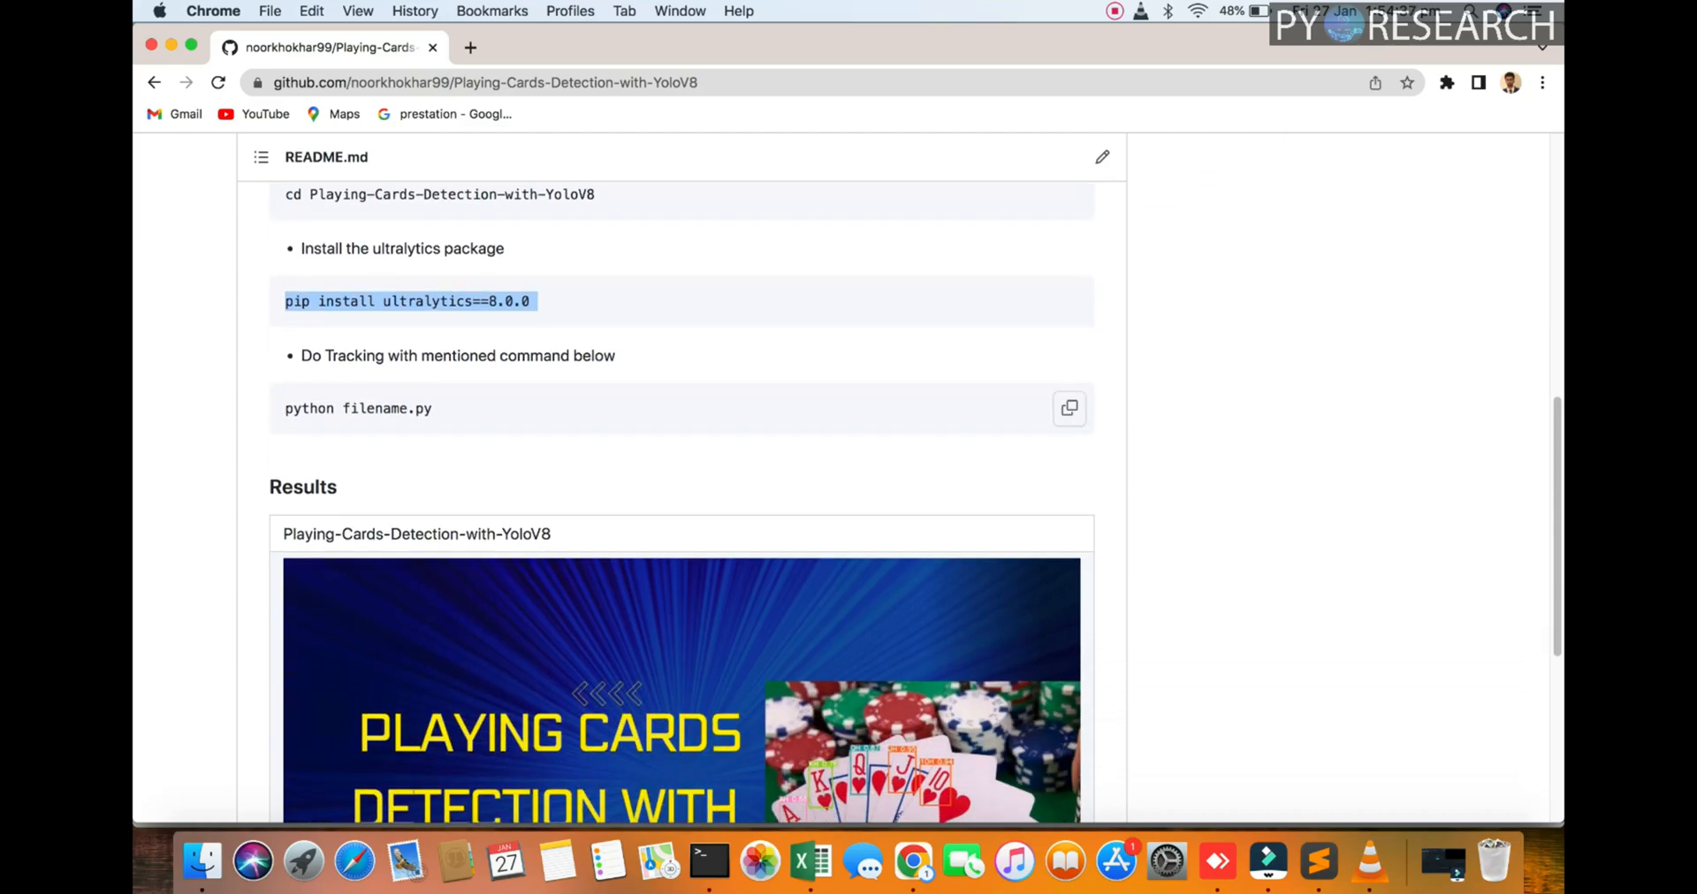
scroll(down, 3)
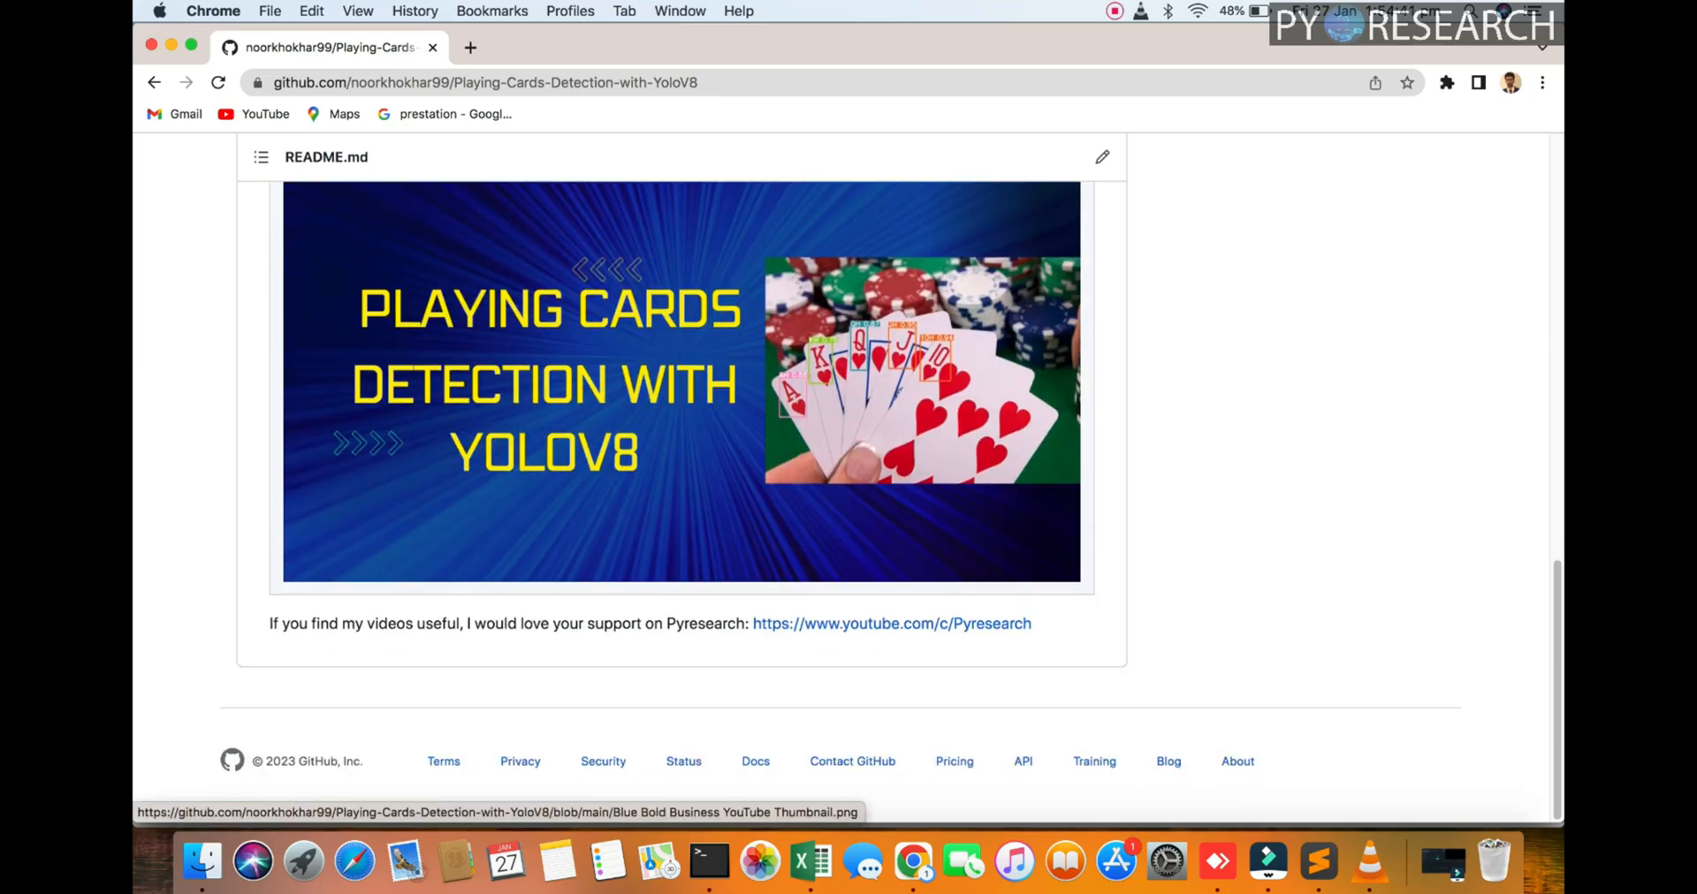
Bring up the project folder in Finder and open its assets folder
click(202, 861)
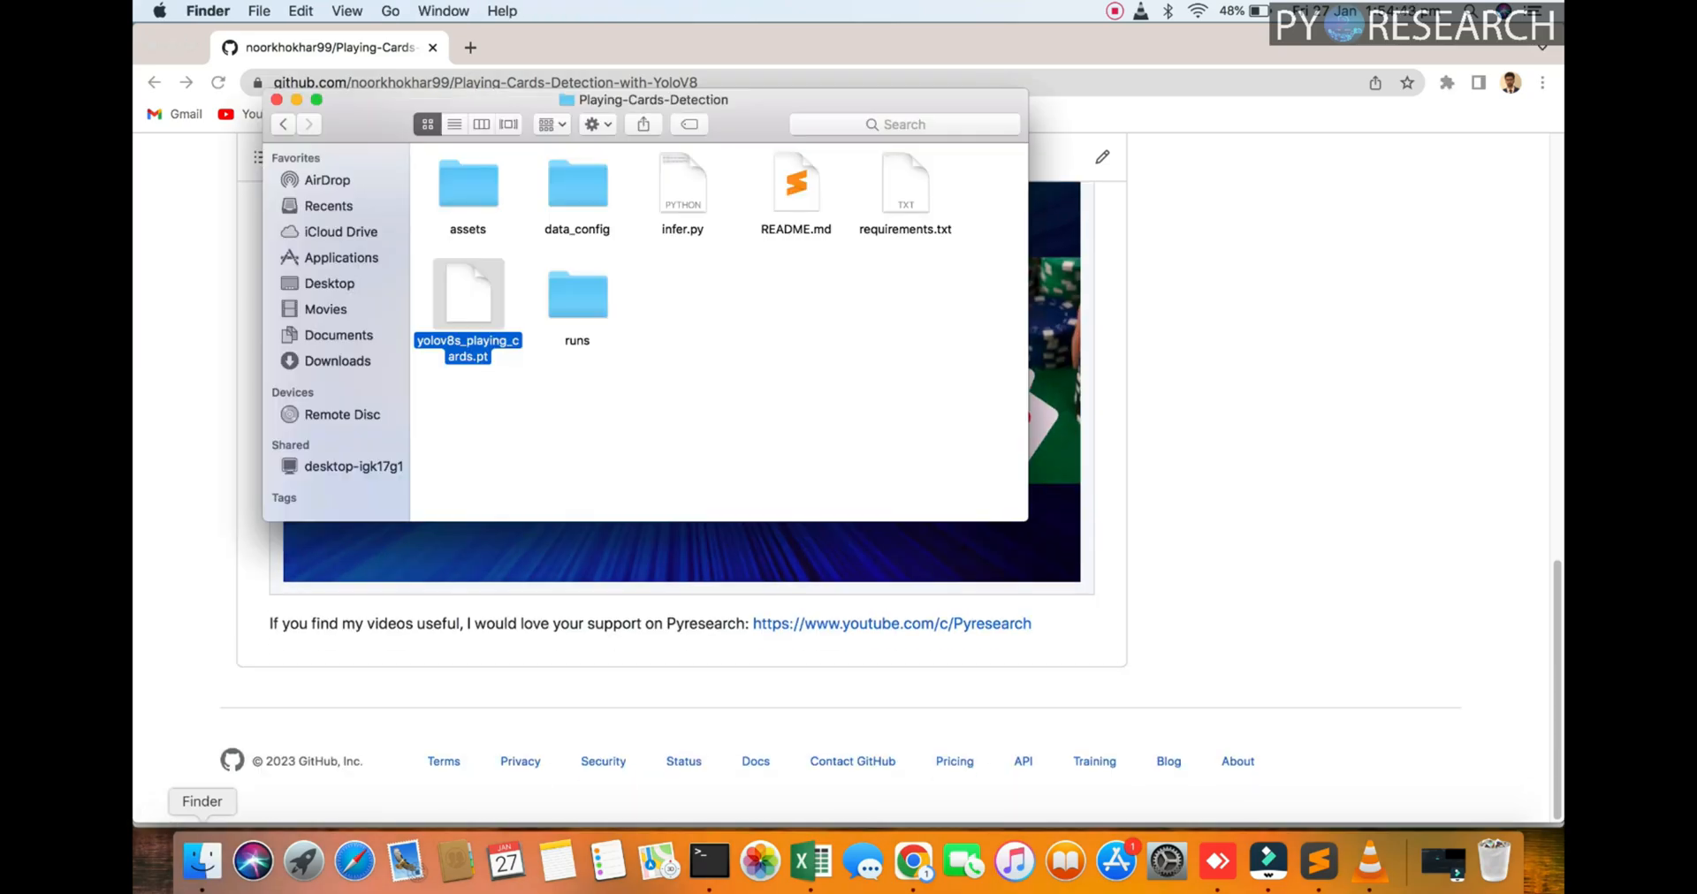
click(757, 433)
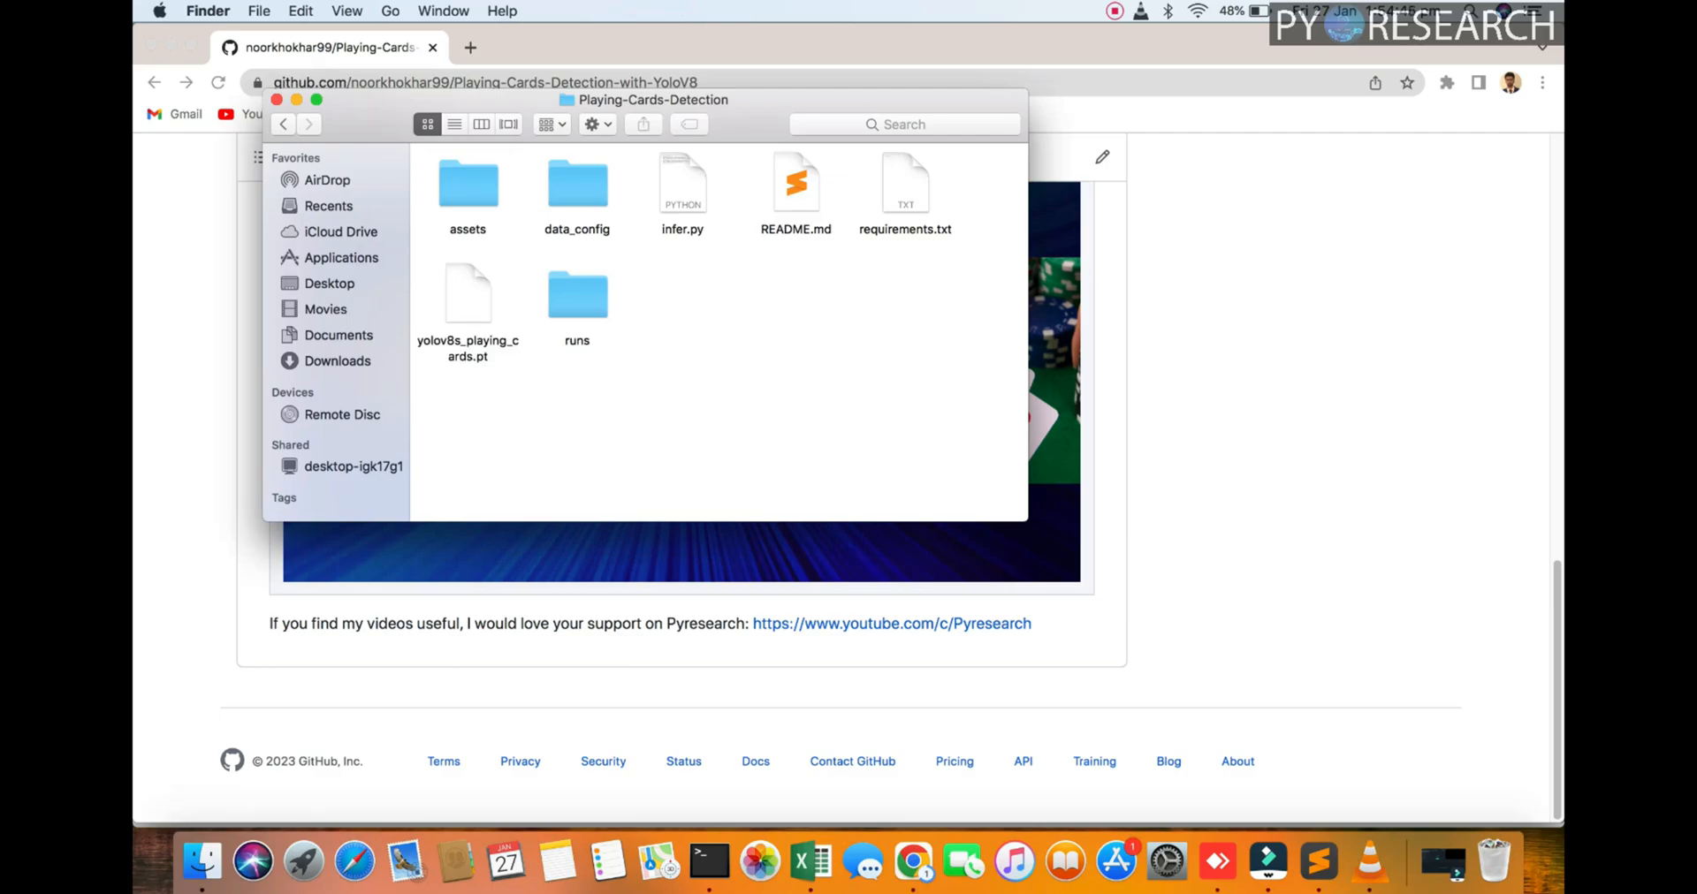
click(468, 184)
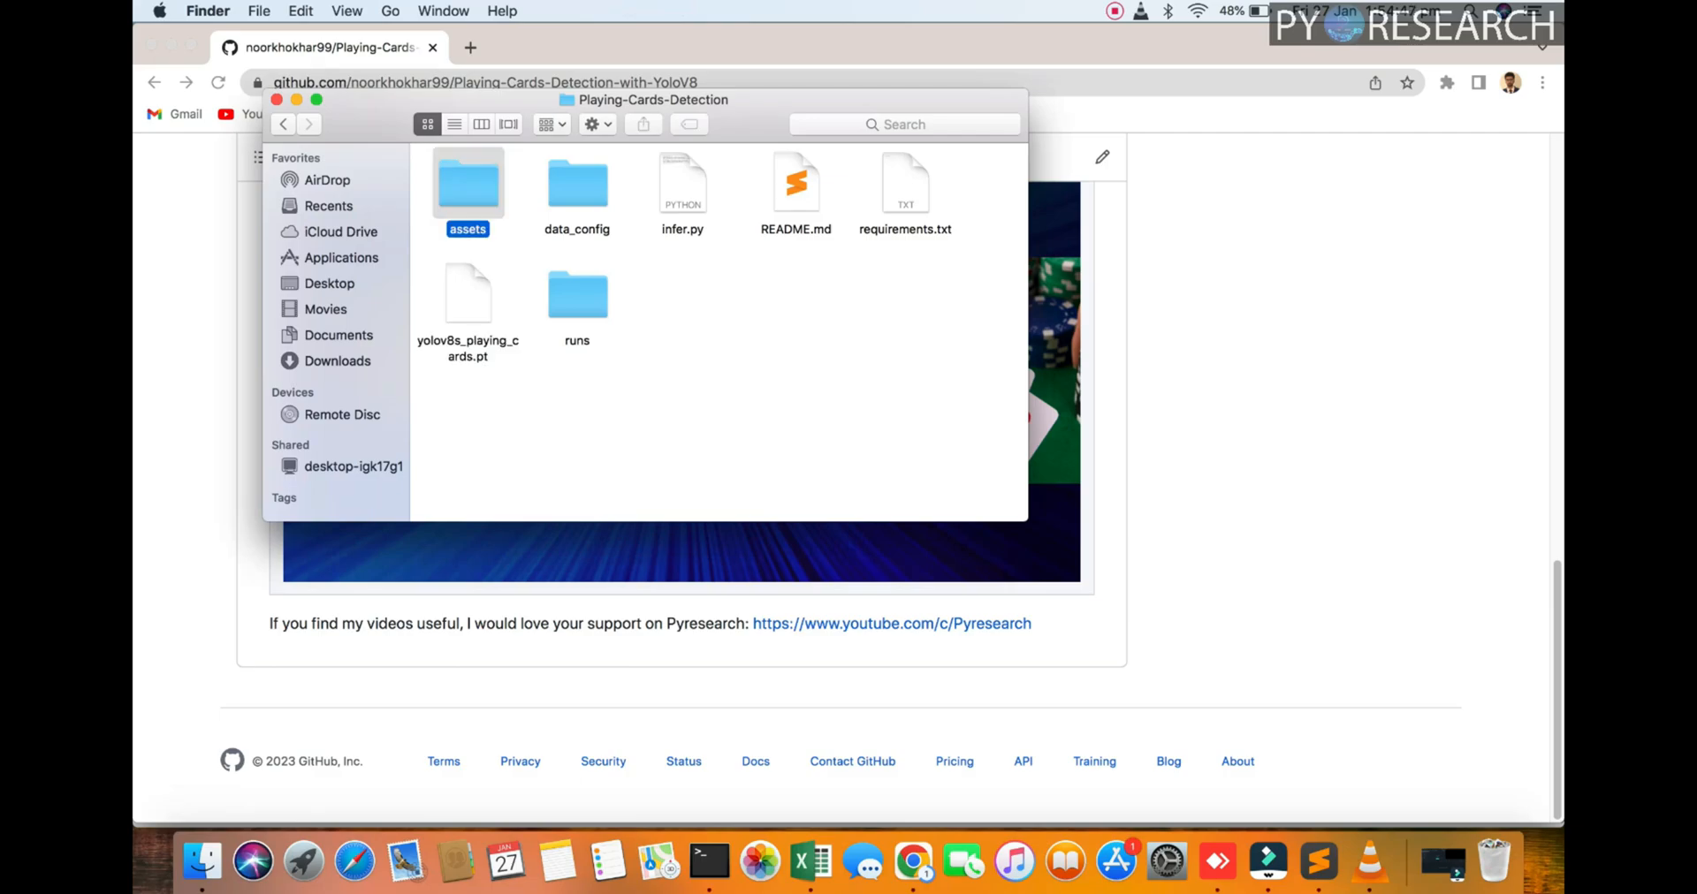
double_click(468, 182)
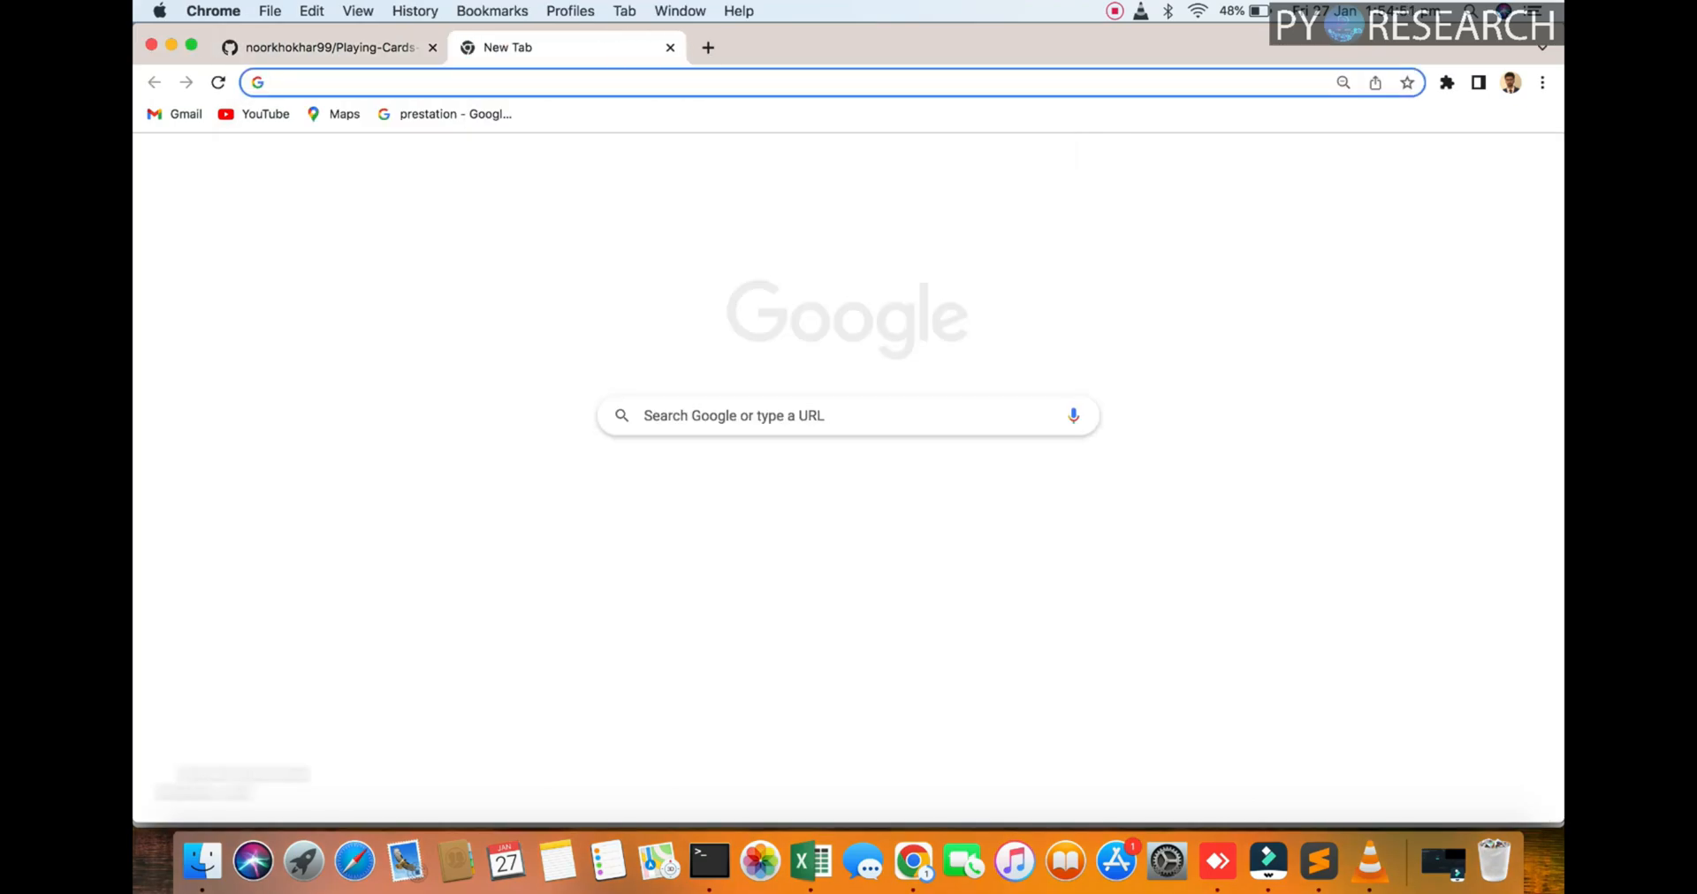
Google search for 'cards pics' in a new tab
text(canva.com)
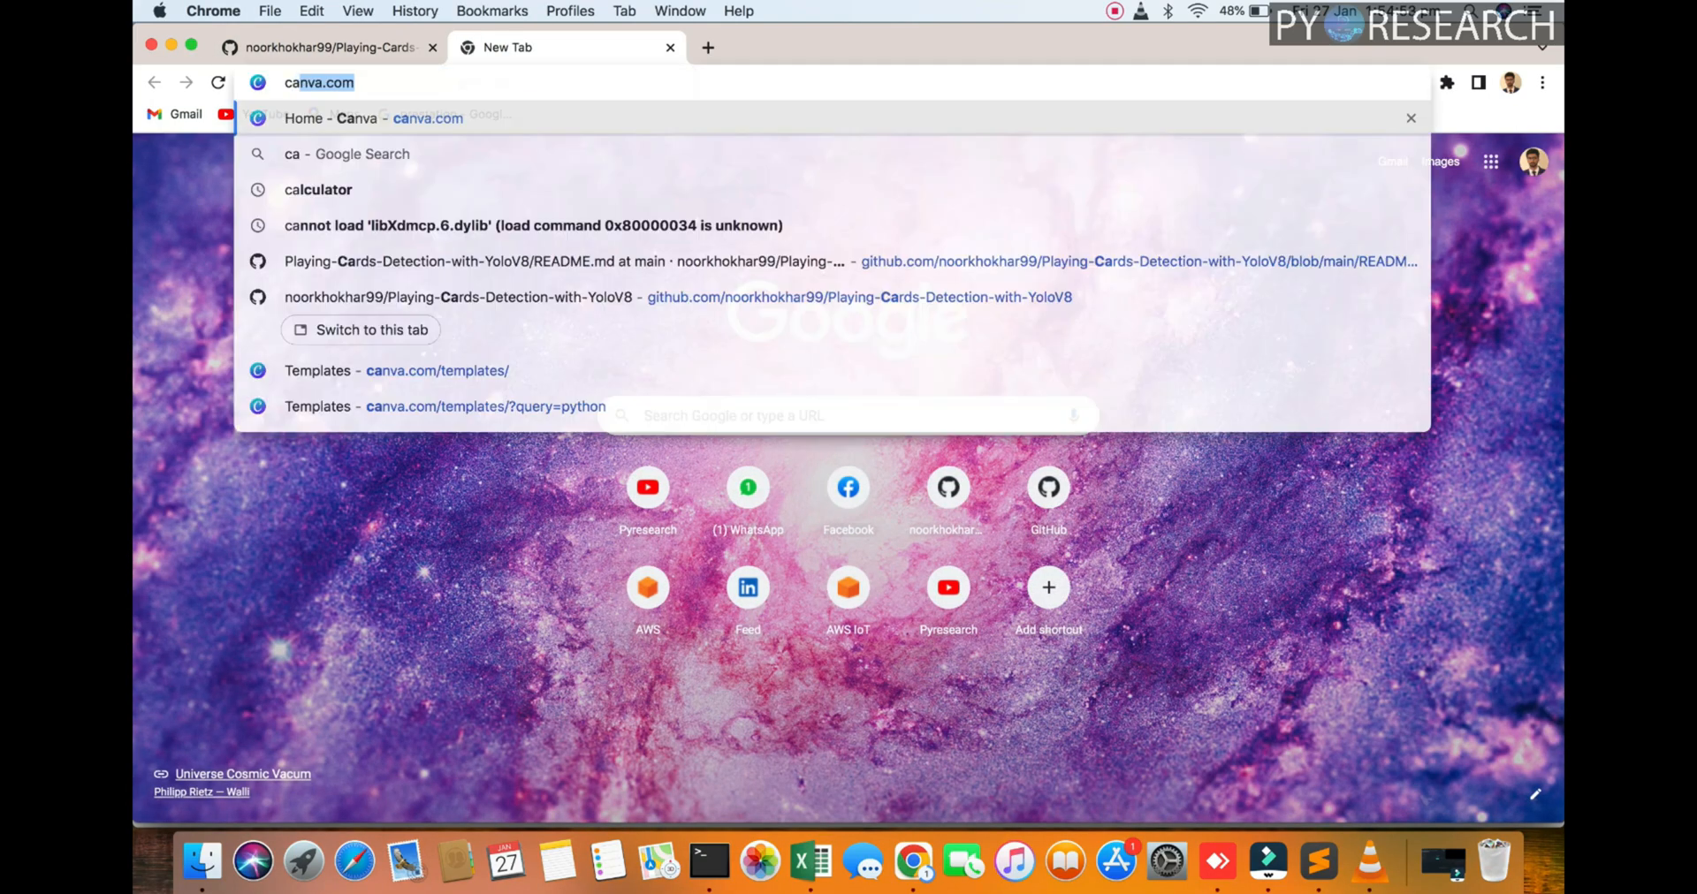
text(cards pi)
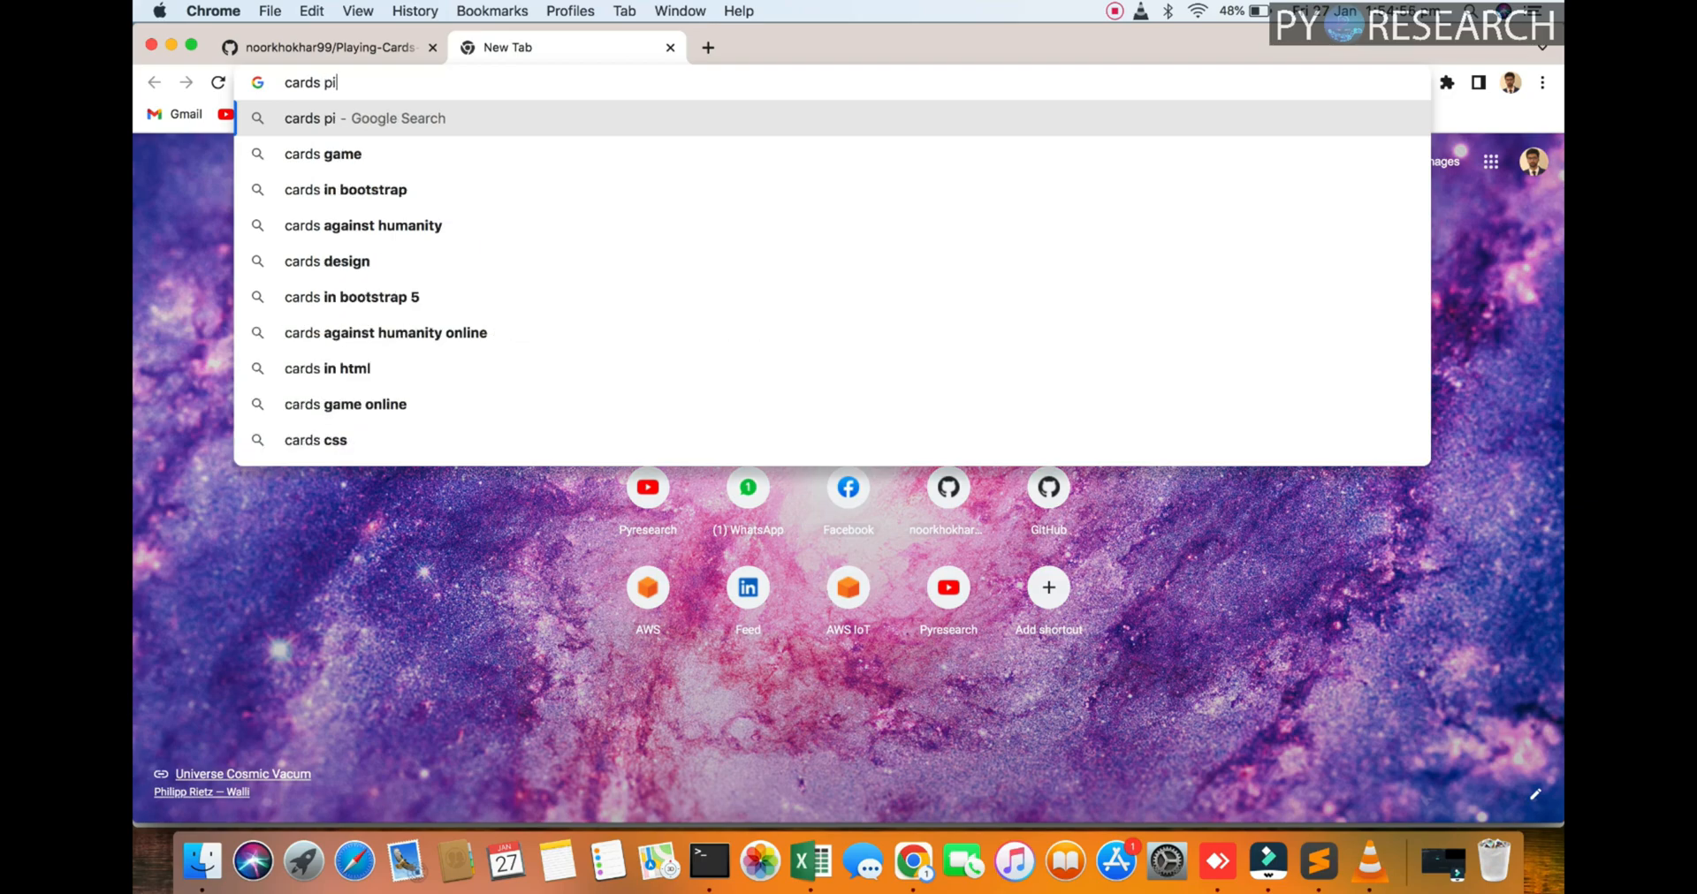
key(Enter)
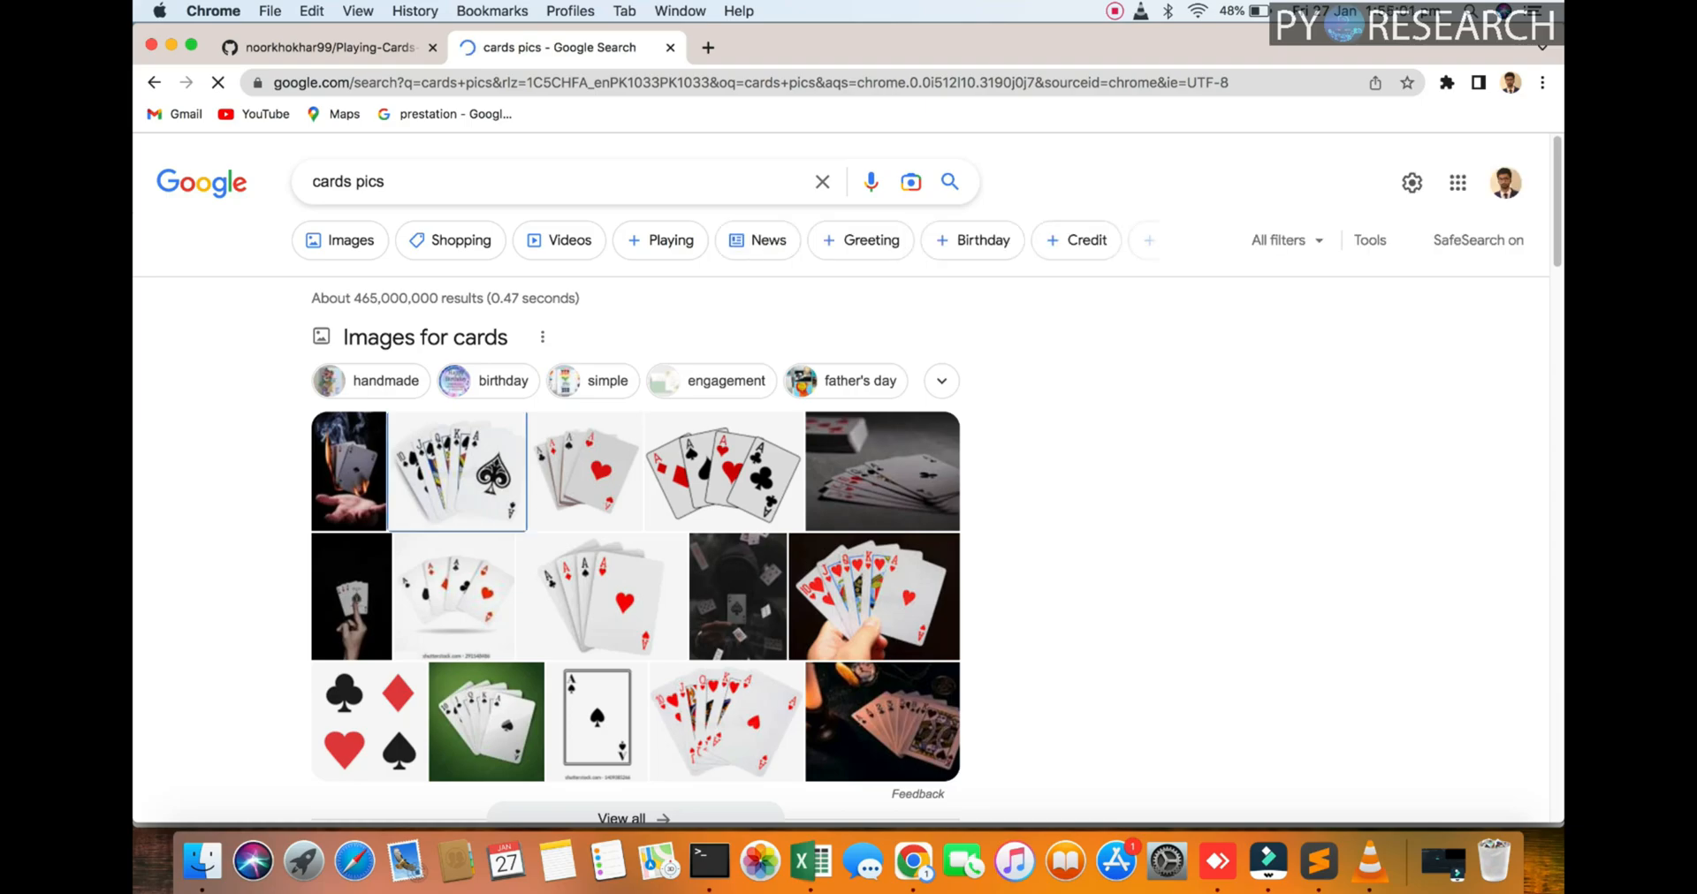
Preview the royal flush of hearts photo and save it to the Desktop
click(723, 720)
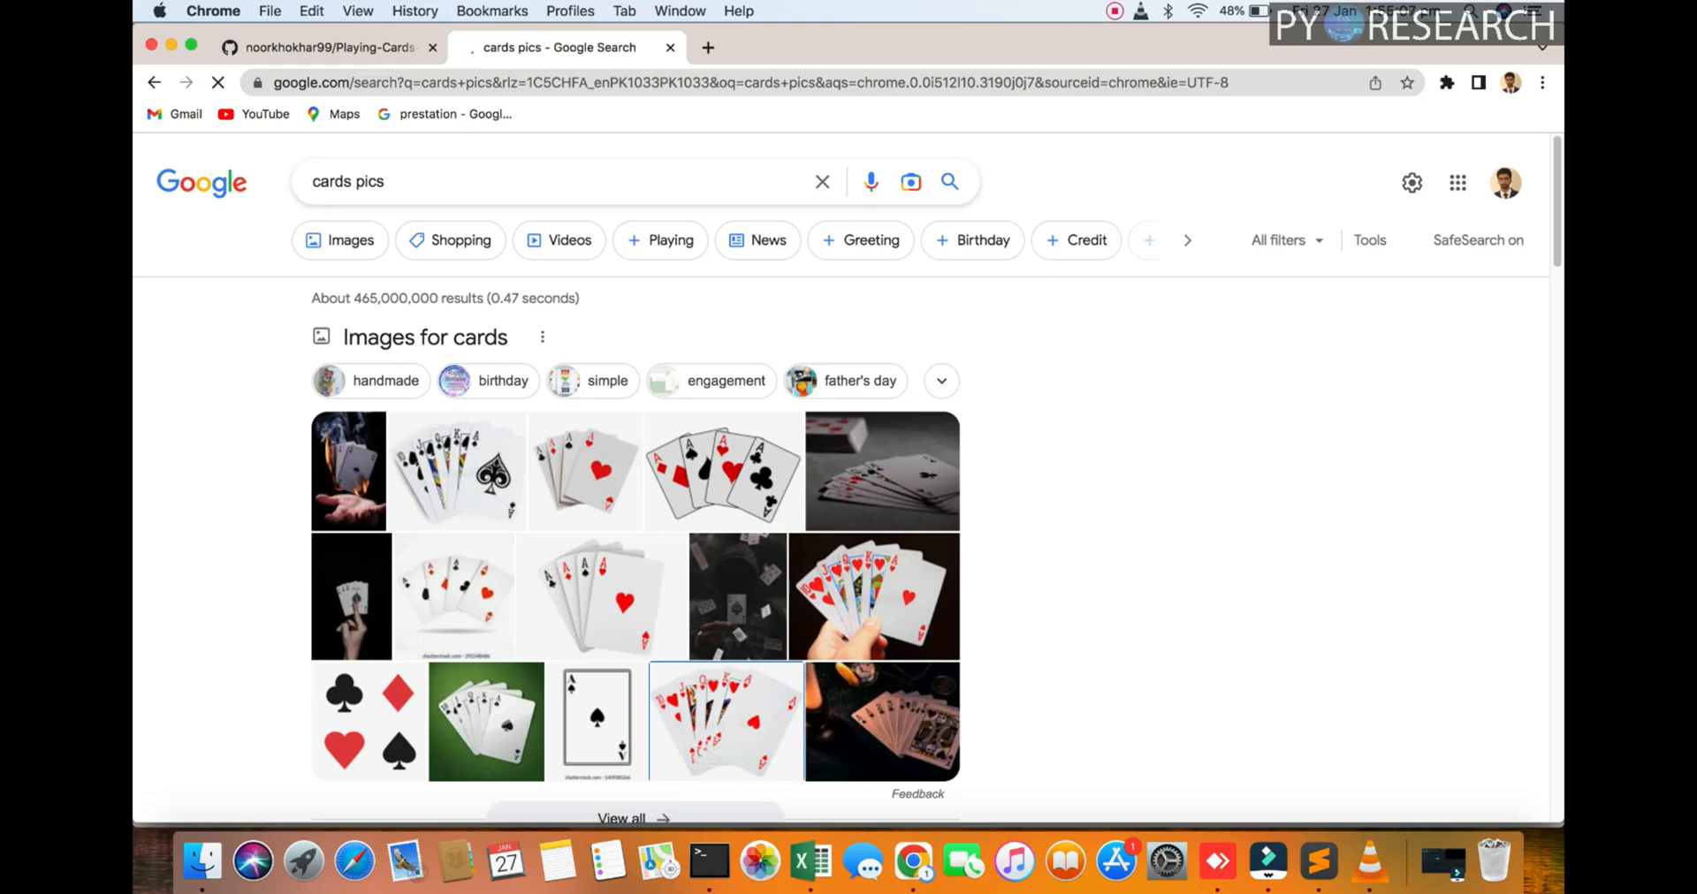
click(725, 720)
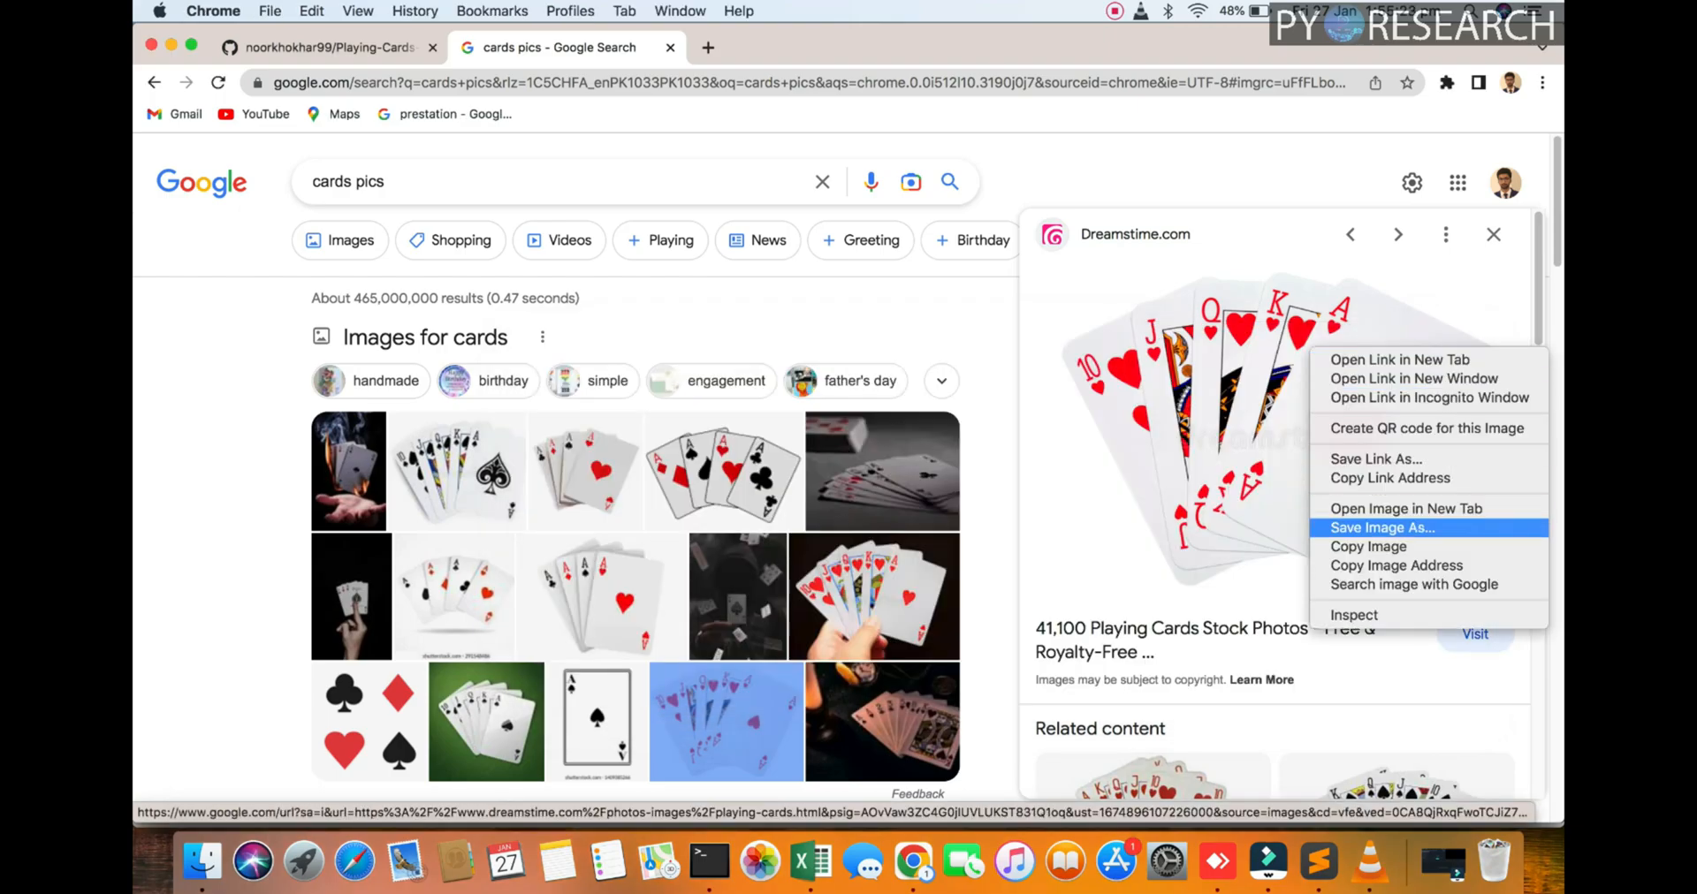
click(1382, 528)
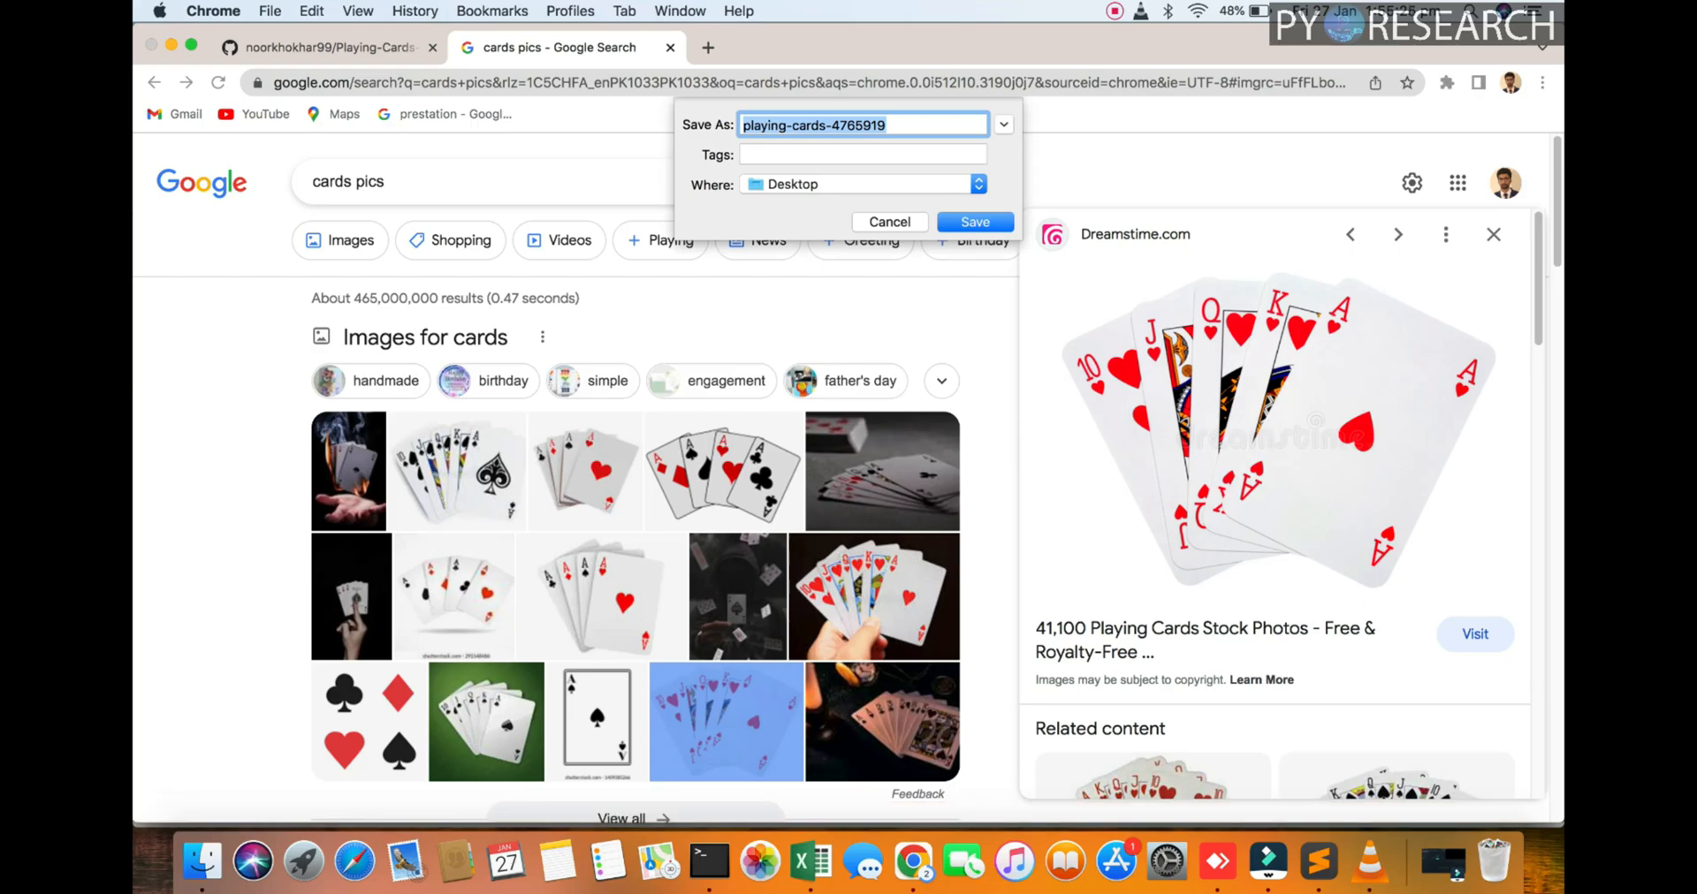
click(973, 222)
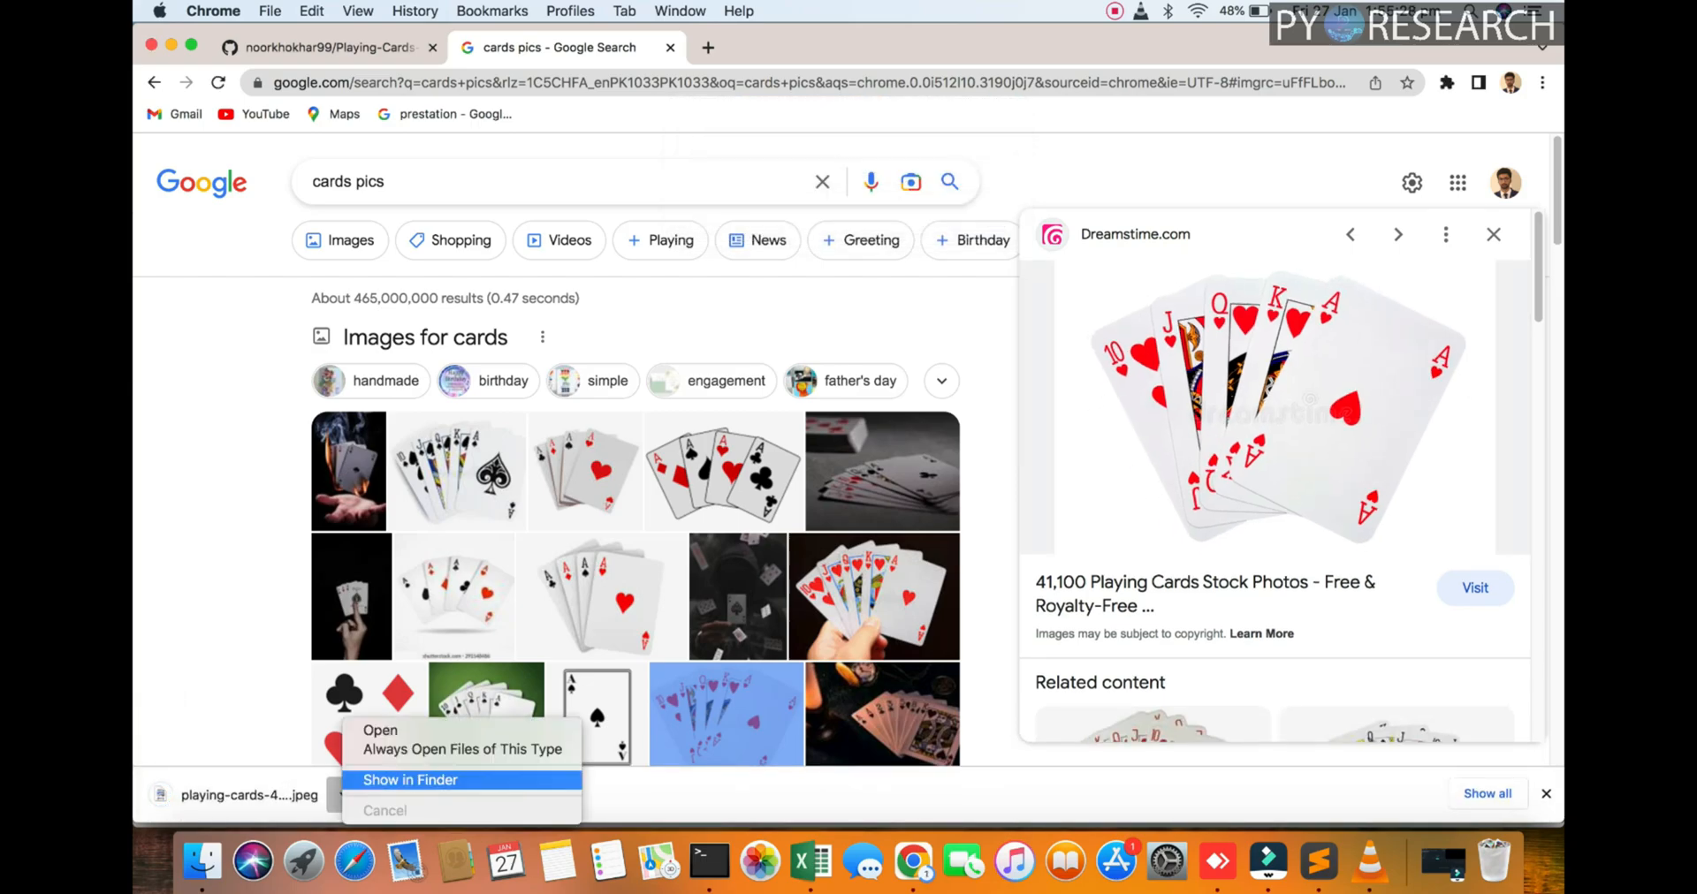
Rename the downloaded card photo in assets to '1', then select infer.py in the project folder
click(409, 779)
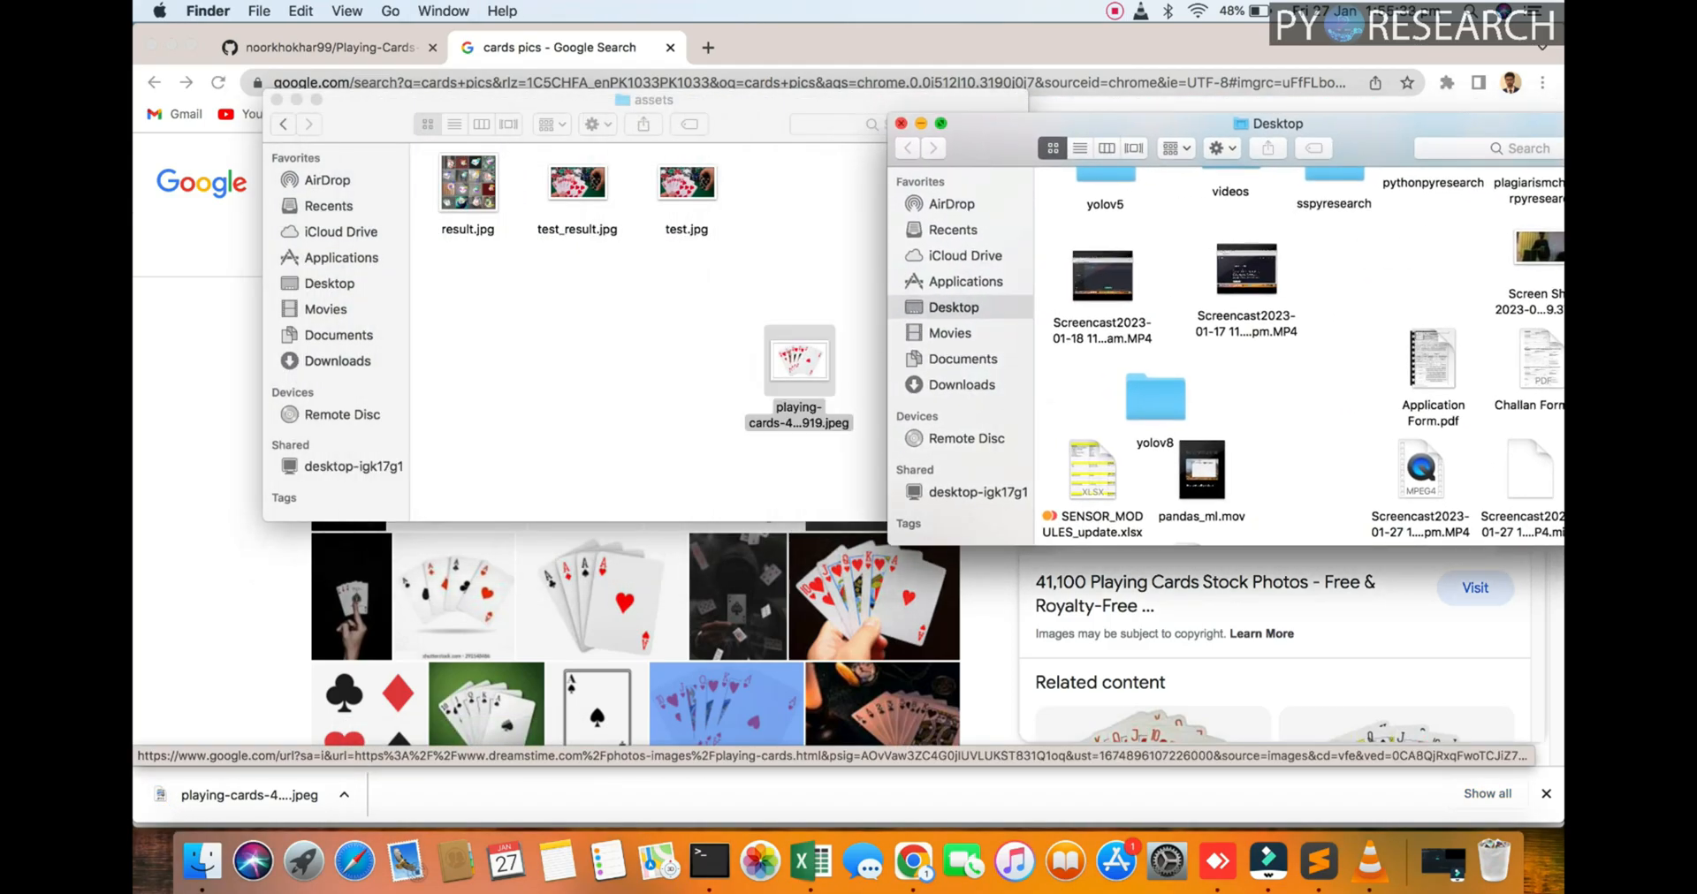
right_click(799, 362)
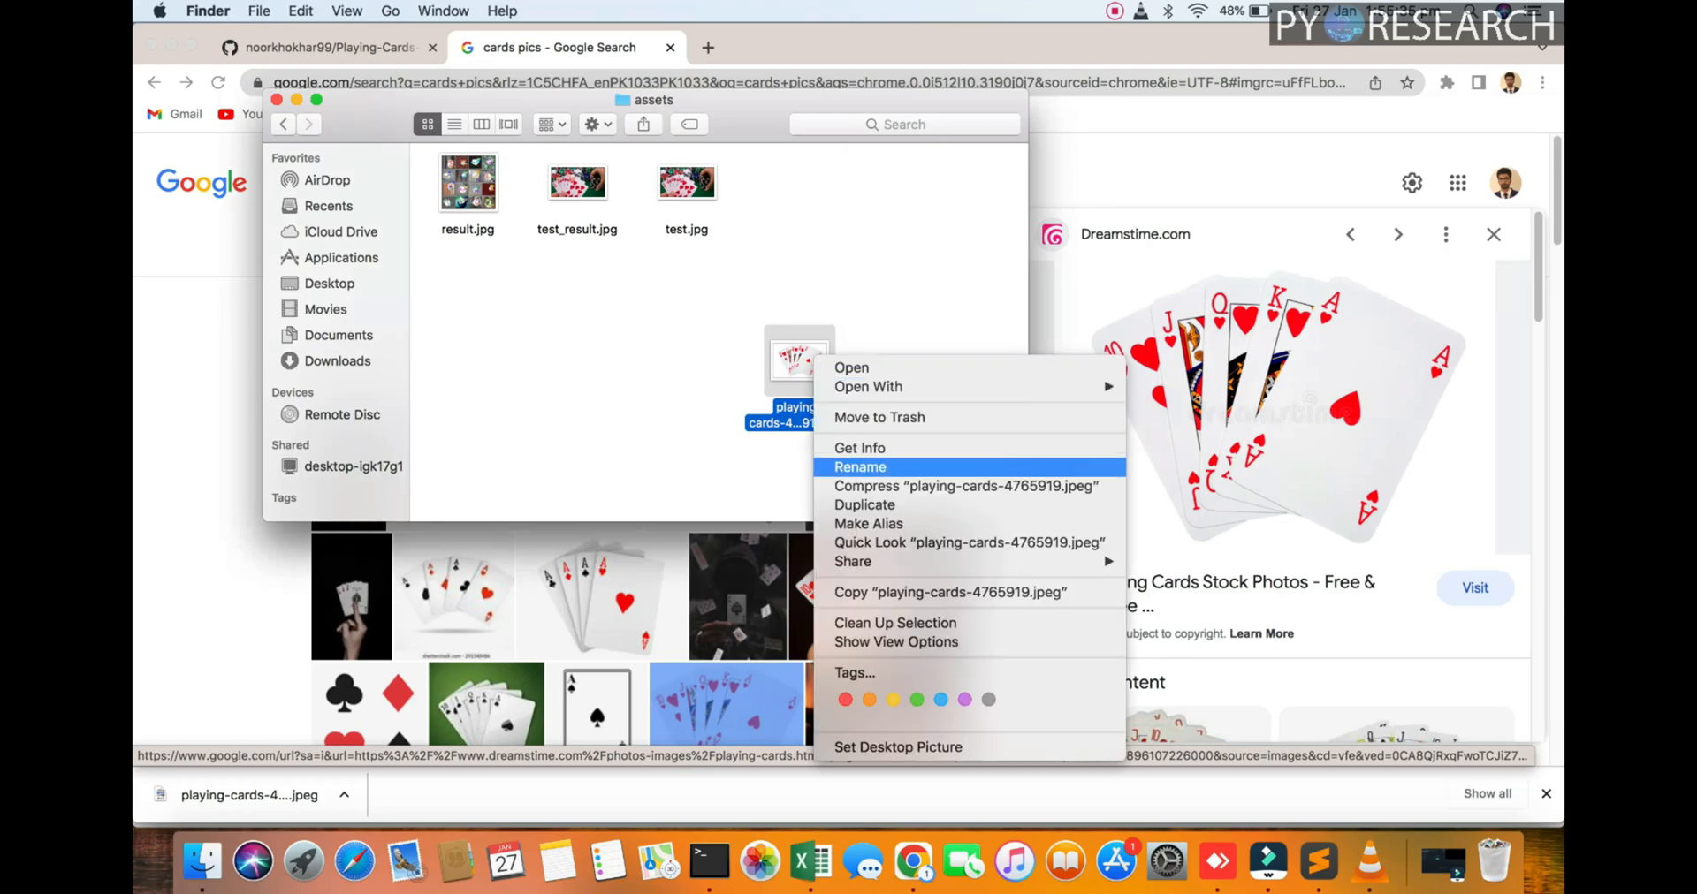
click(859, 467)
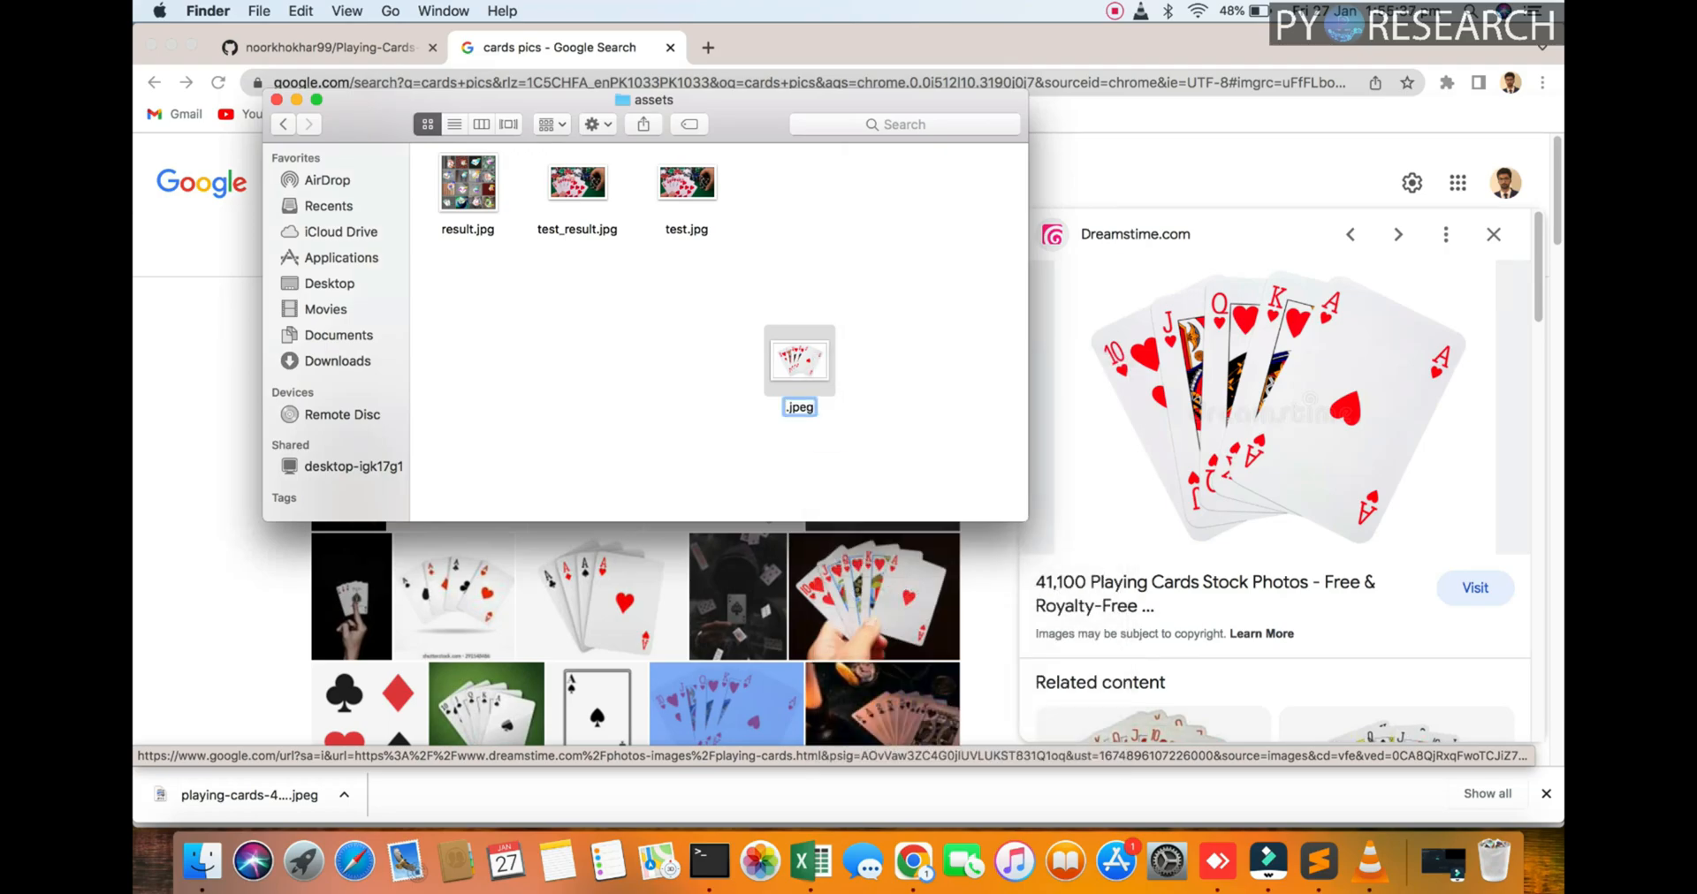
text(1)
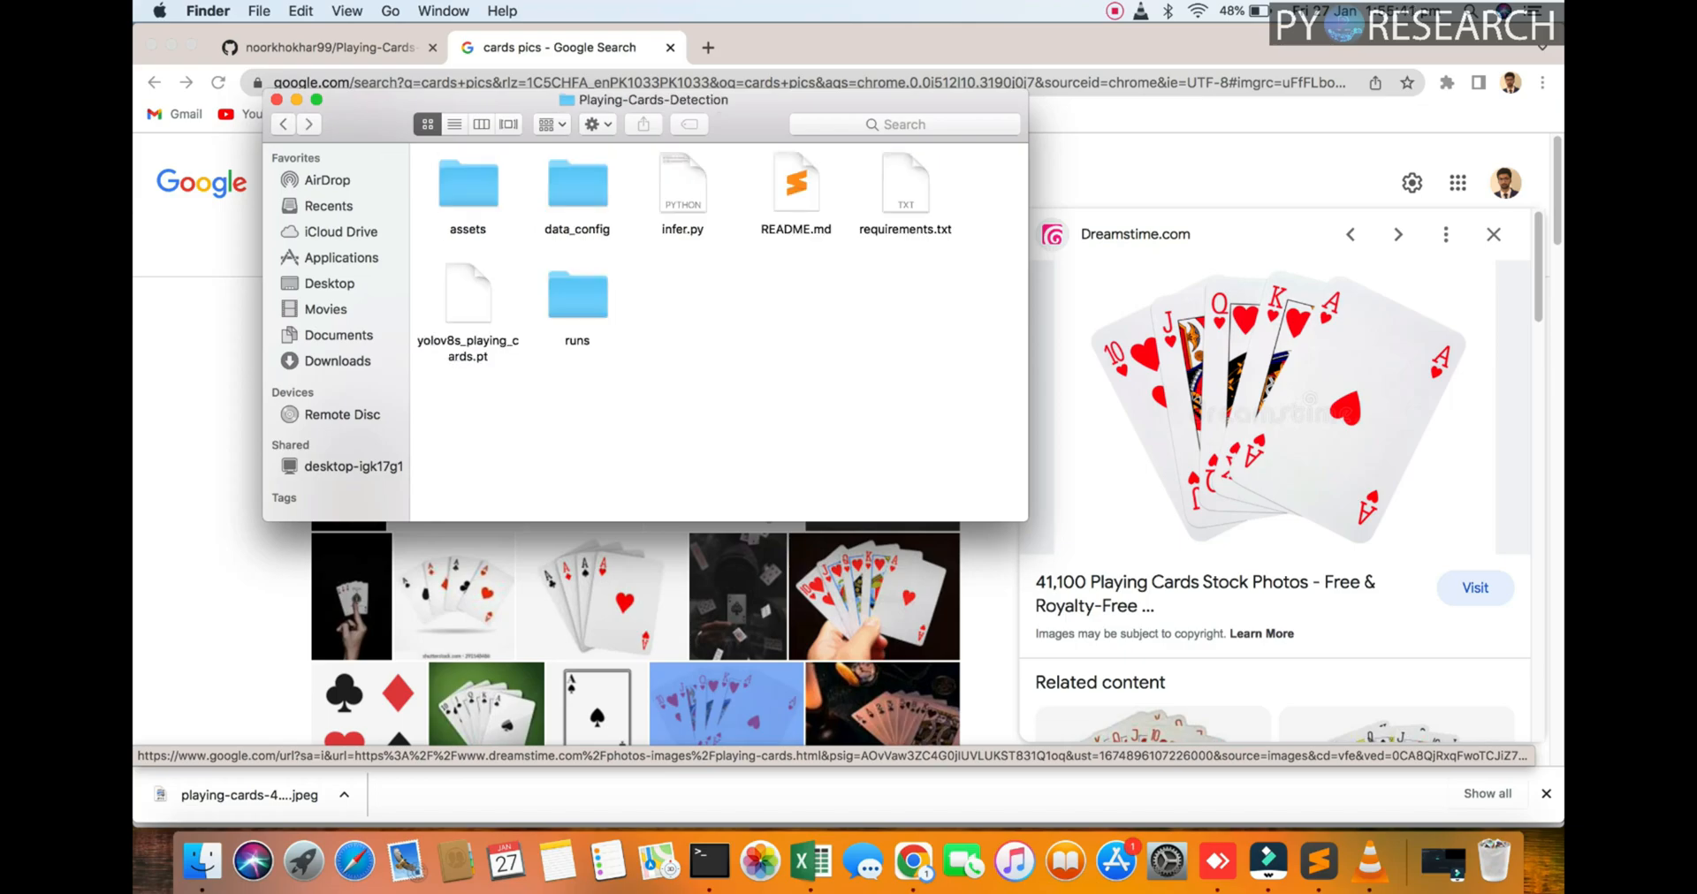
click(468, 294)
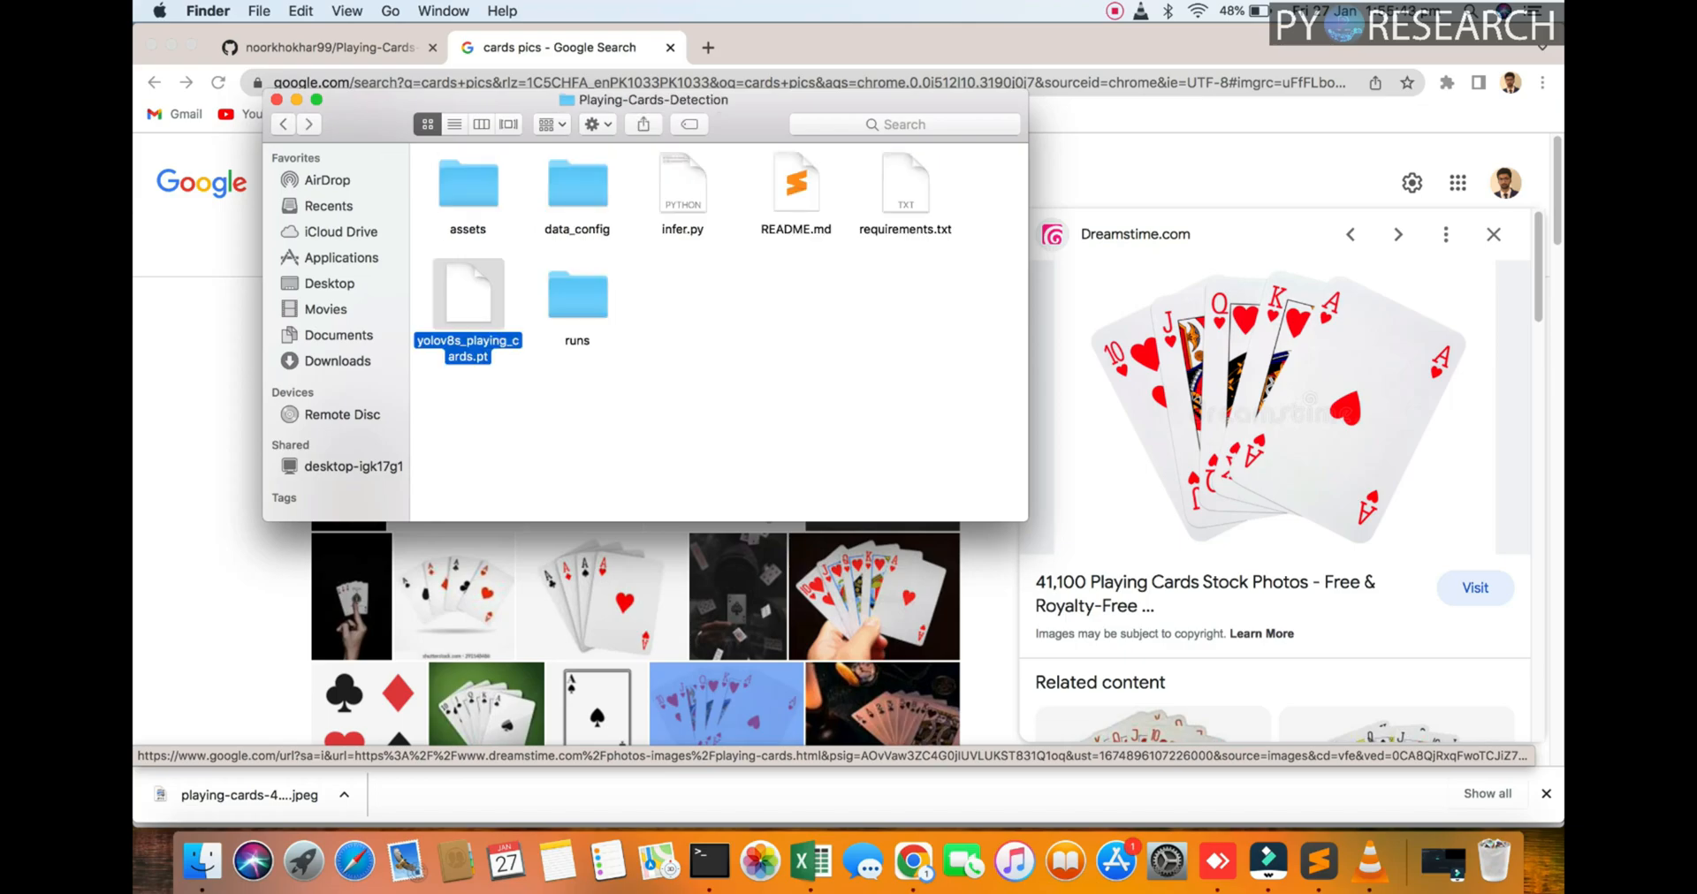
click(683, 181)
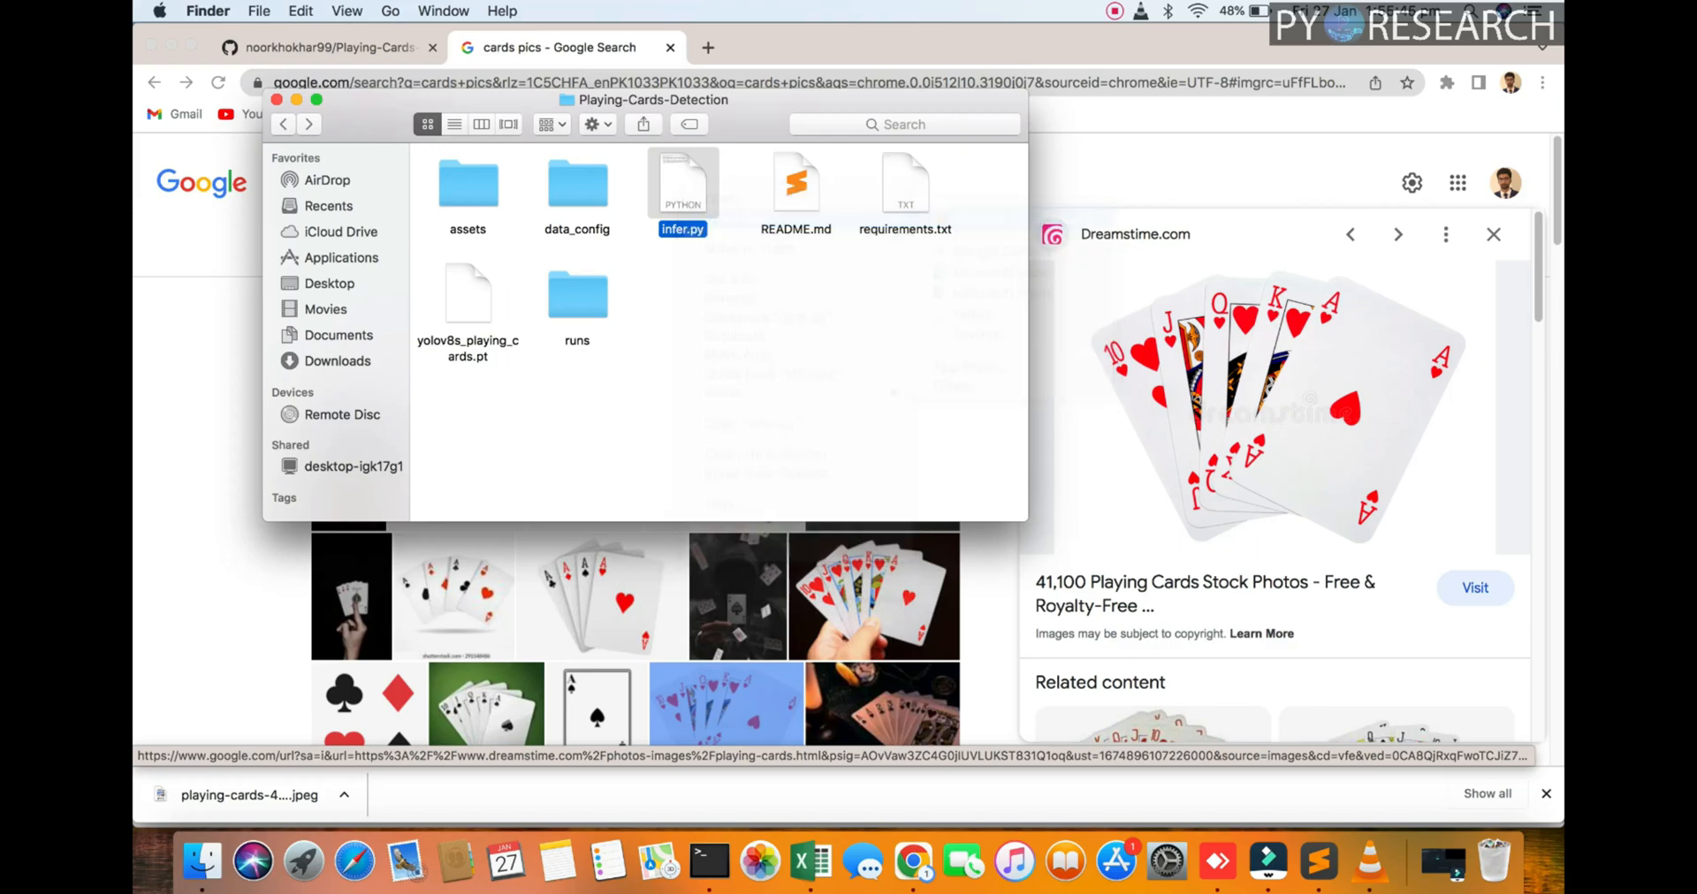
Open infer.py in Sublime Text and change the prediction image from assets/test.jpg to assets/1.jpeg
double_click(683, 184)
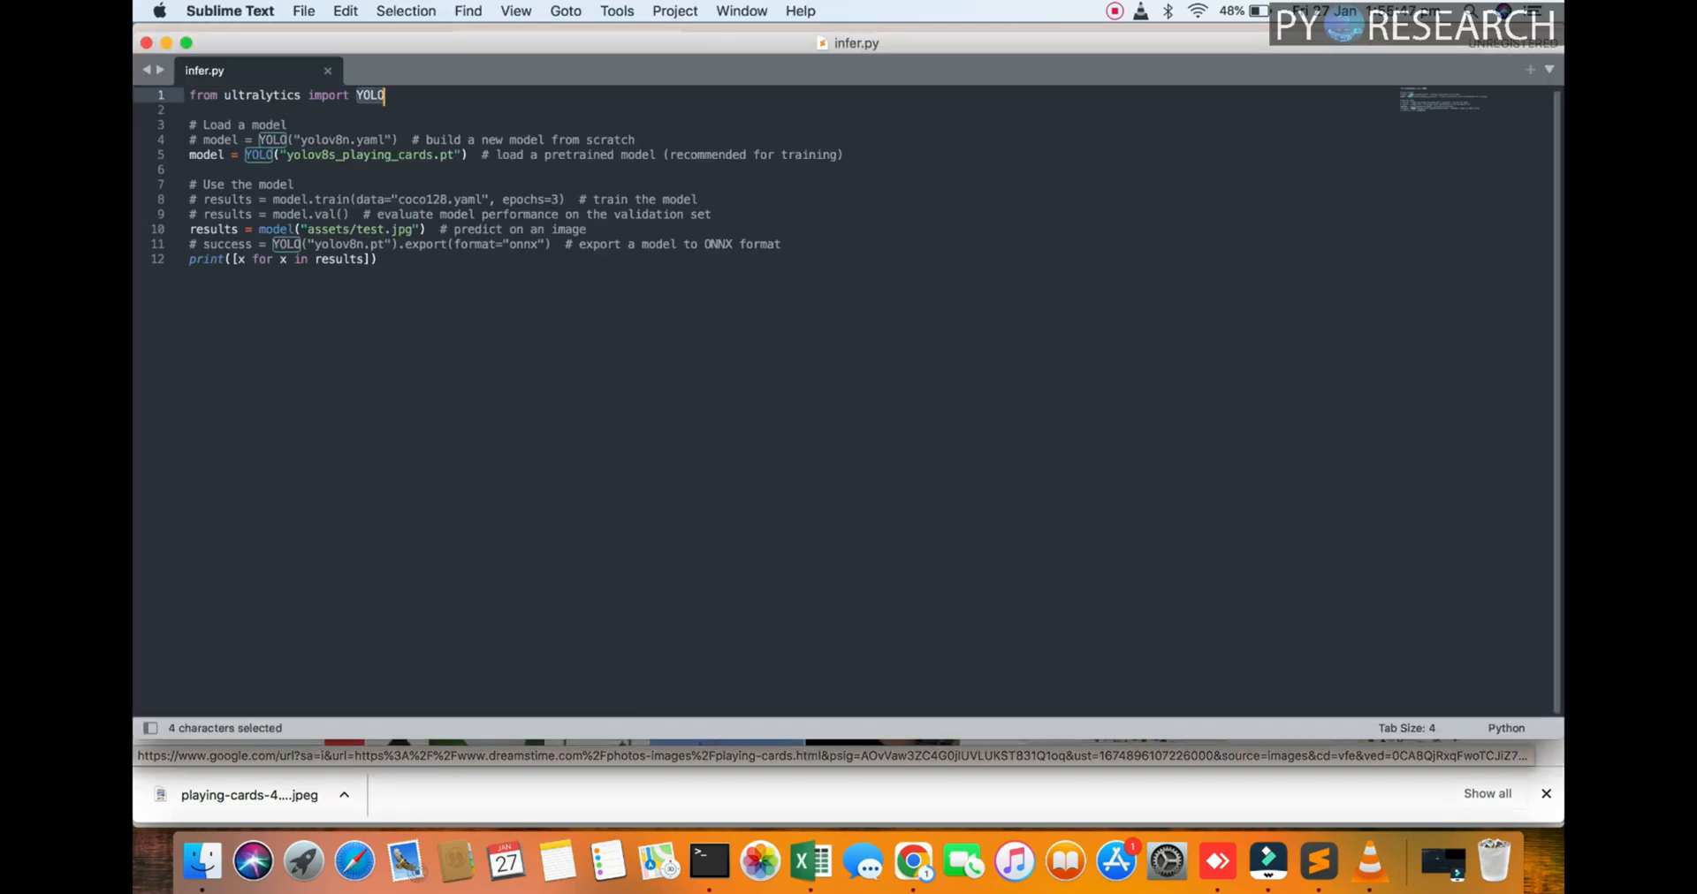
double_click(260, 95)
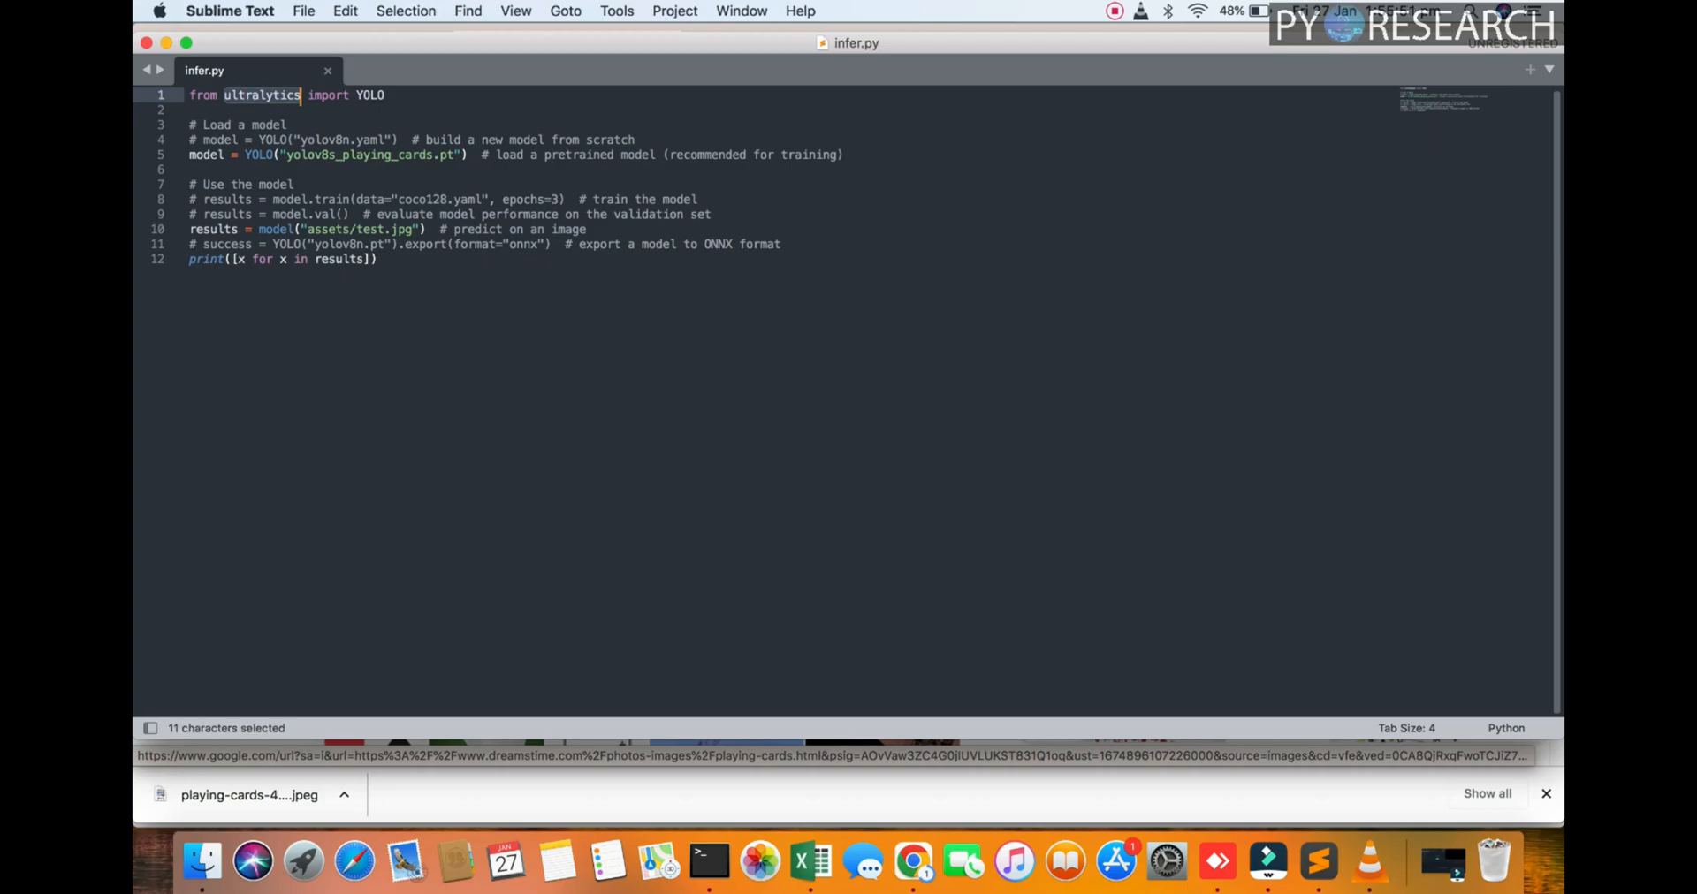
click(343, 96)
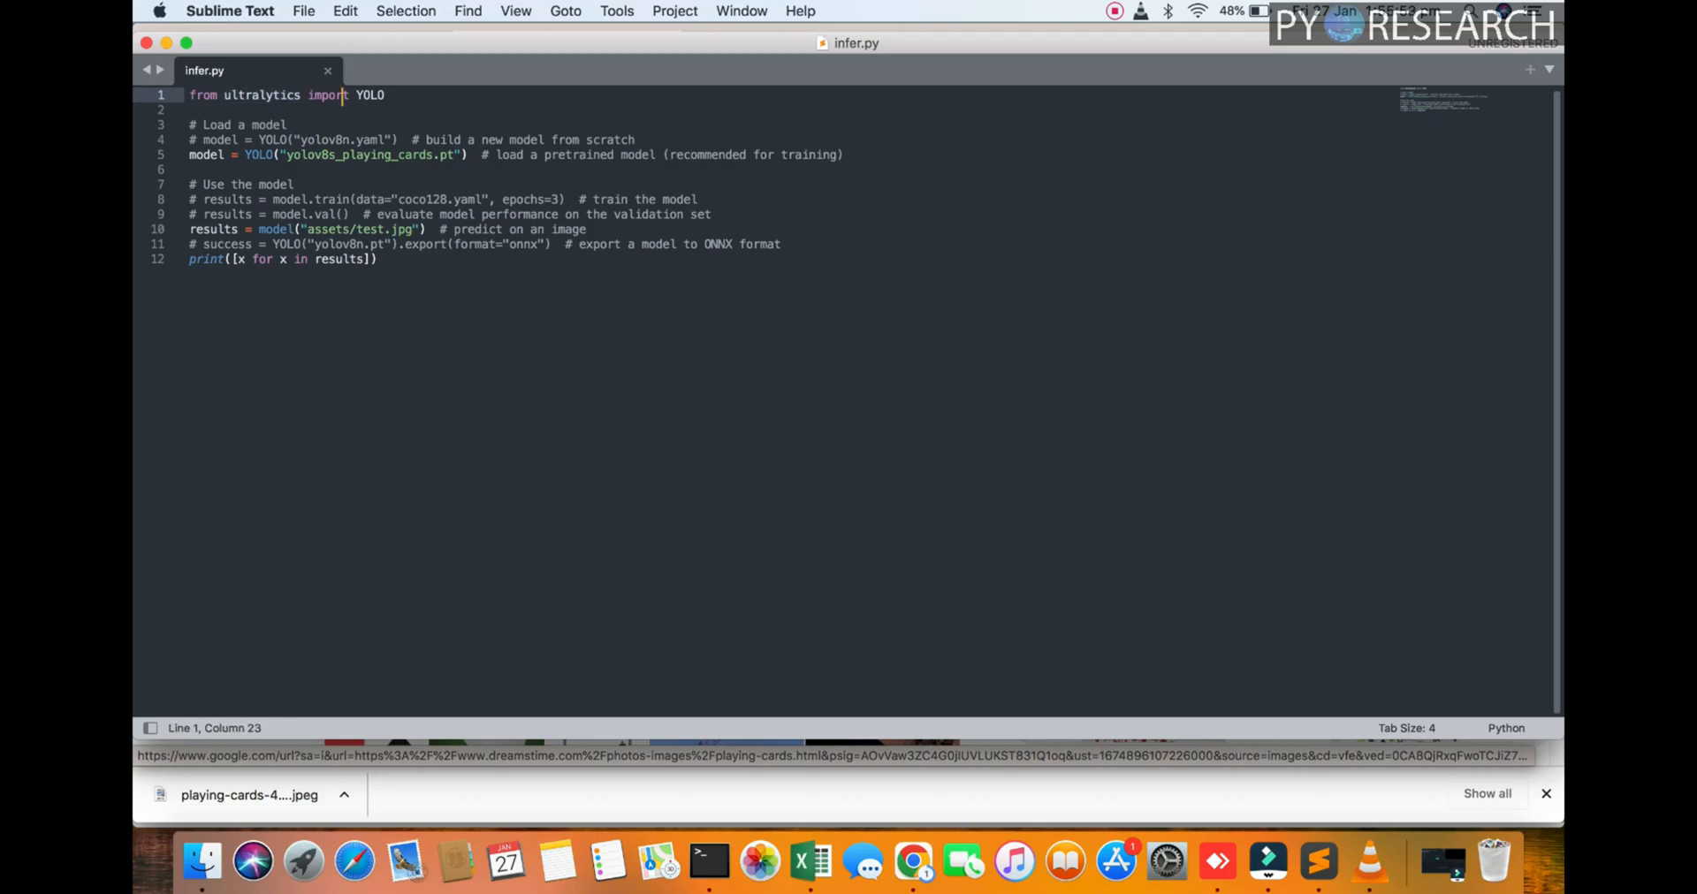
double_click(368, 154)
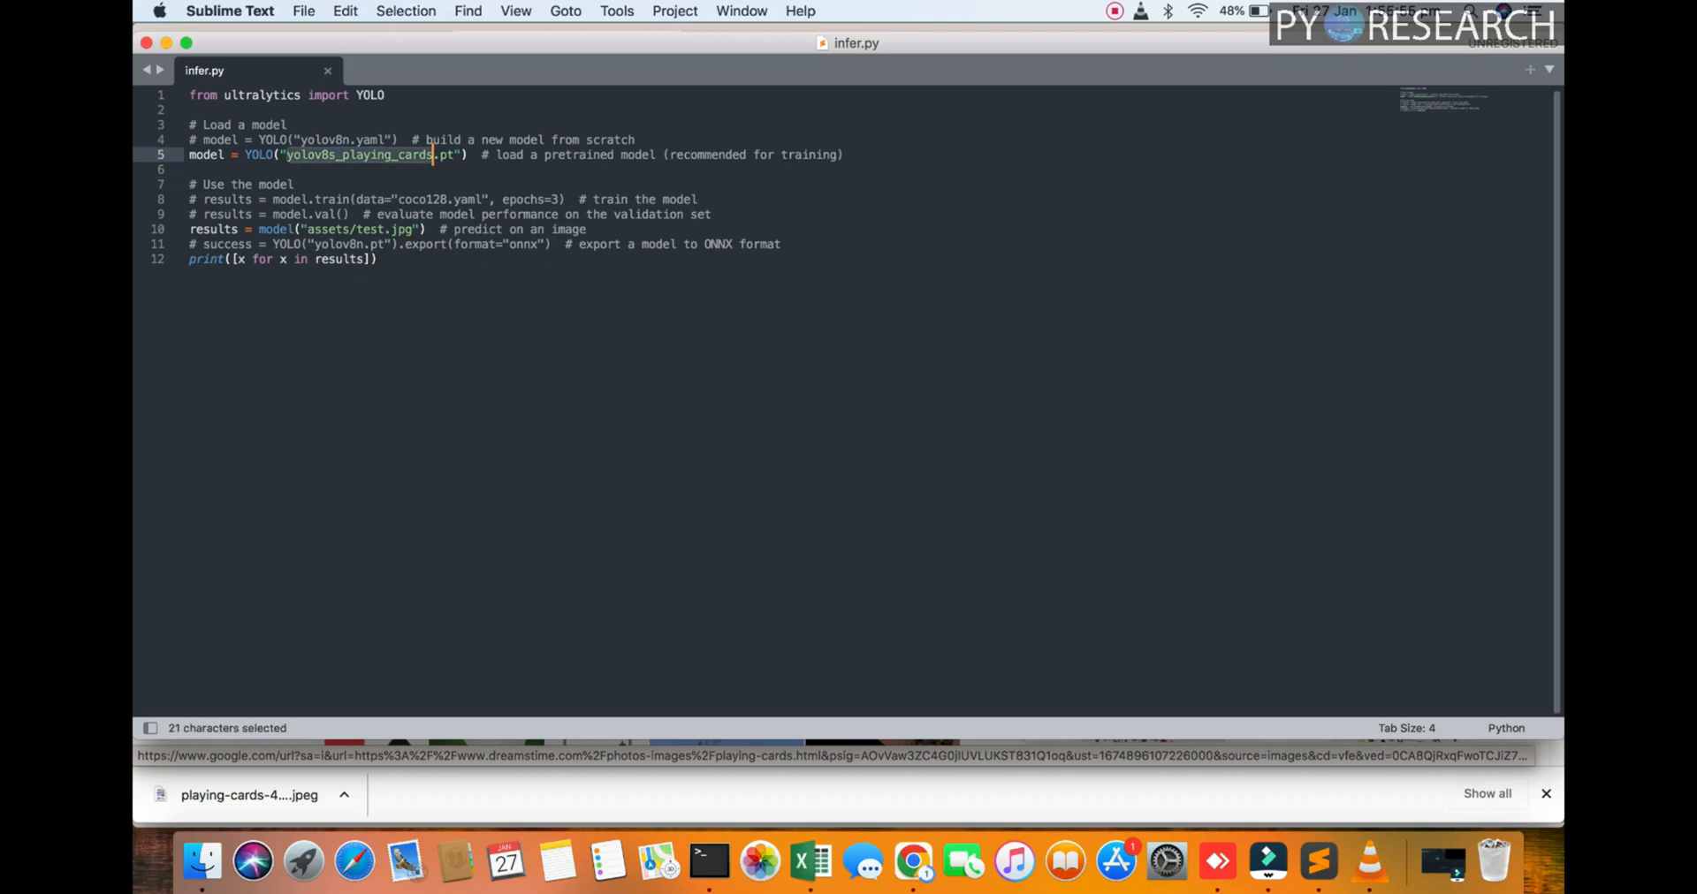
click(363, 230)
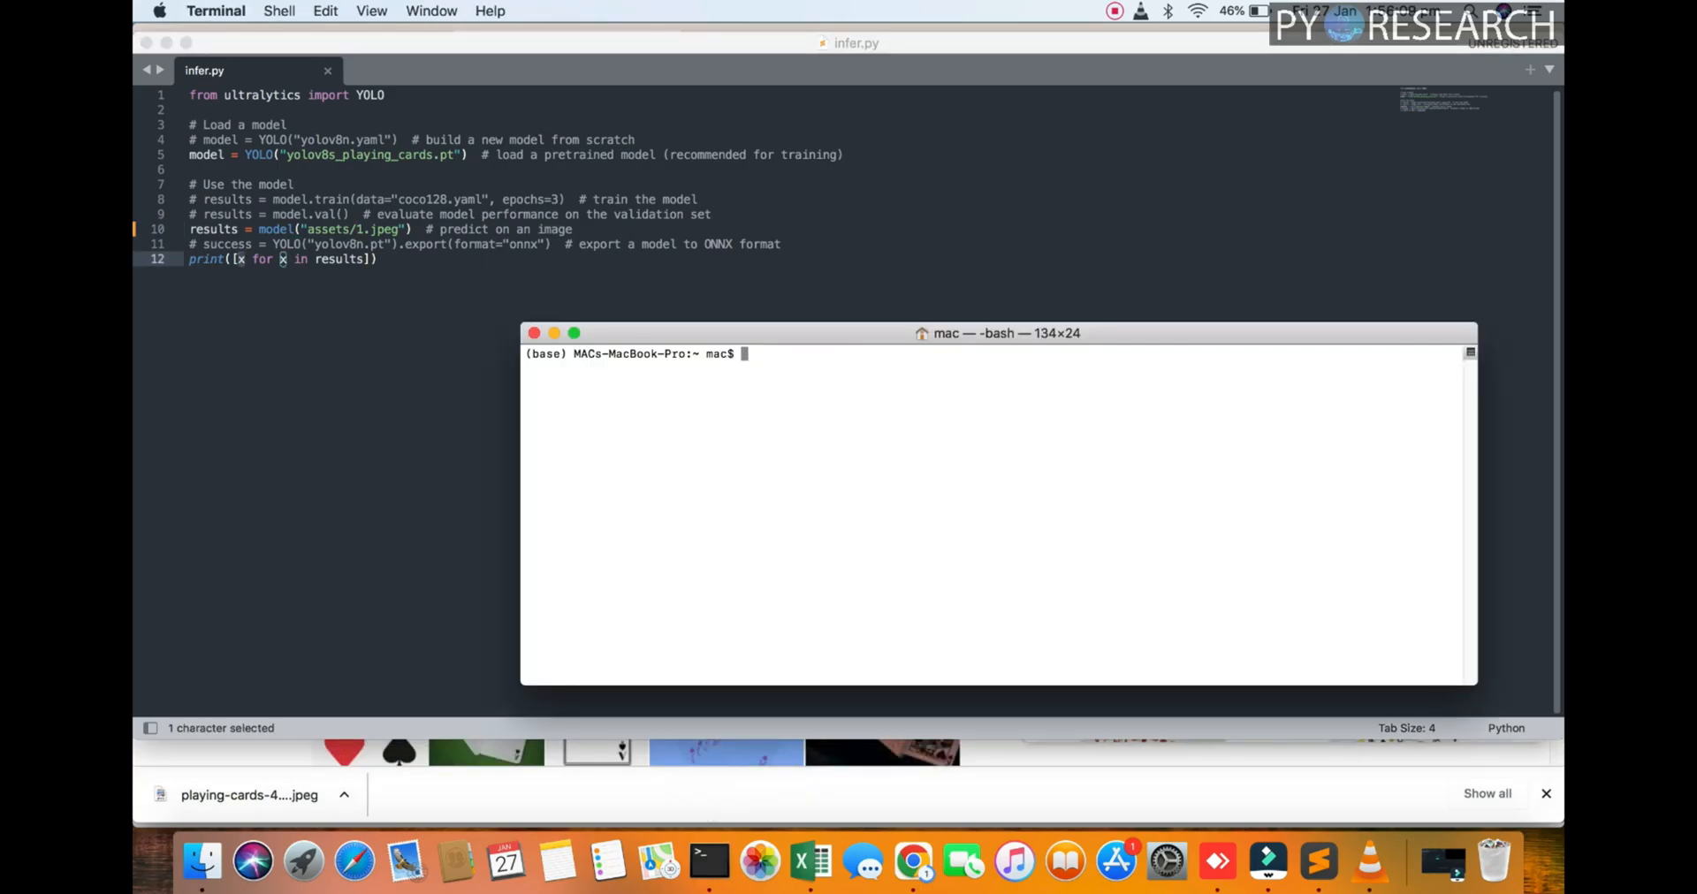
Run cd Desktop/ in Terminal, then try cd into yolov8 and running yolov8
text(cd Desktop/)
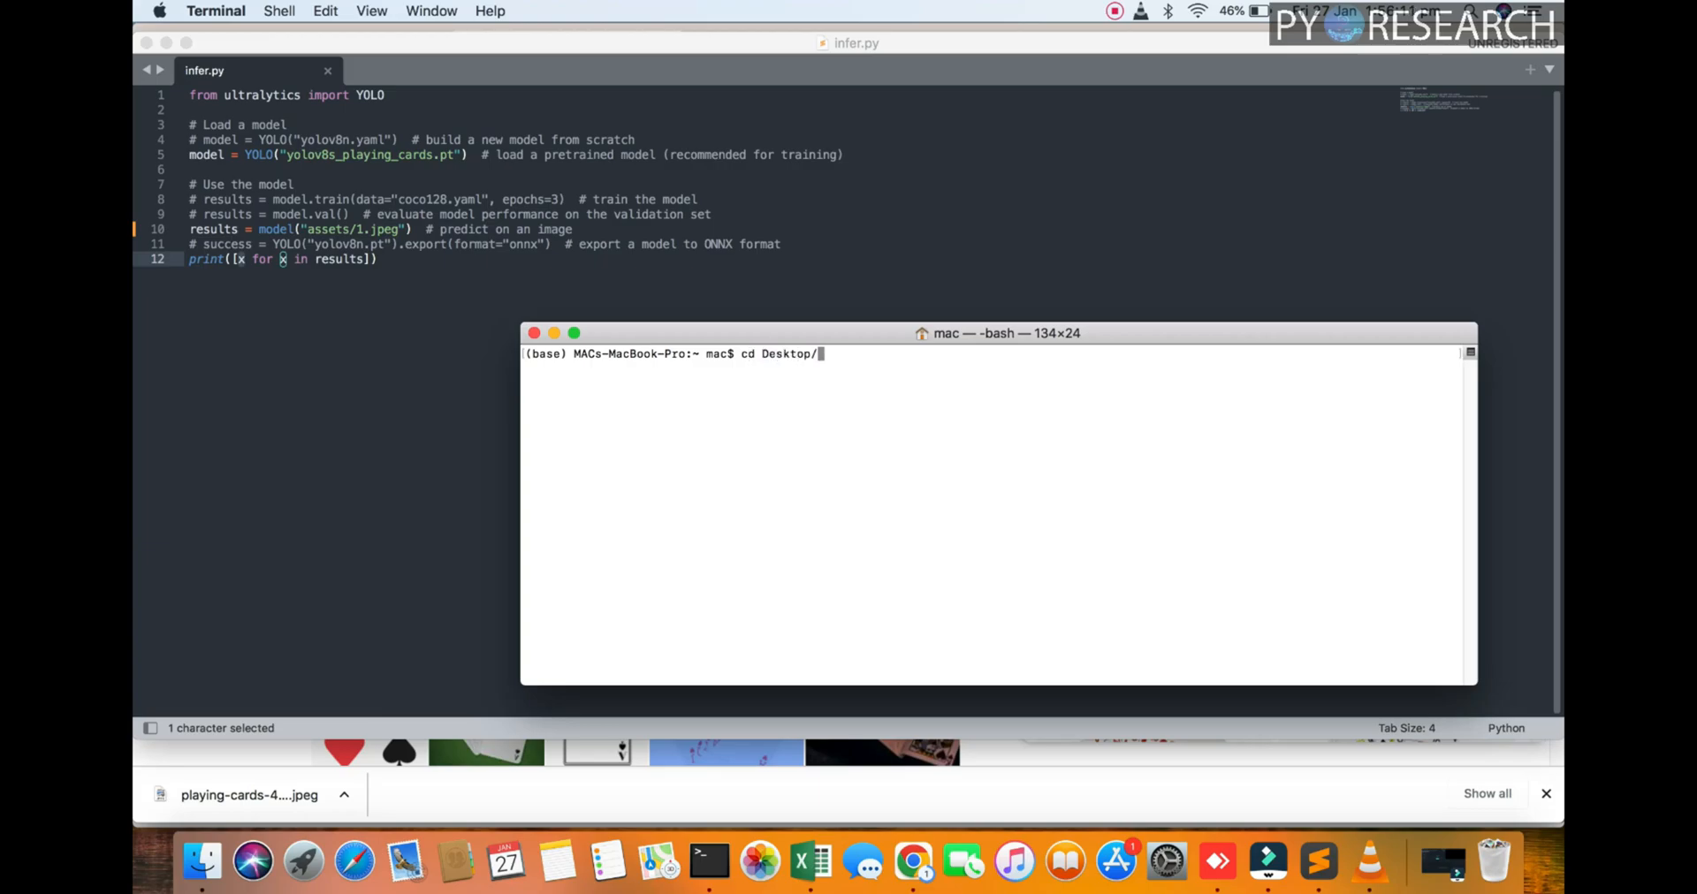
text(csd)
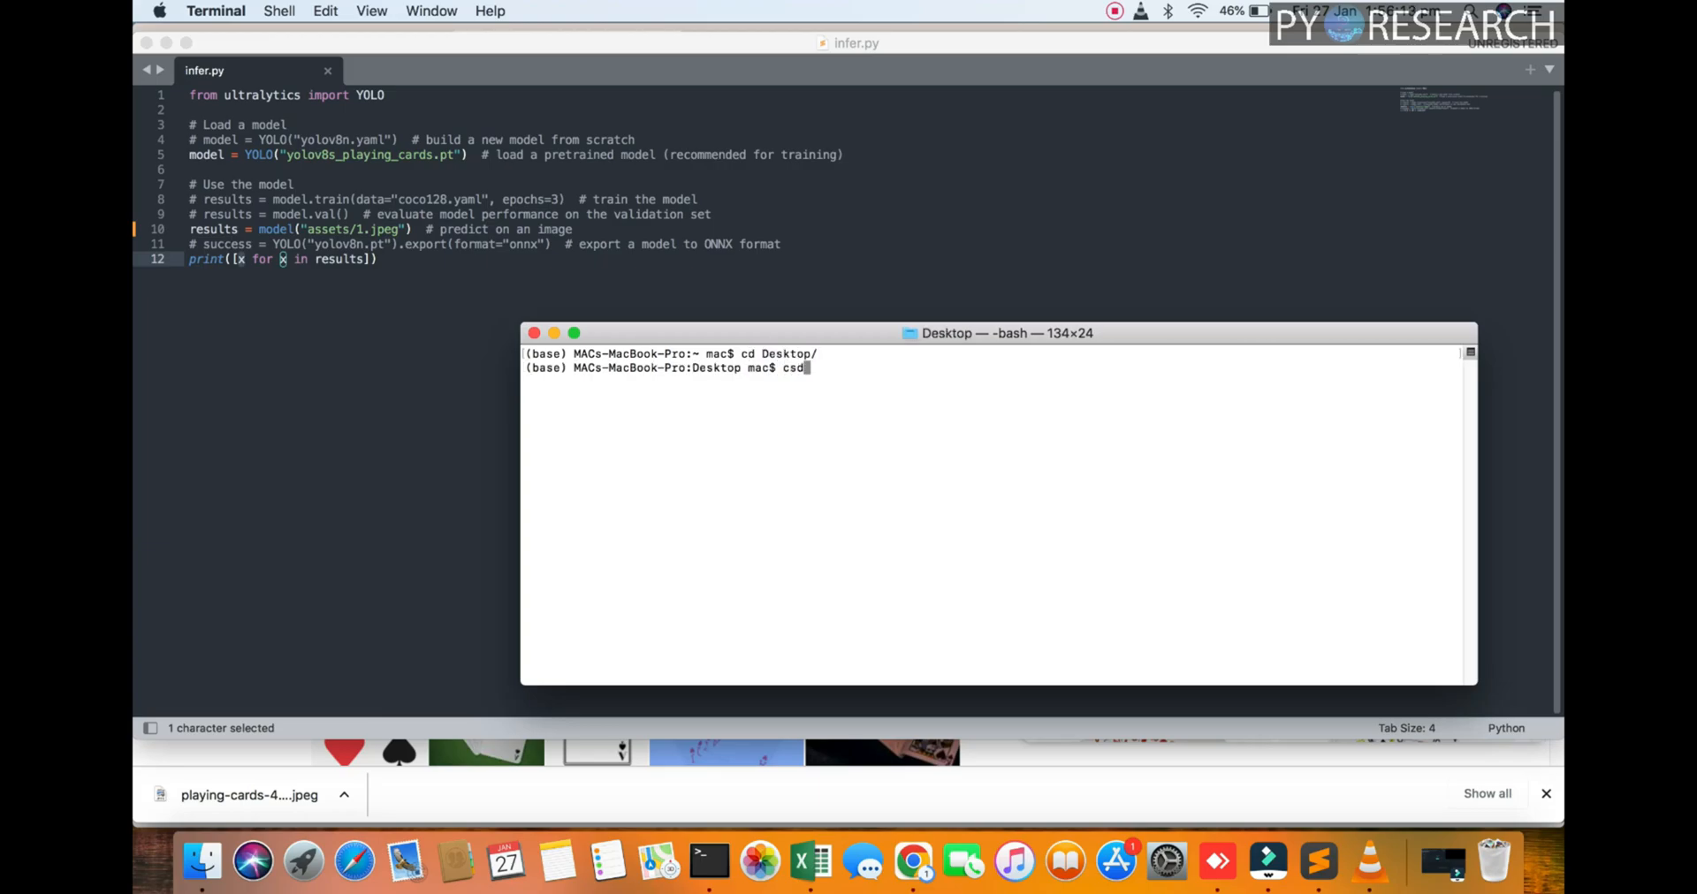
key(backspace)
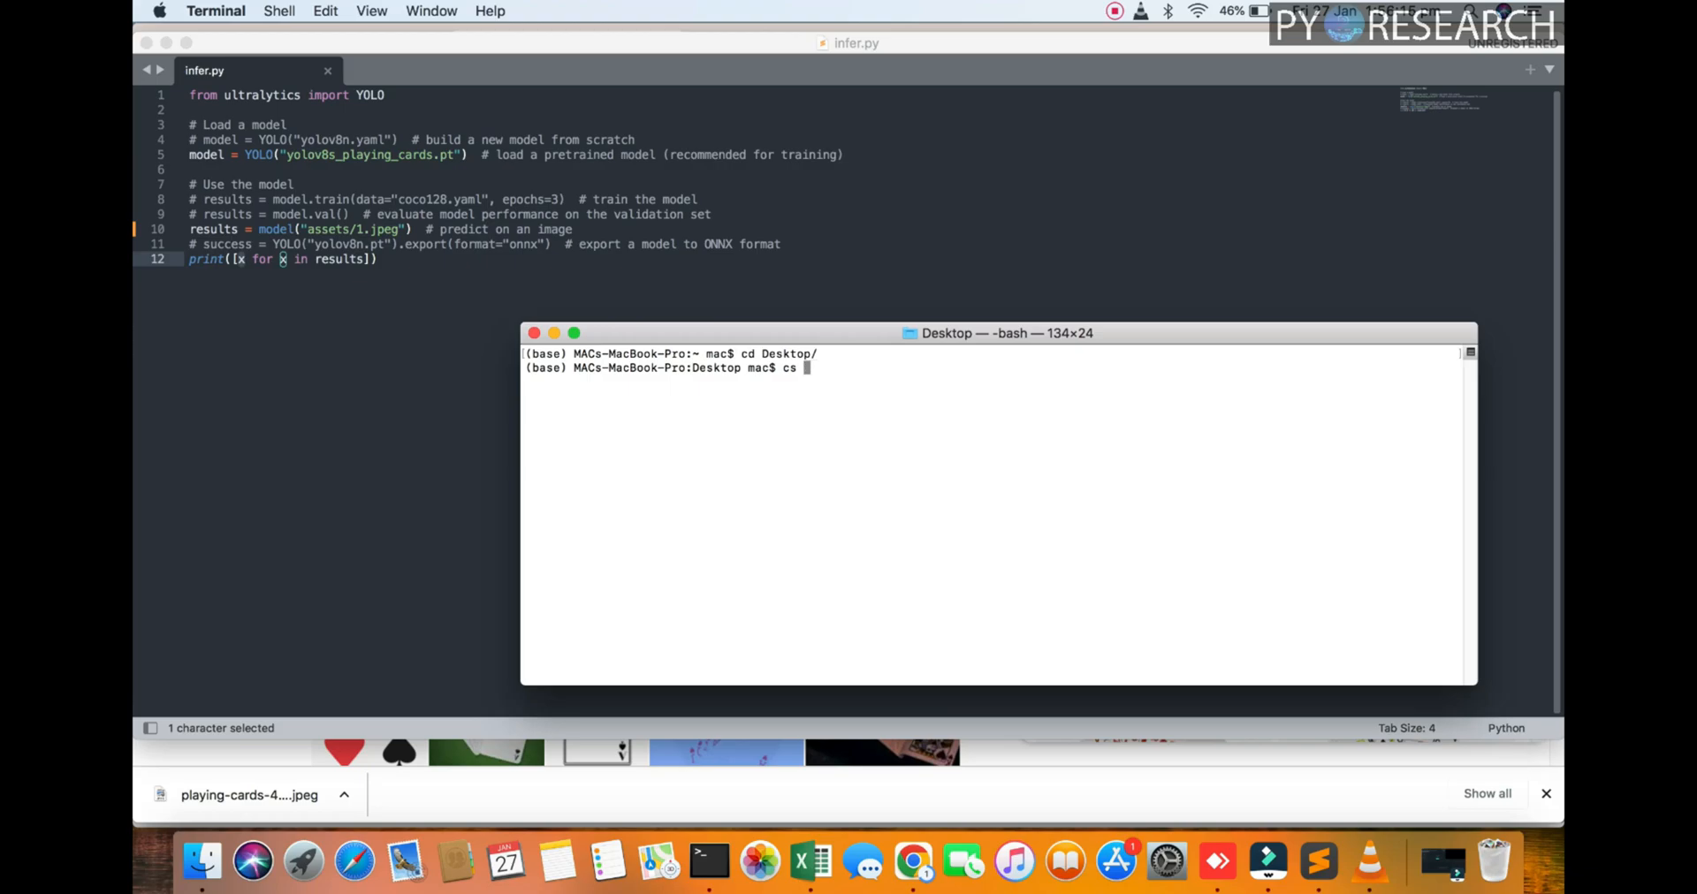
text(D yolov)
text(])
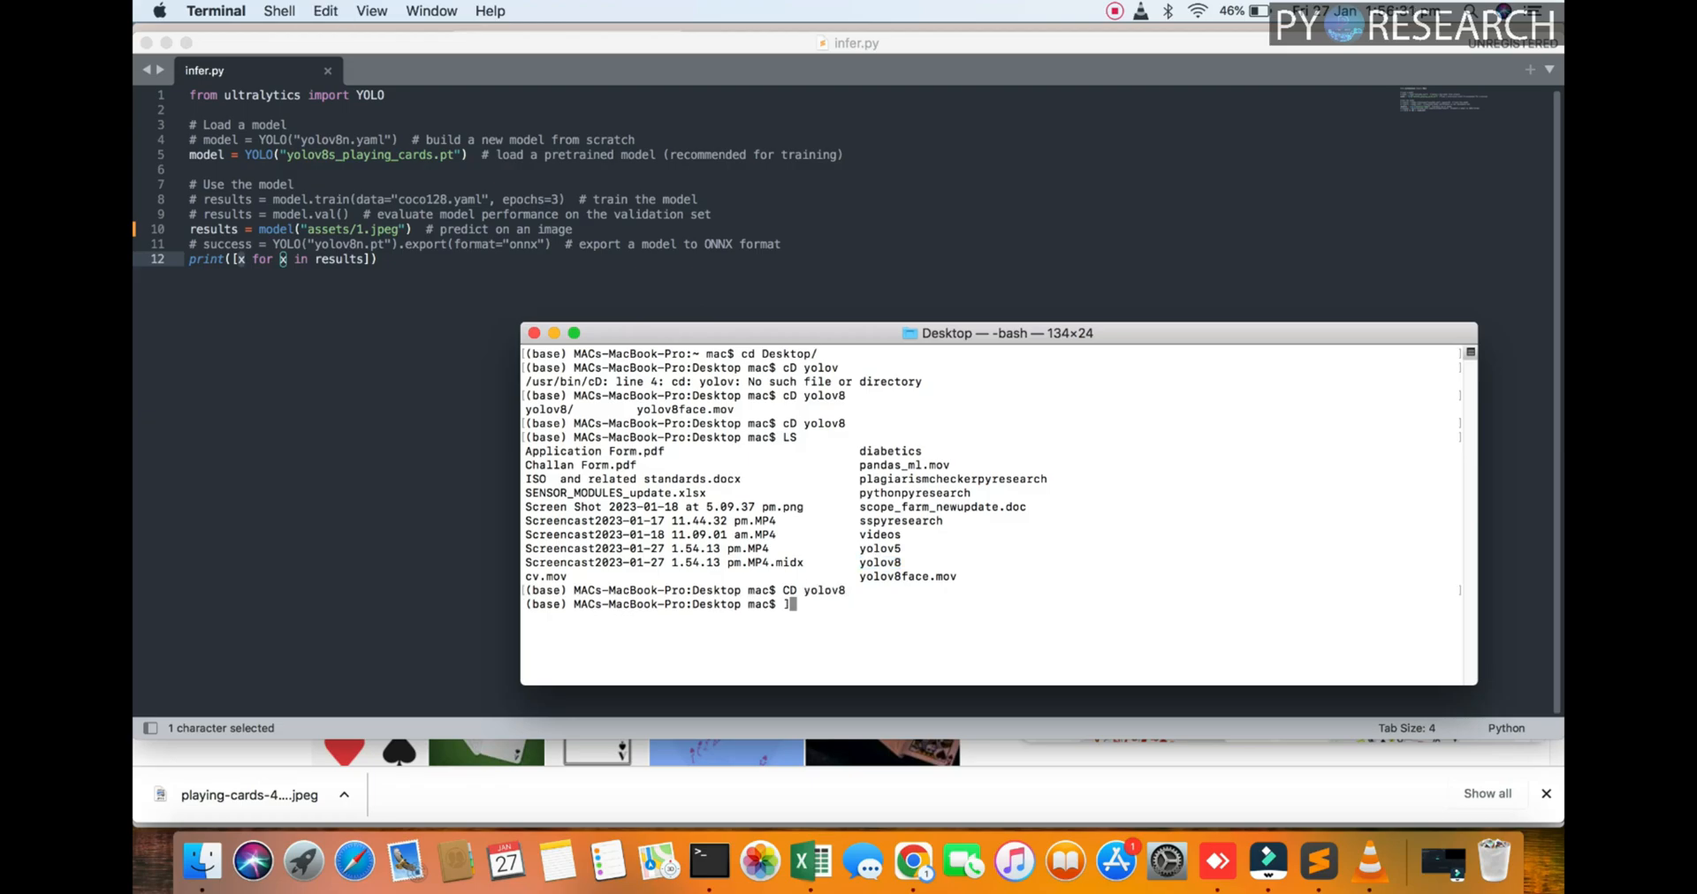
key(backspace)
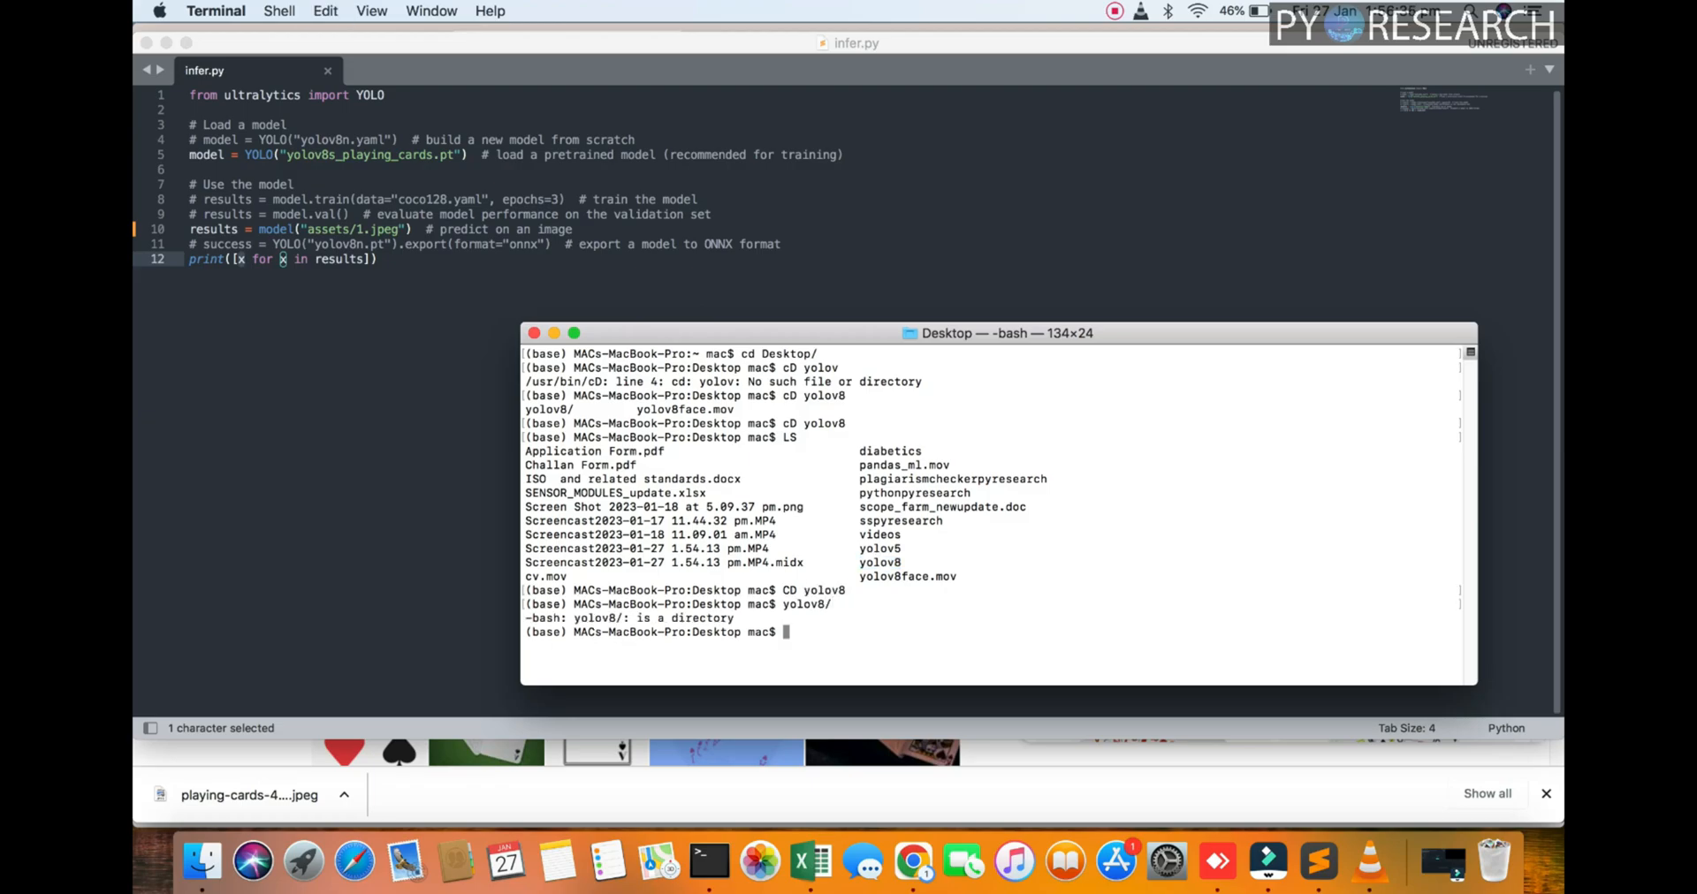
text(yolov8)
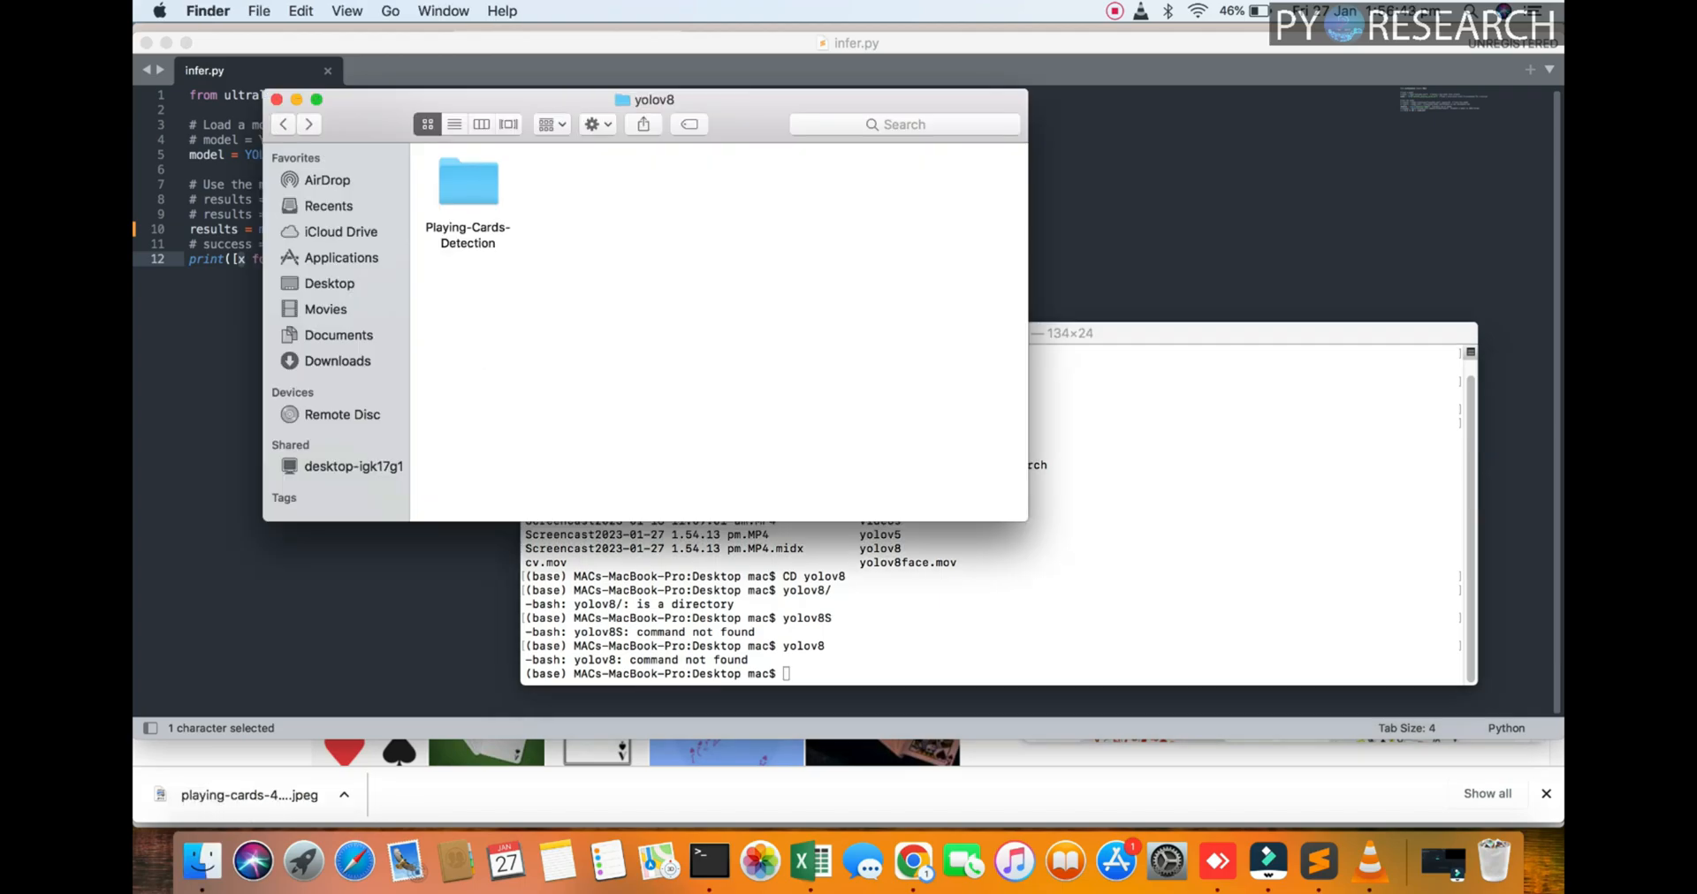
Return to Desktop in Finder and cancel renaming the yolov8 folder
click(329, 283)
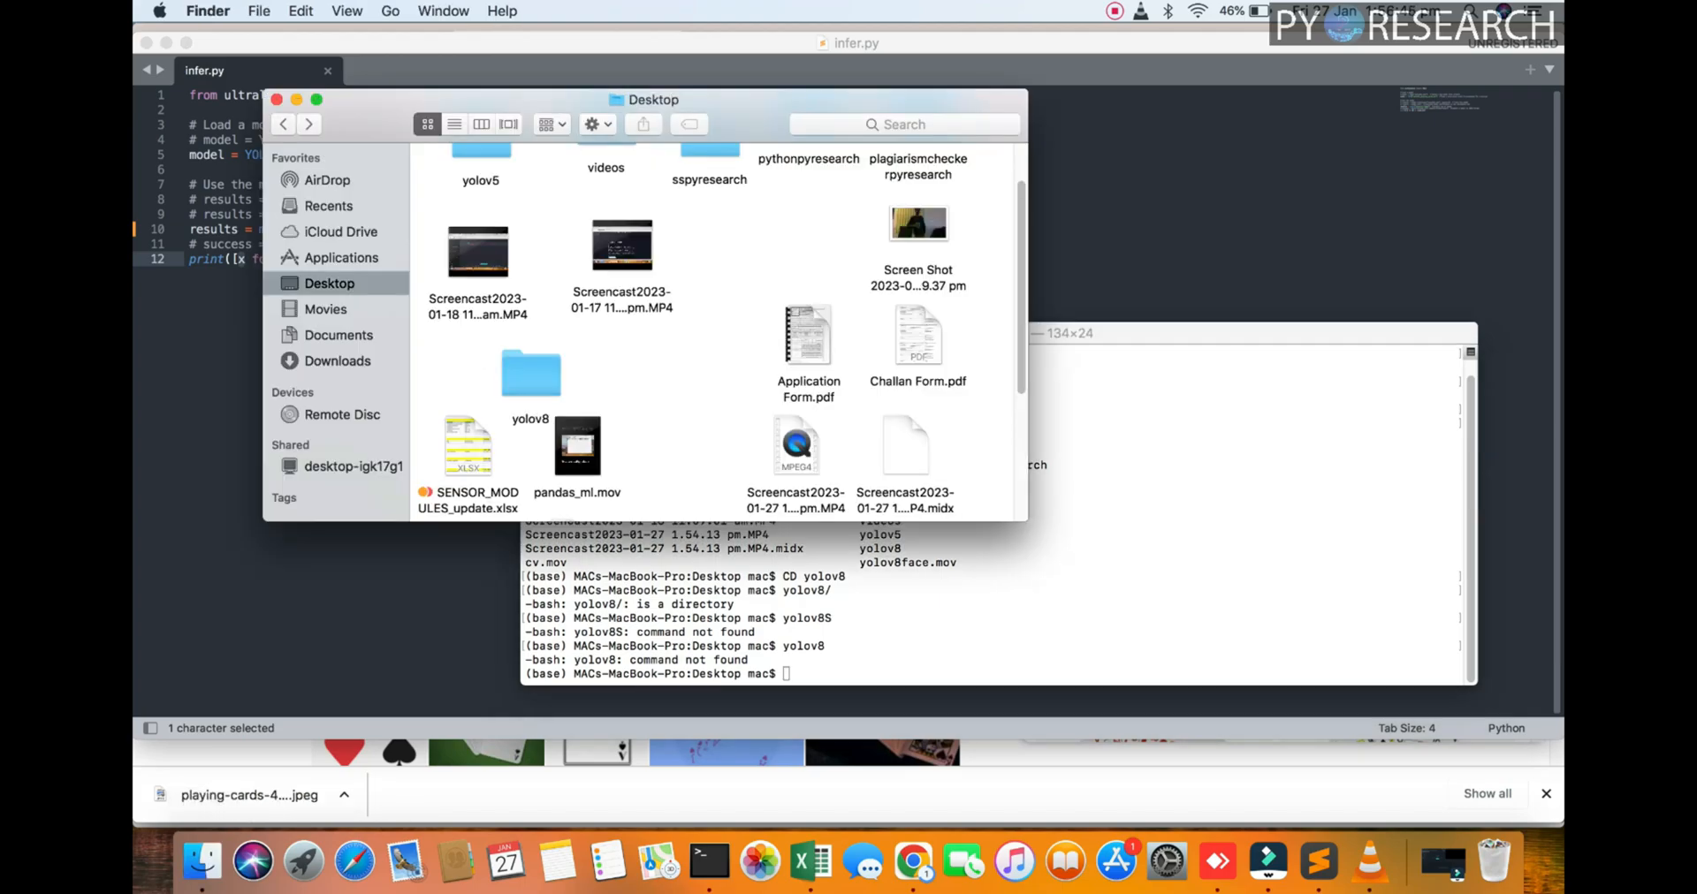
right_click(530, 374)
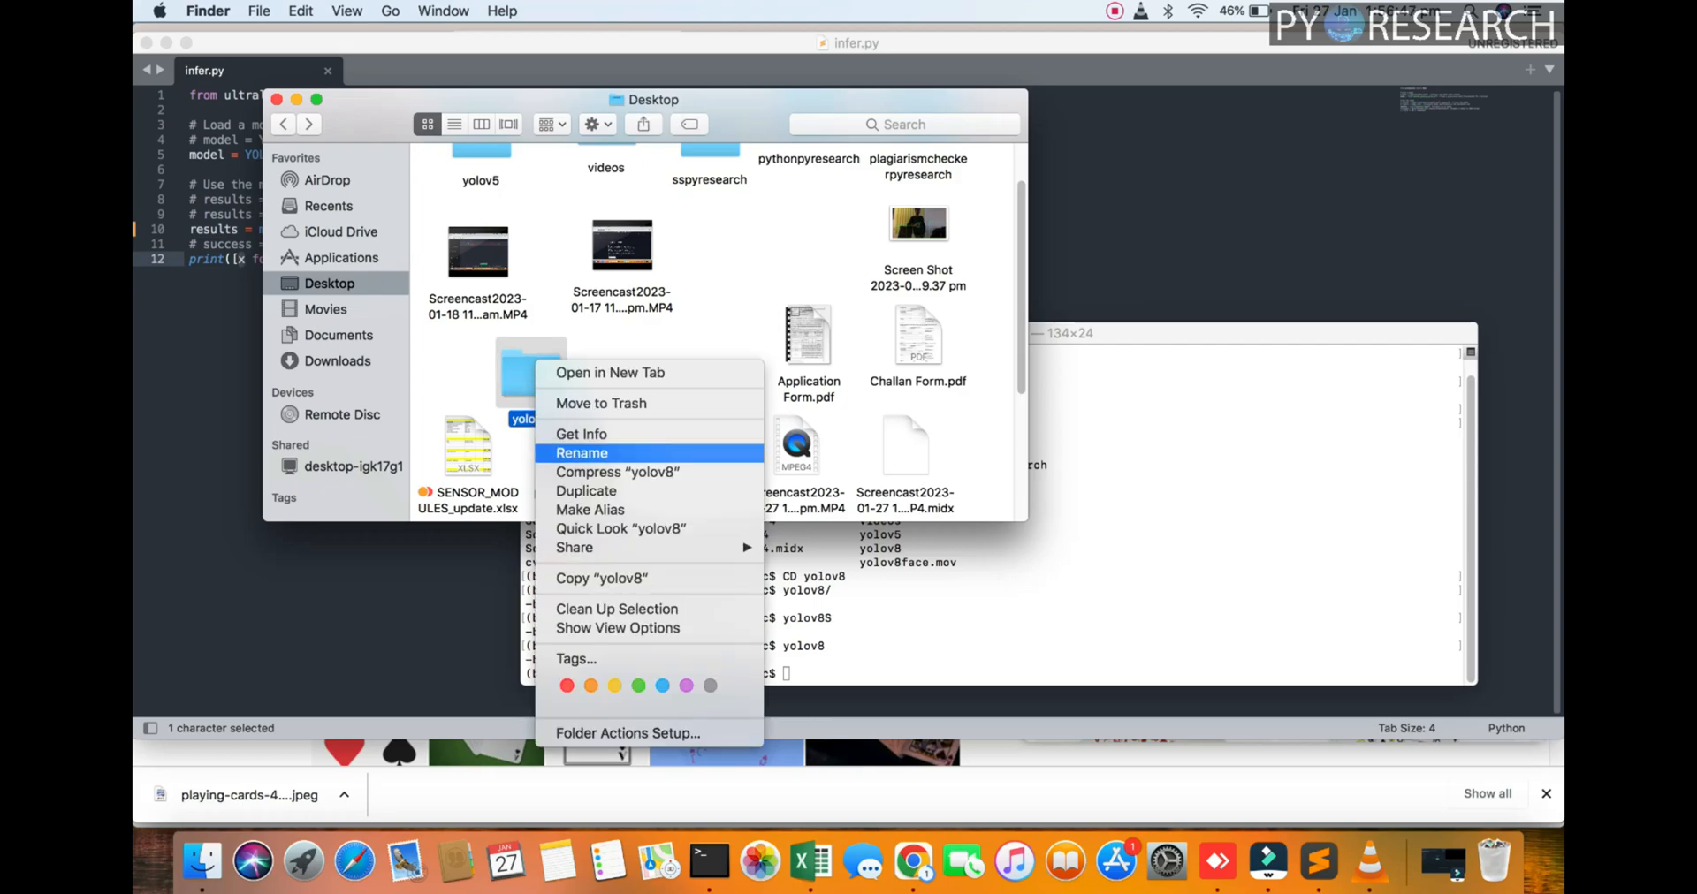
click(583, 453)
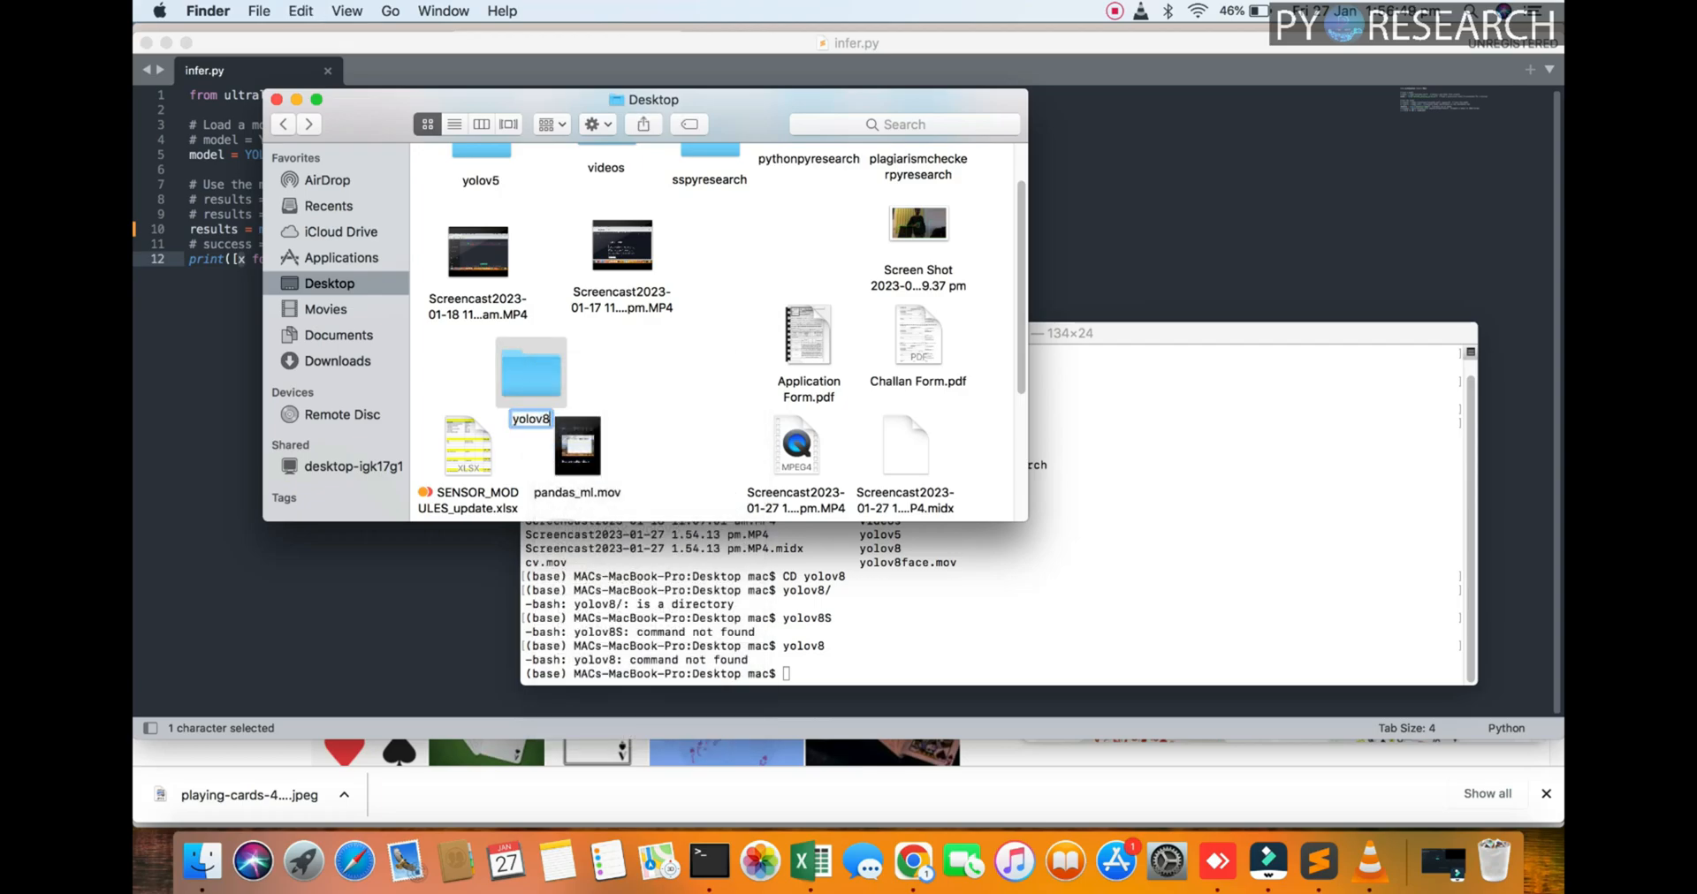
click(974, 332)
text(CD yolov8)
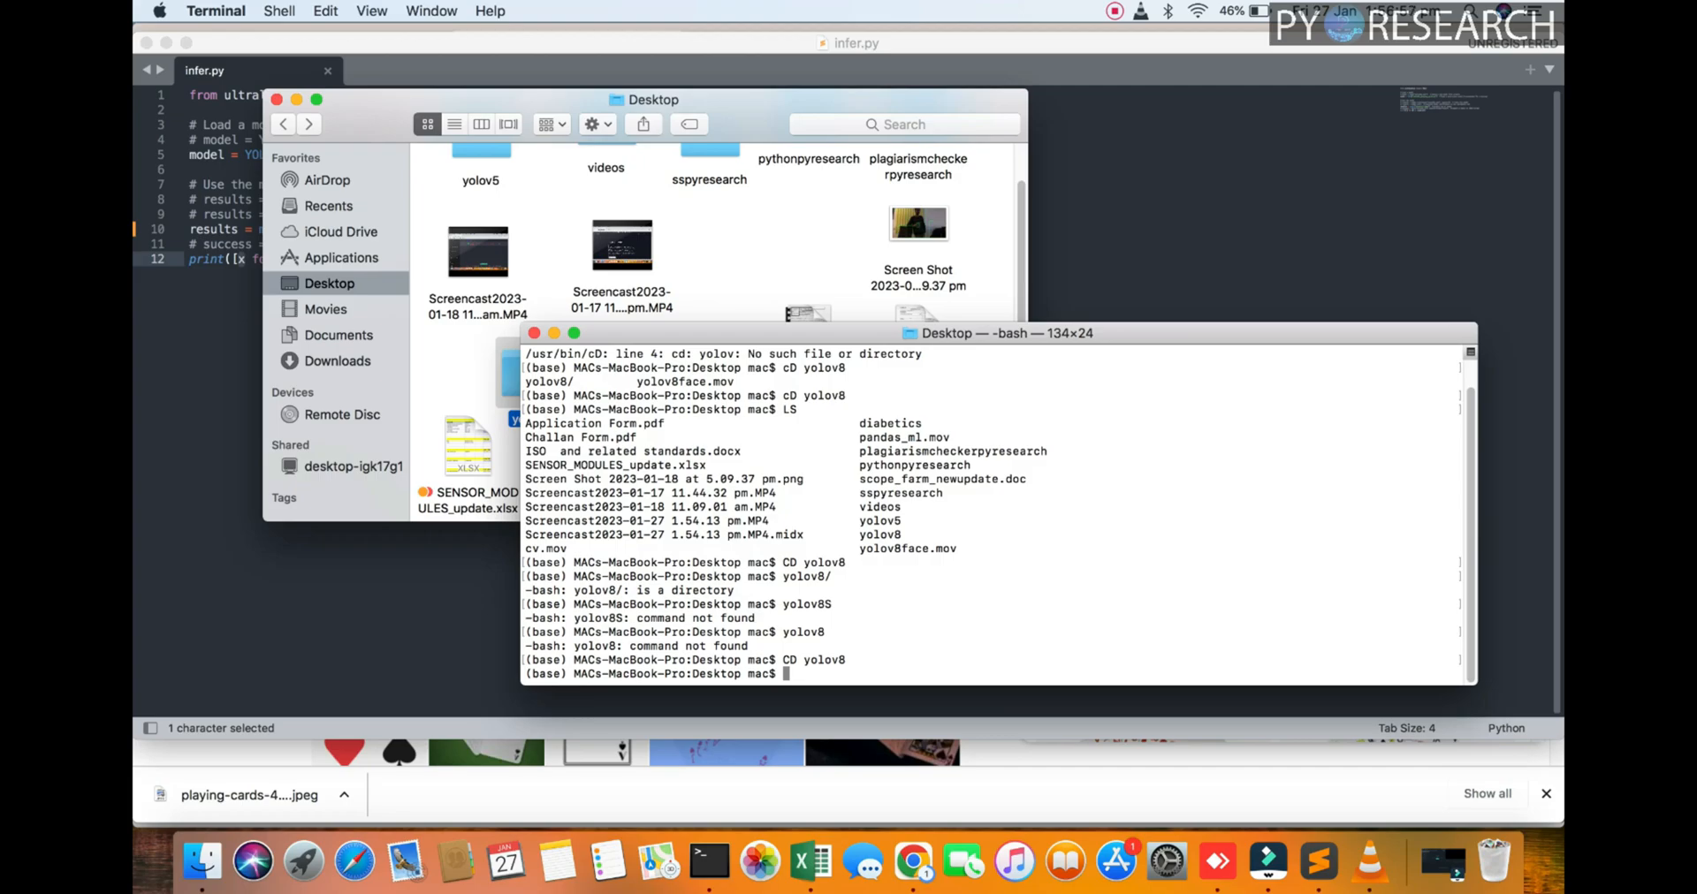
Open the yolov8 folder and type cd commands in Terminal
click(531, 374)
text(CD)
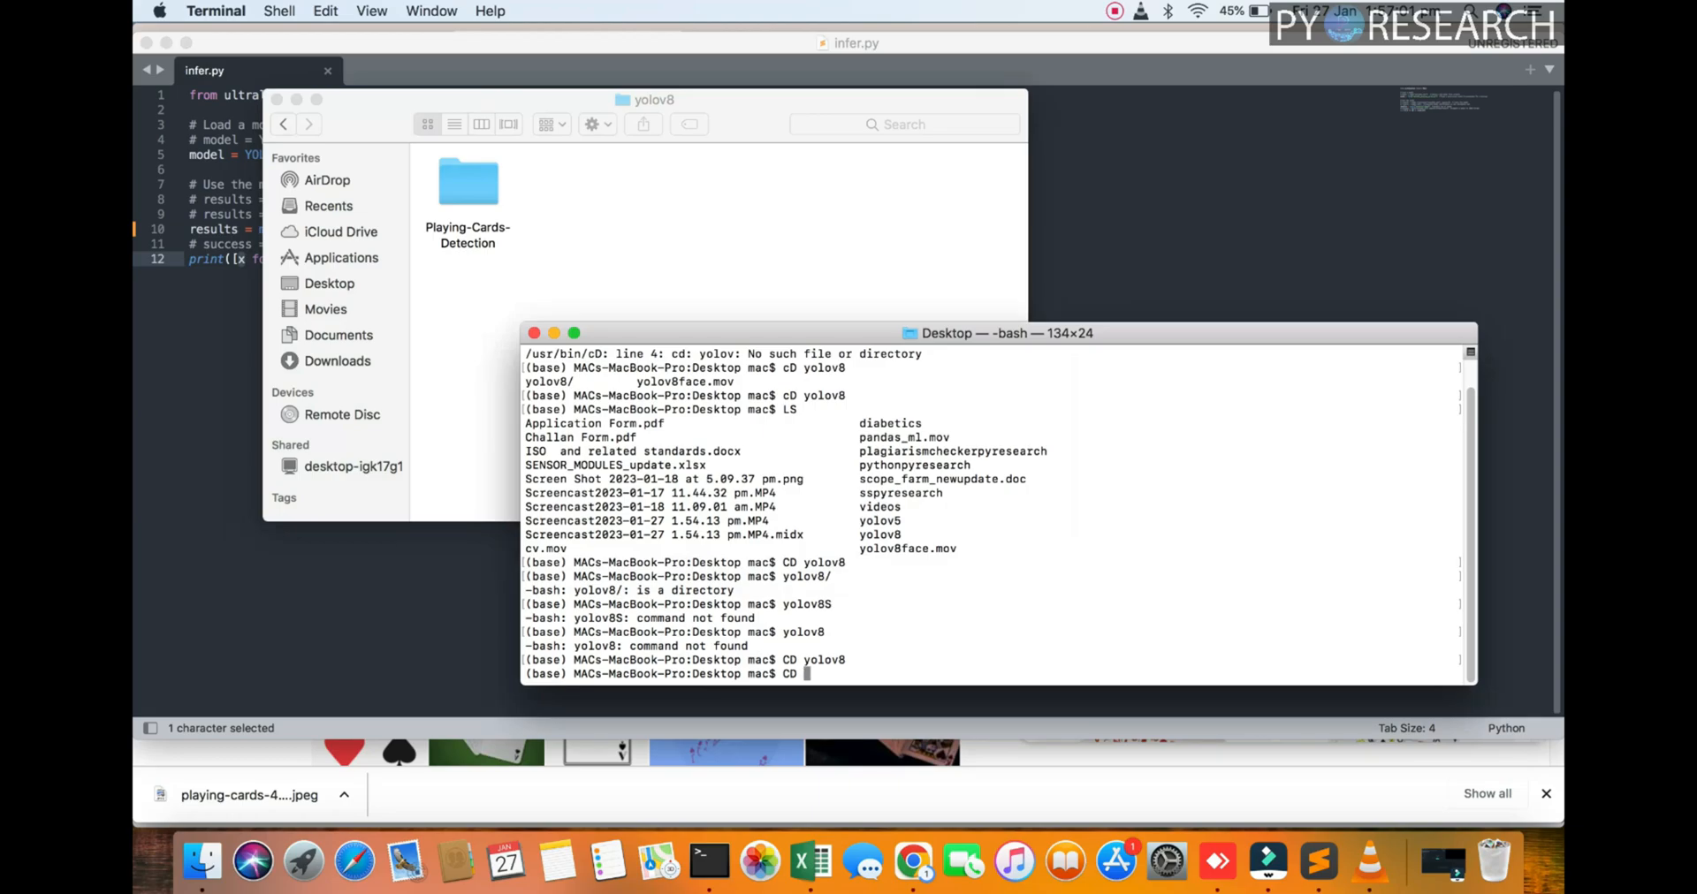
text(cd)
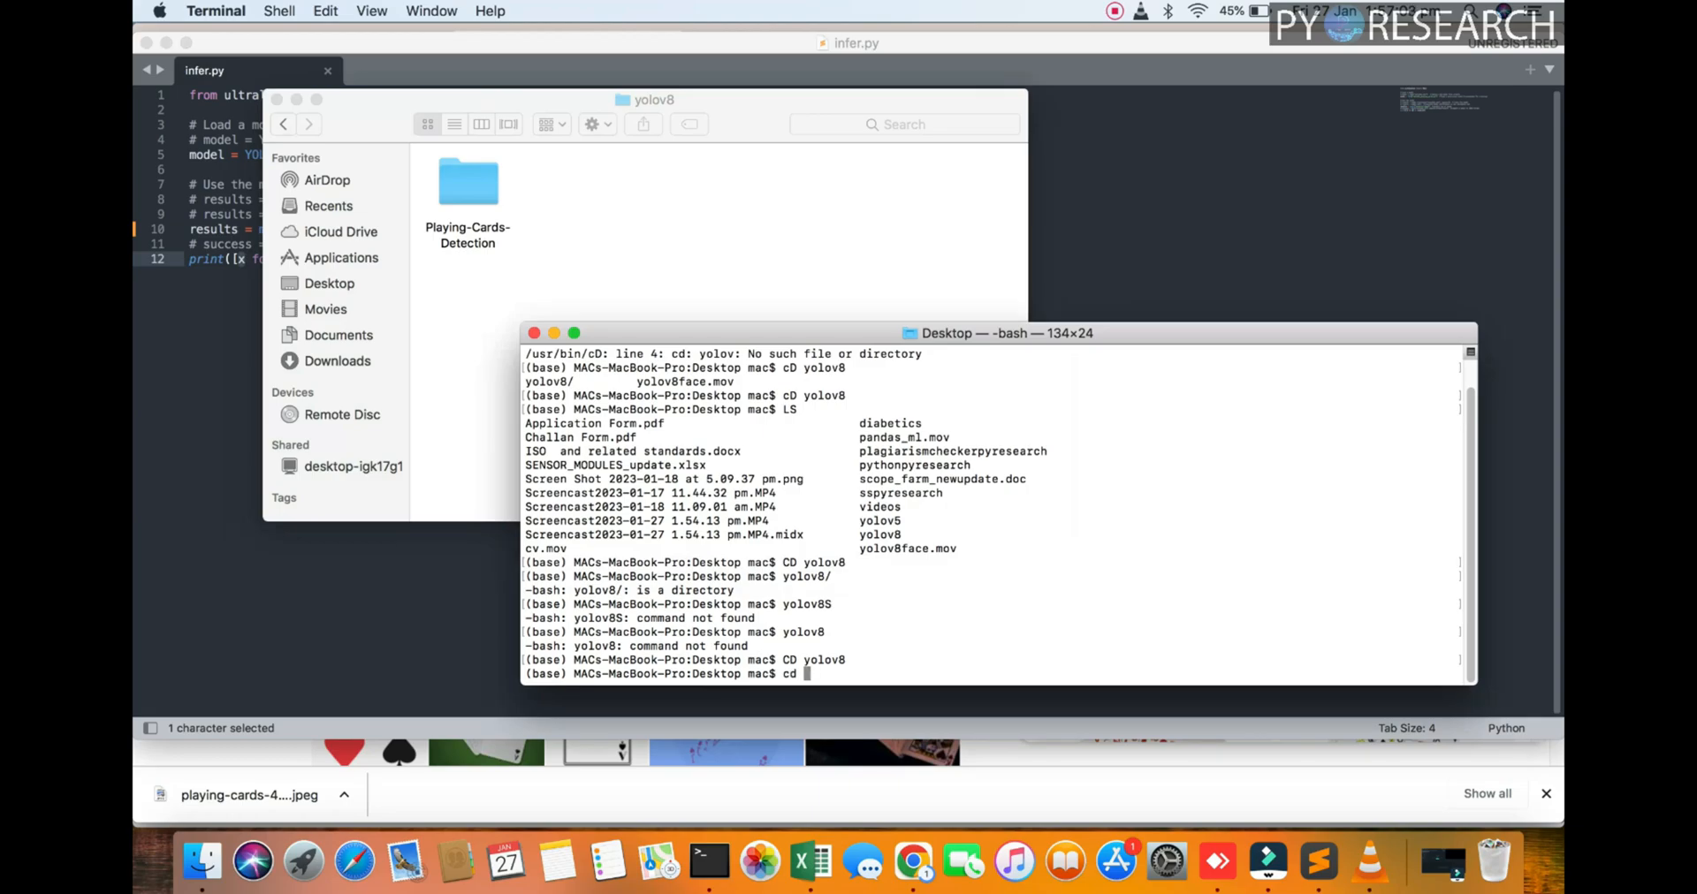
text(P)
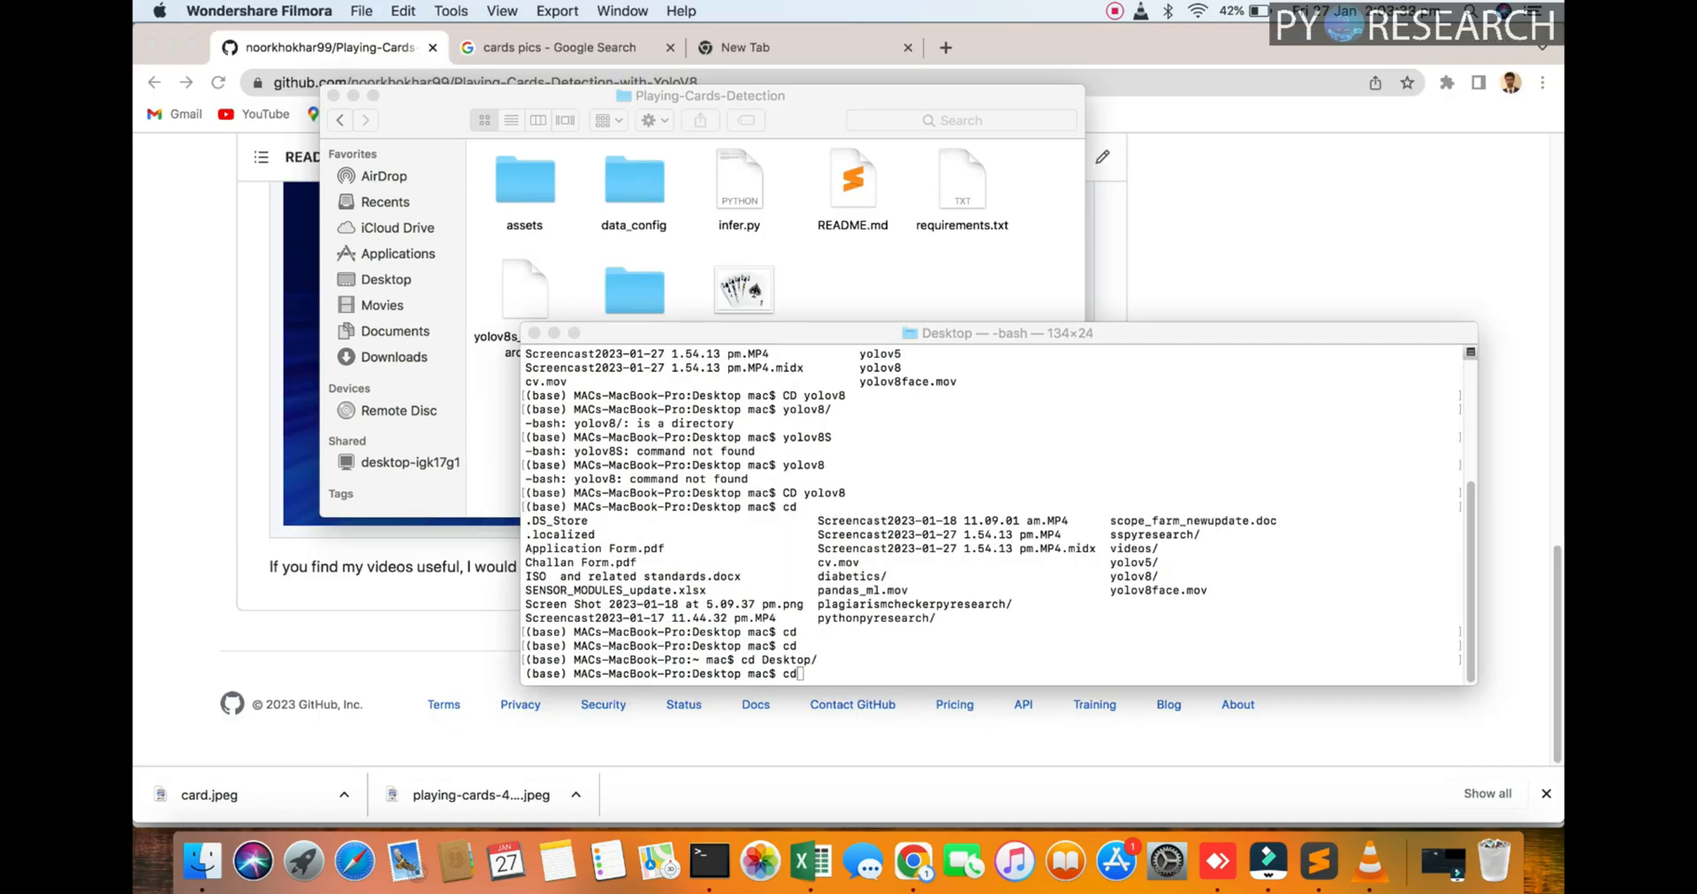
In Terminal, cd into Playing-Cards-Detection/ and launch python infer.py
click(996, 332)
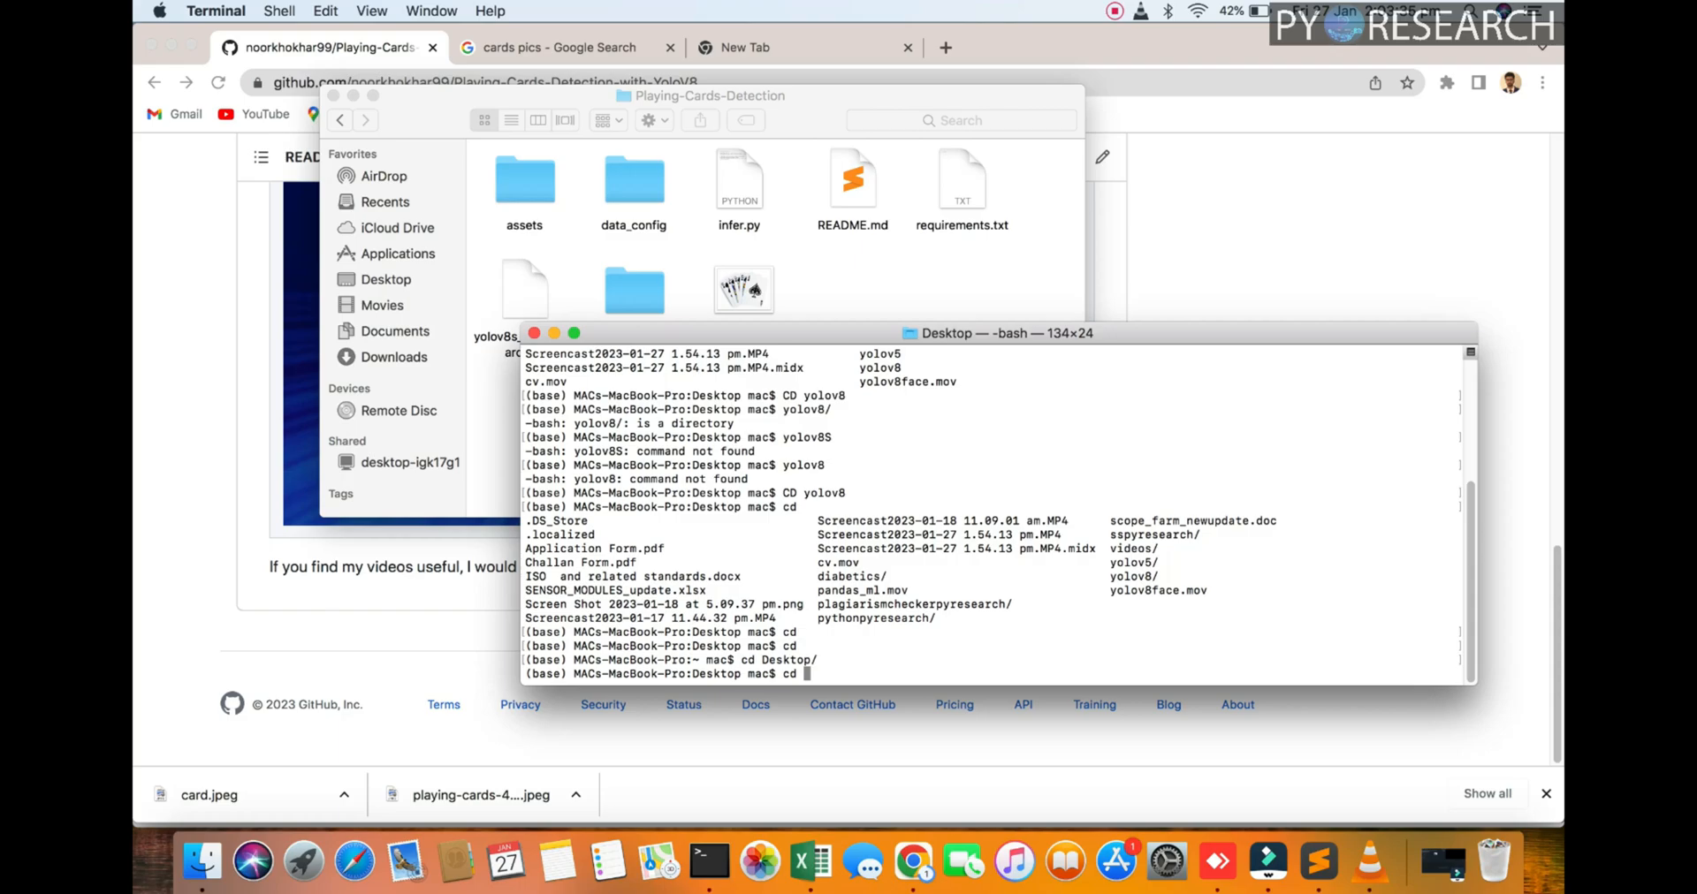
text(Playing-Cards-Detection/)
text(ls)
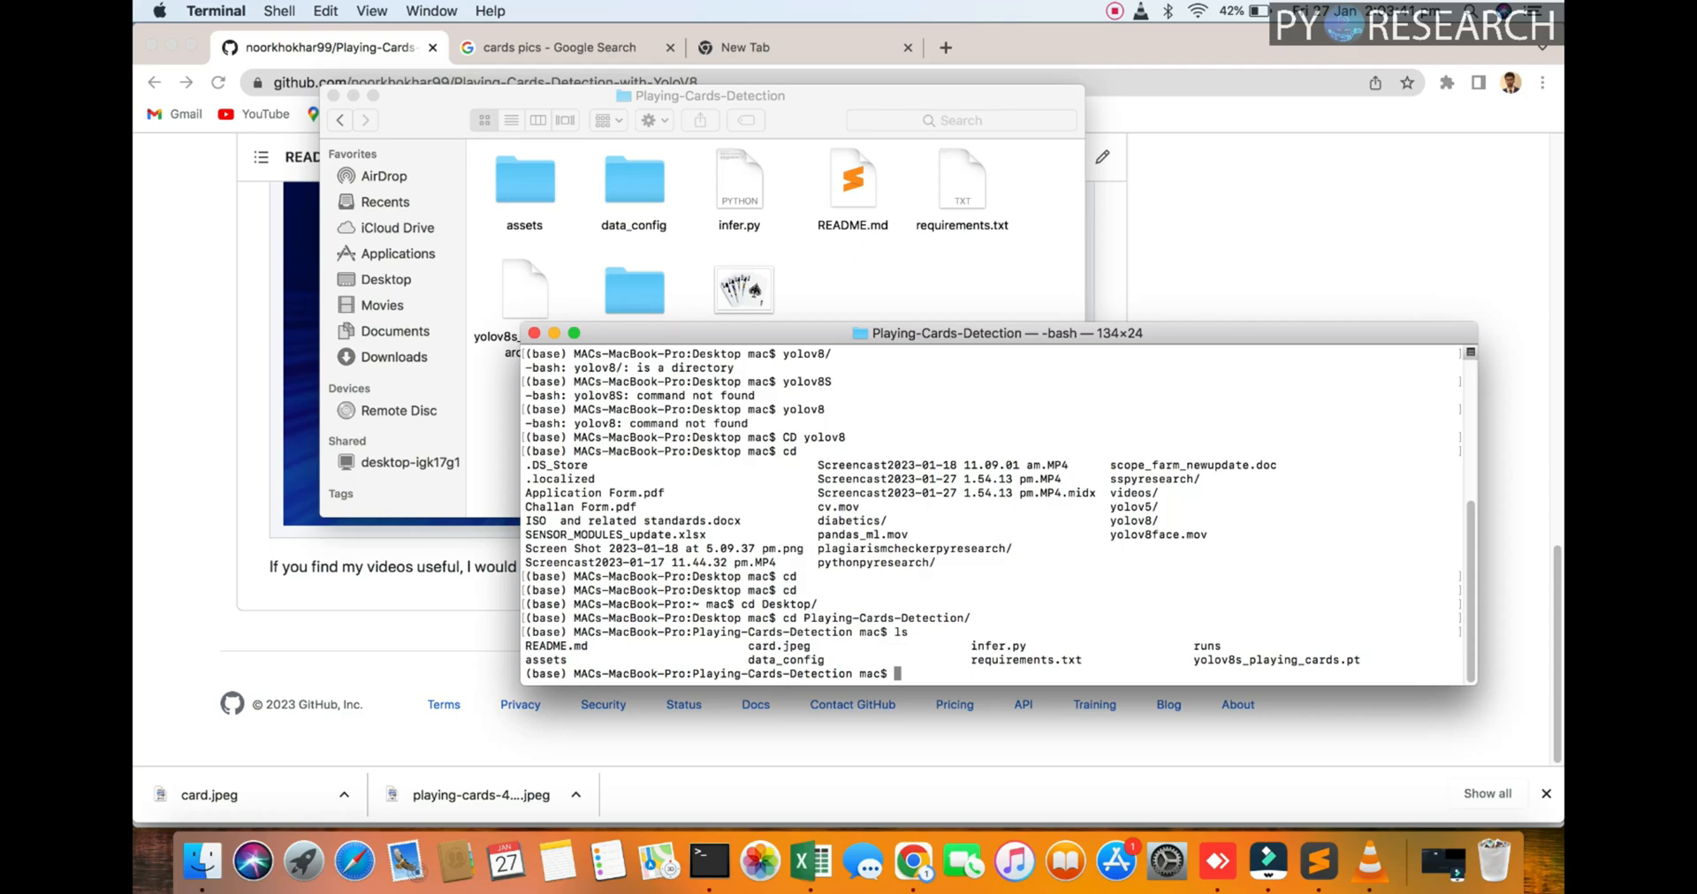
text(cd)
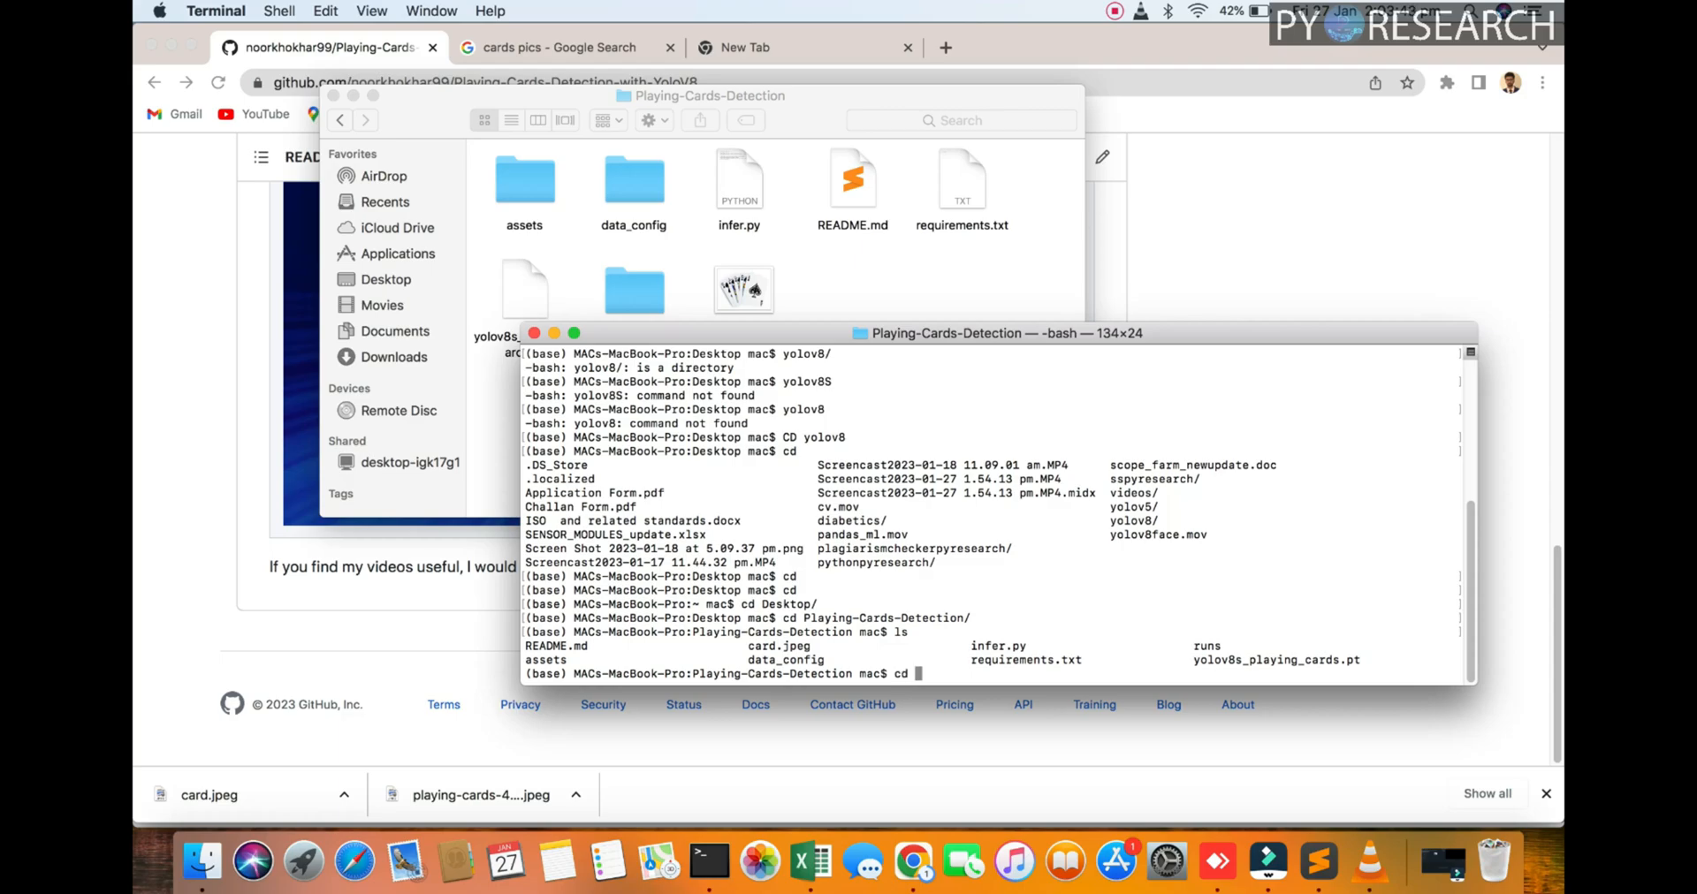
text(python infer.py)
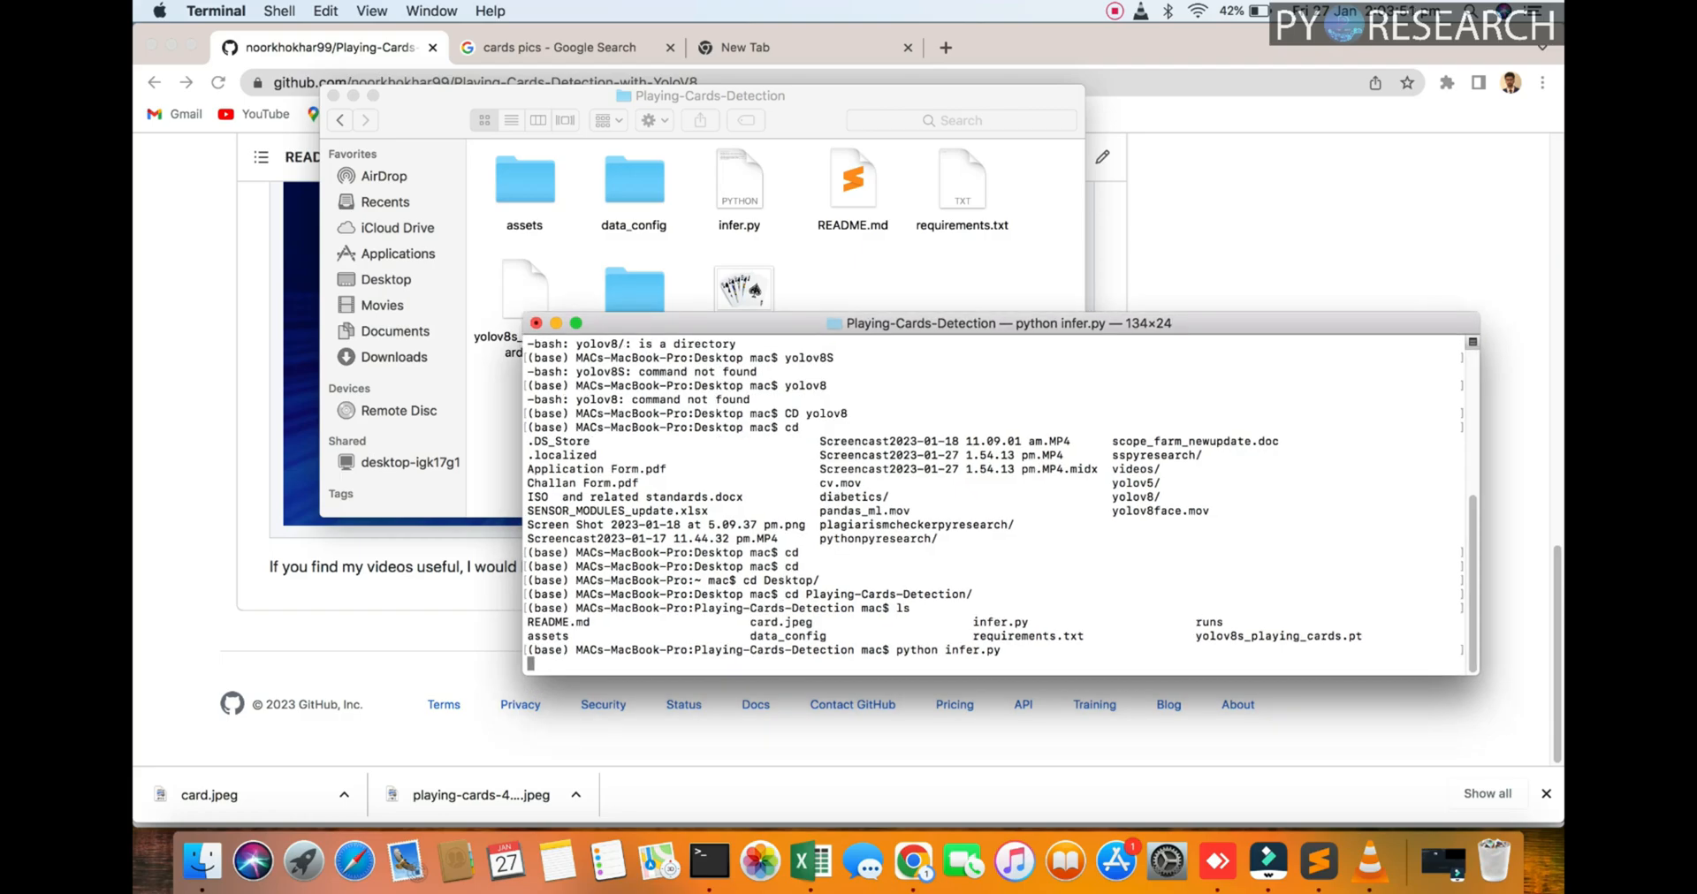
Select the README's yolo task=detect mode=predict command
drag(921, 323, 1012, 197)
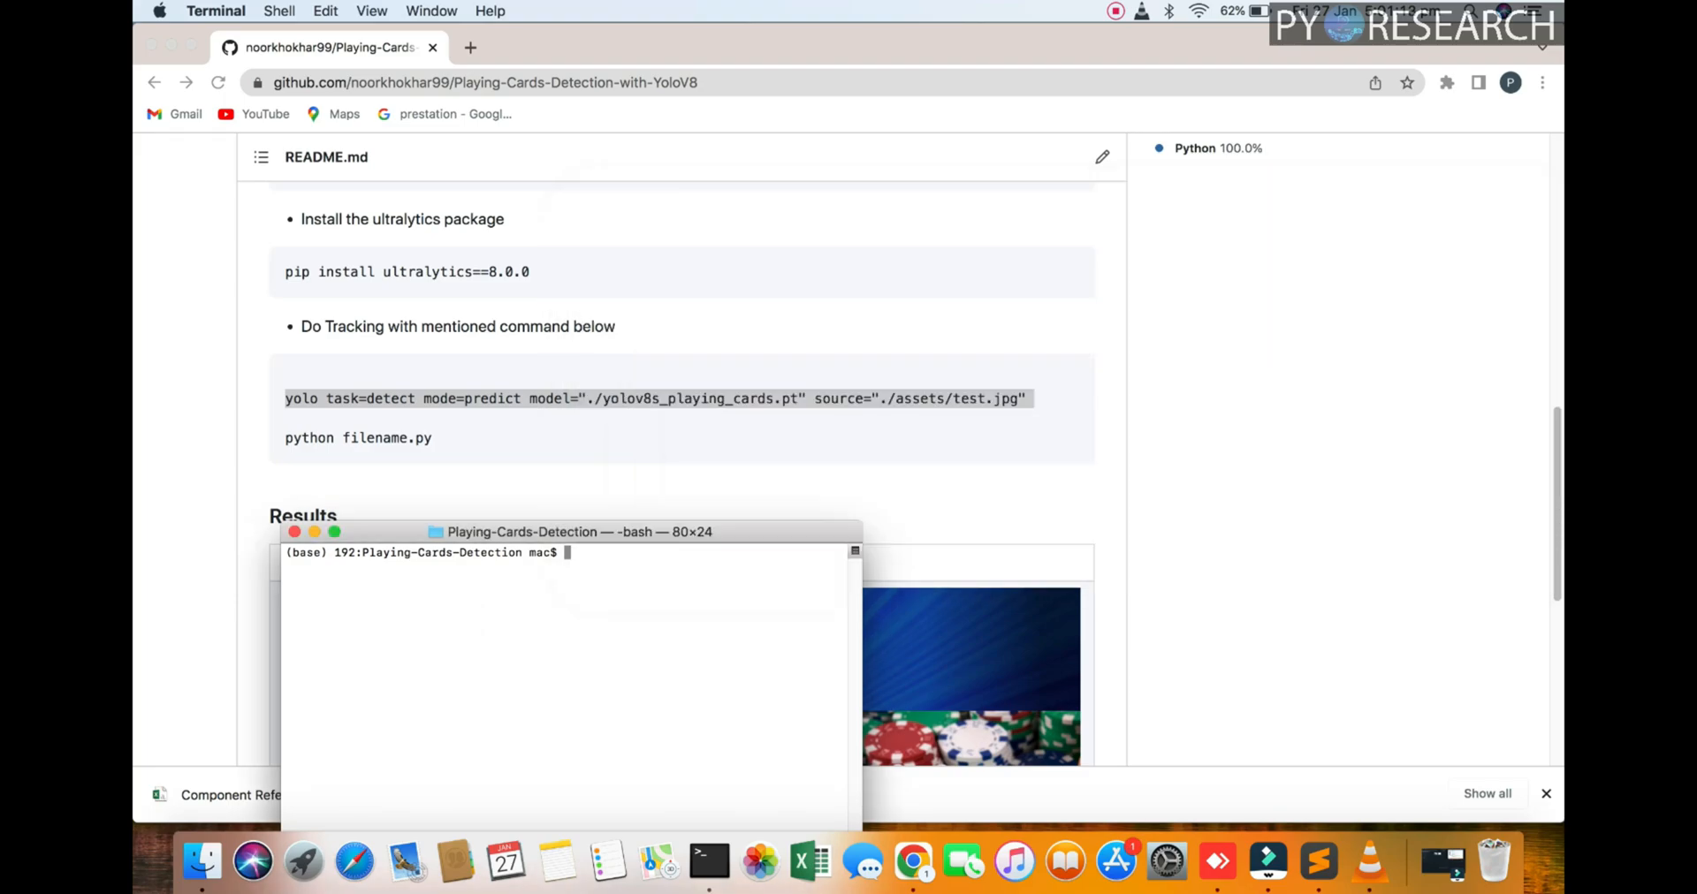
Run yolo detect with yolov8s_playing_cards.pt on ./assets/test.jpg
text(yolo task=detect mode=predict model="./yolov8s_playing_cards.pt" source="./assets/test.jpg")
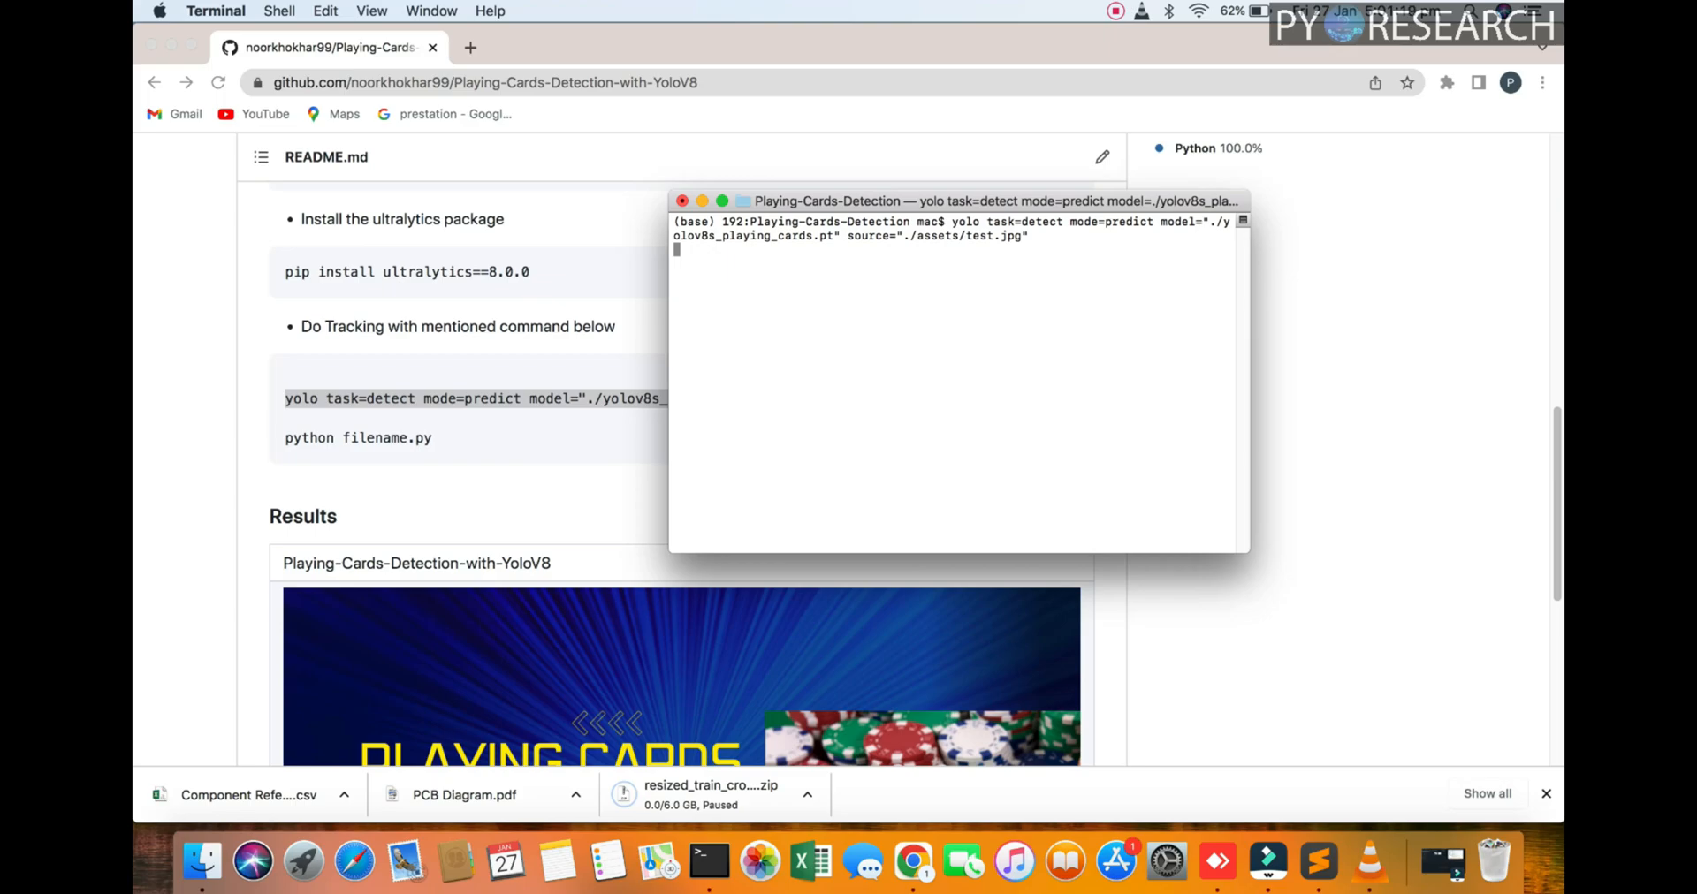
double_click(1082, 221)
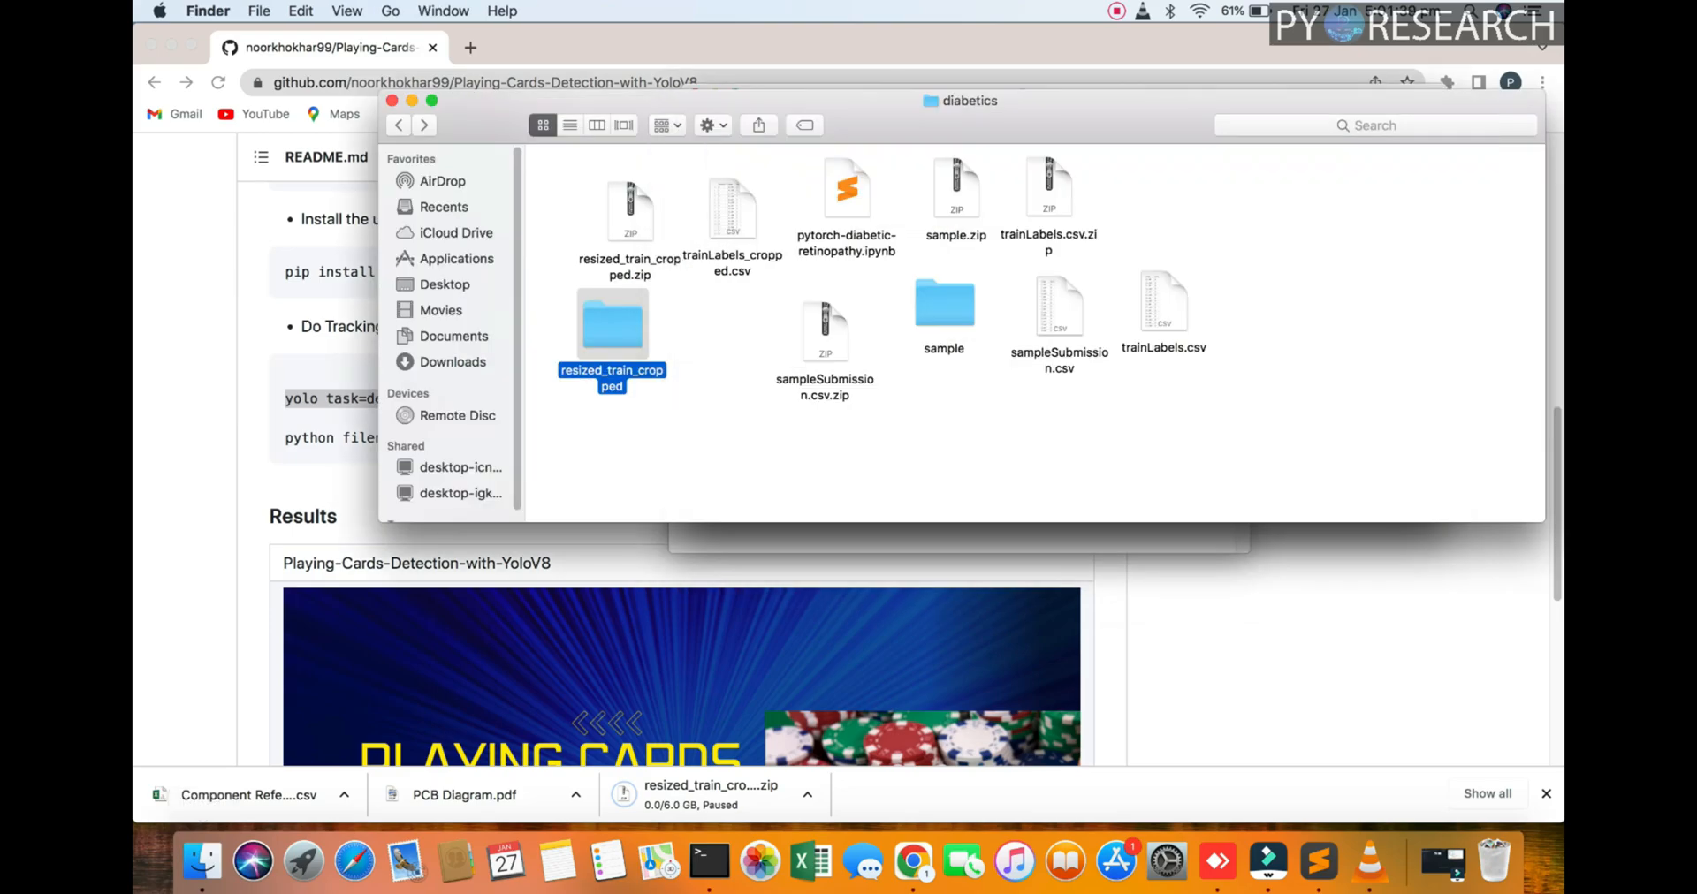
Open runs/detect/predict3 from Desktop and view the test.jpg result image
click(443, 283)
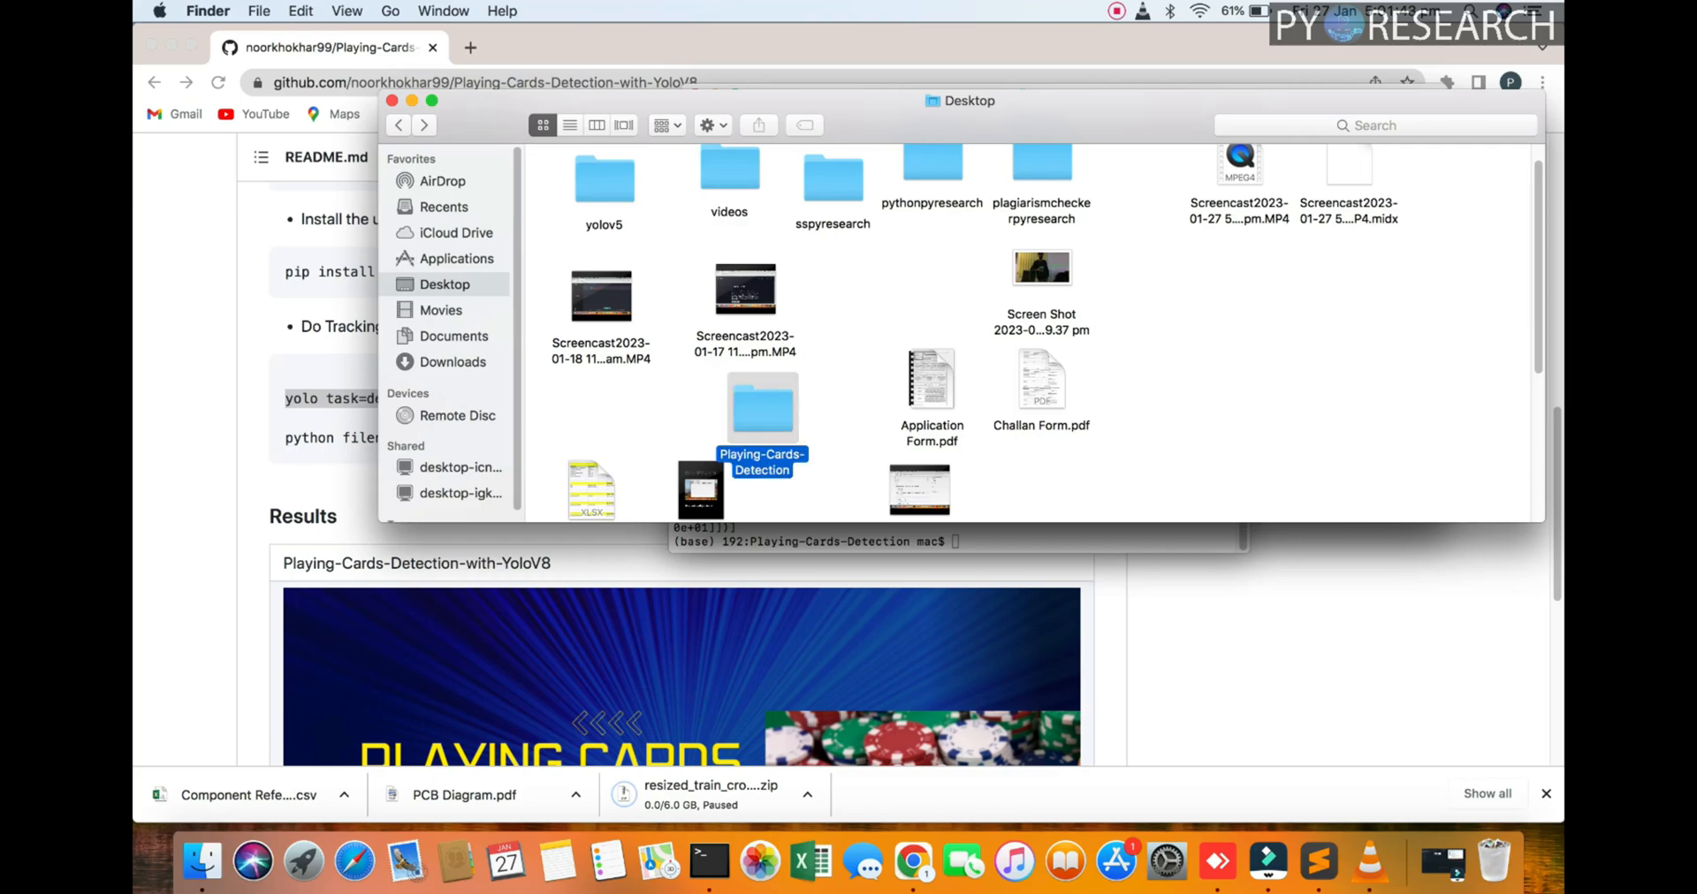
double_click(761, 409)
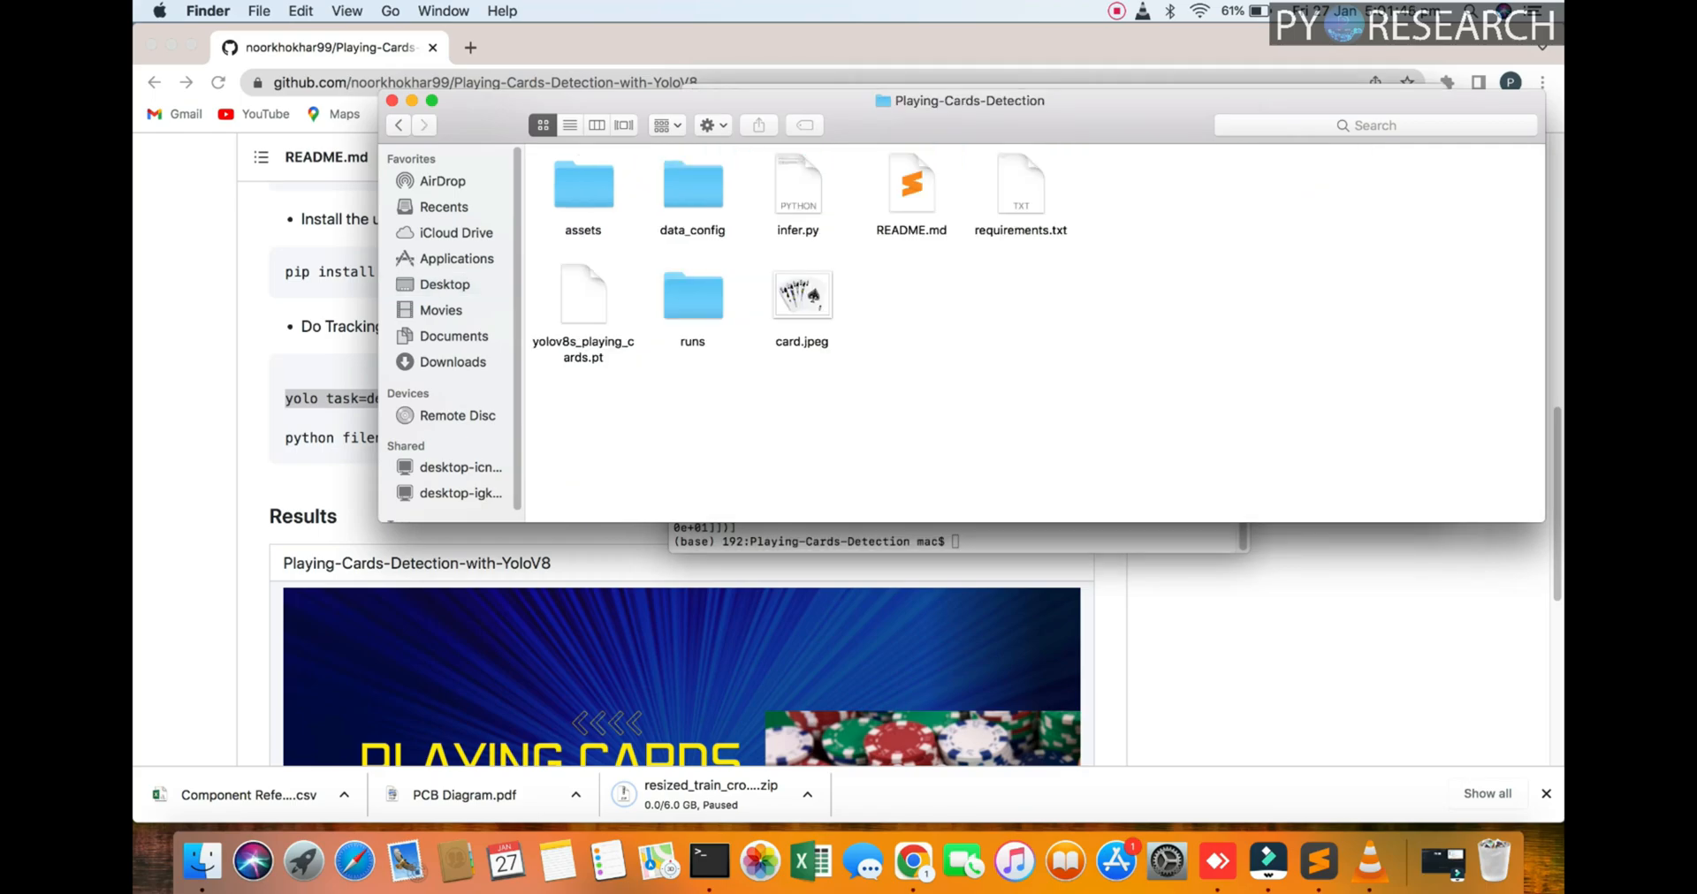
double_click(691, 294)
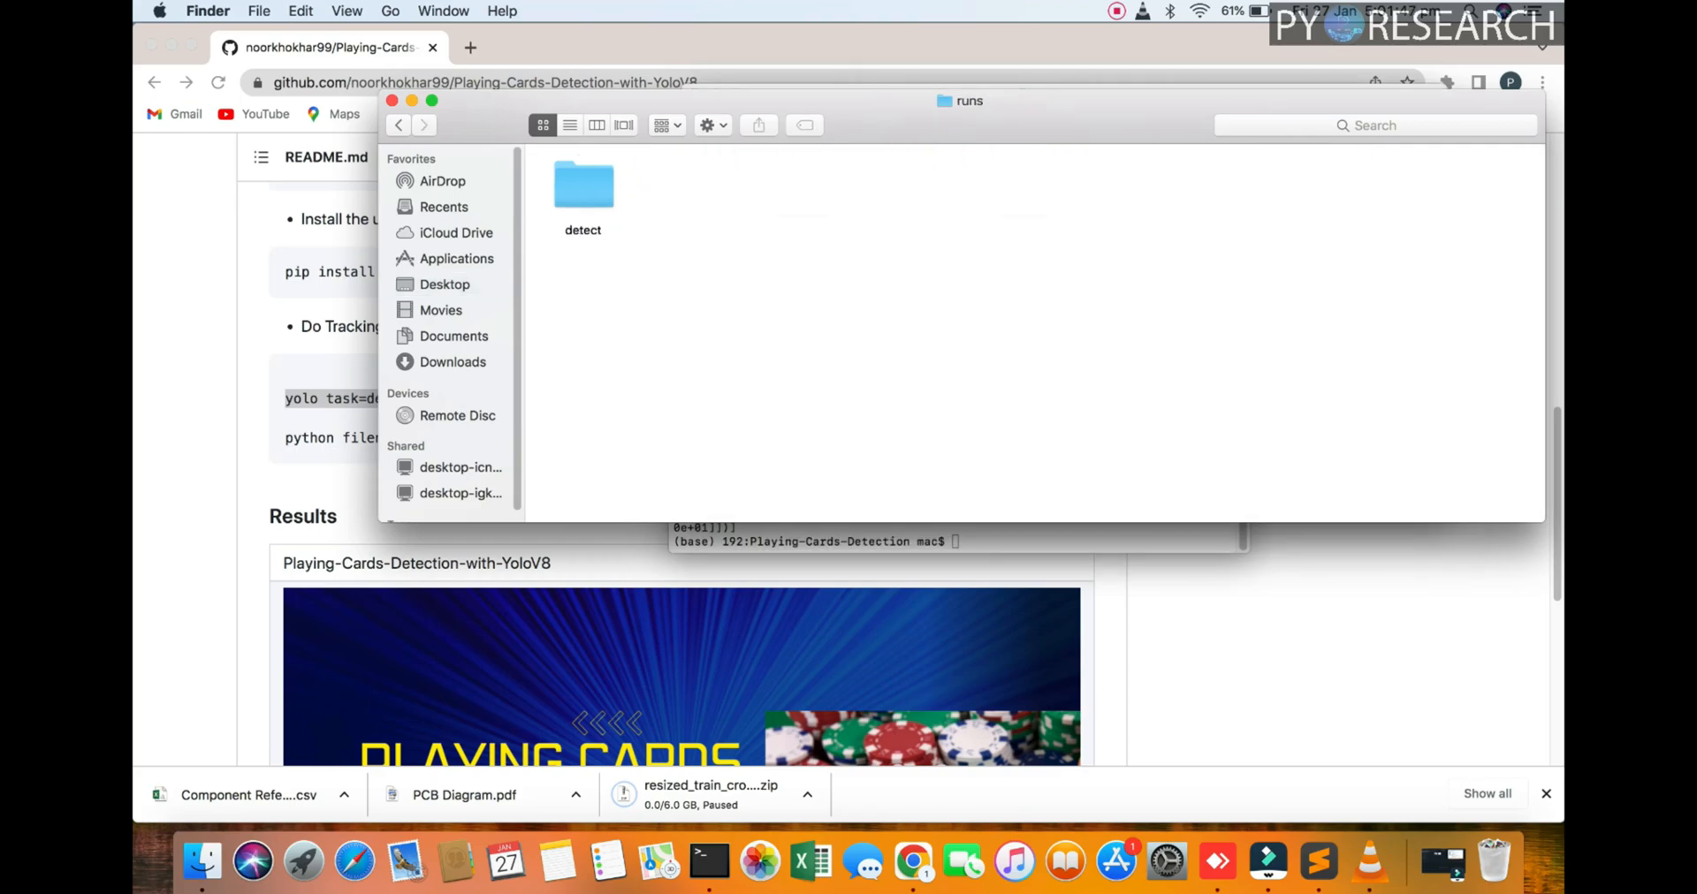
double_click(583, 184)
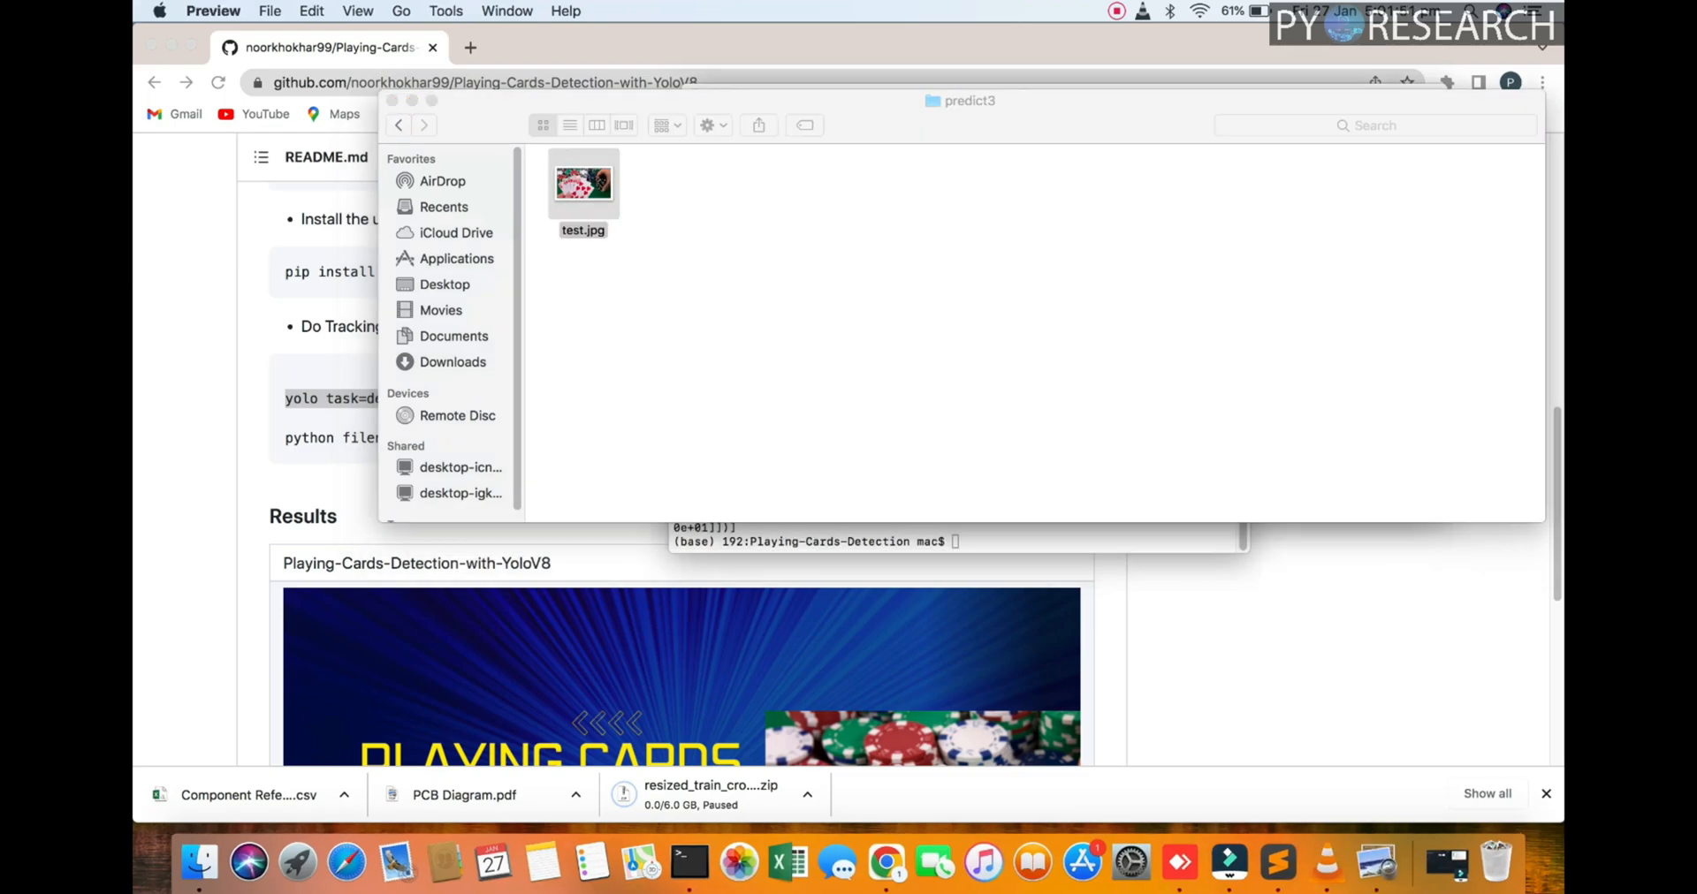
double_click(583, 182)
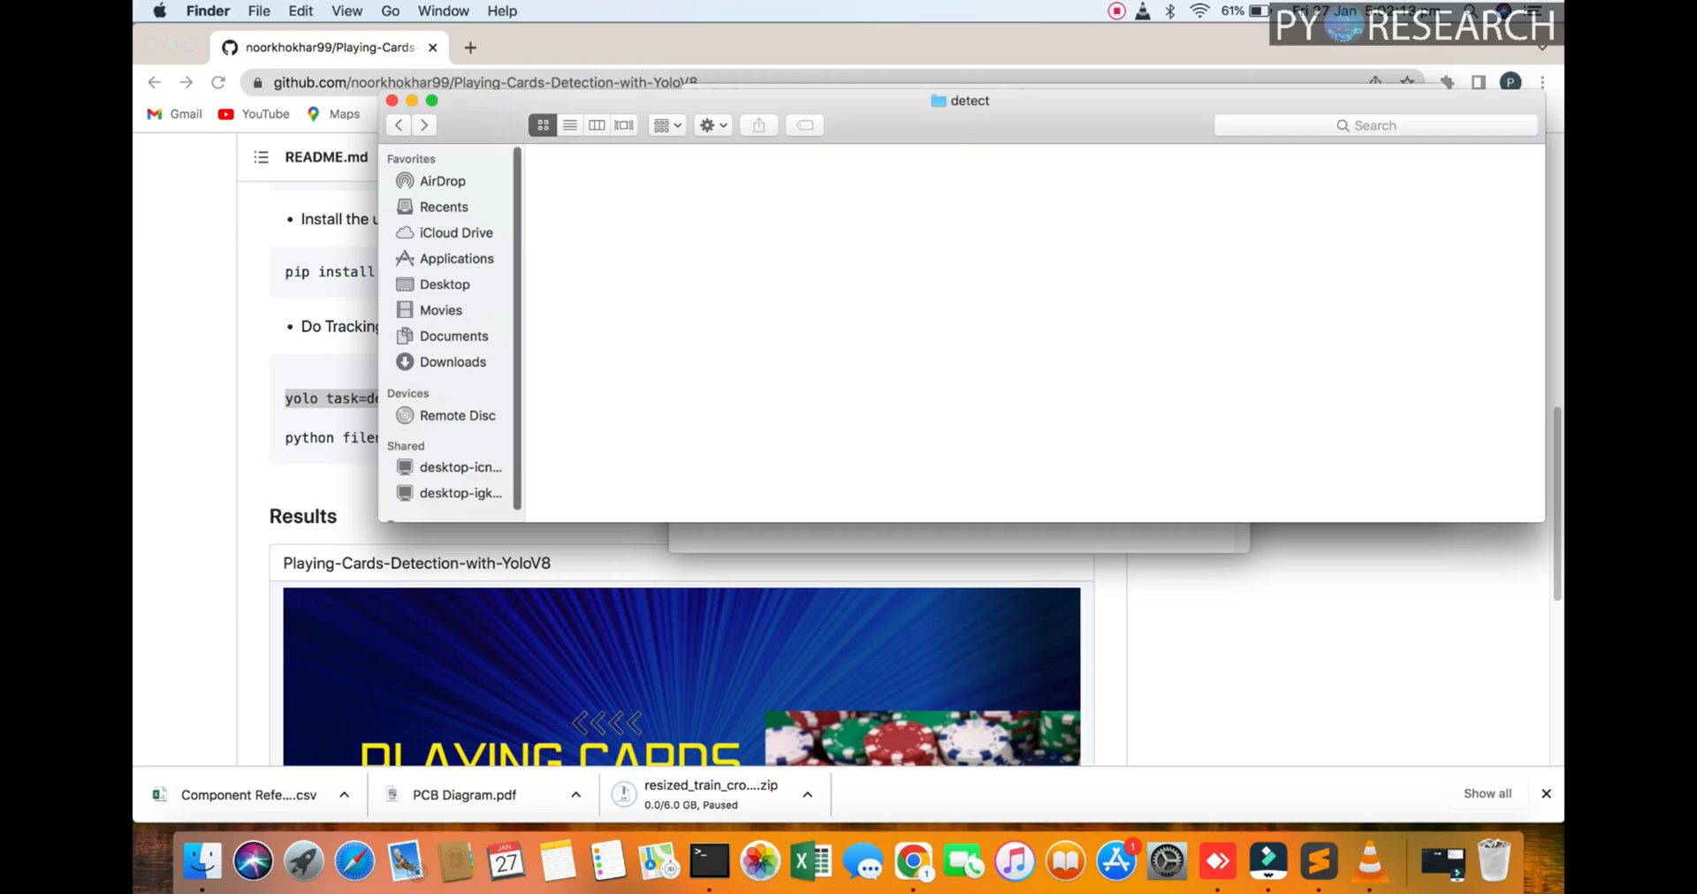
Open card.jpeg from the Playing-Cards-Detection folder in Preview, showing five spade cards
click(397, 125)
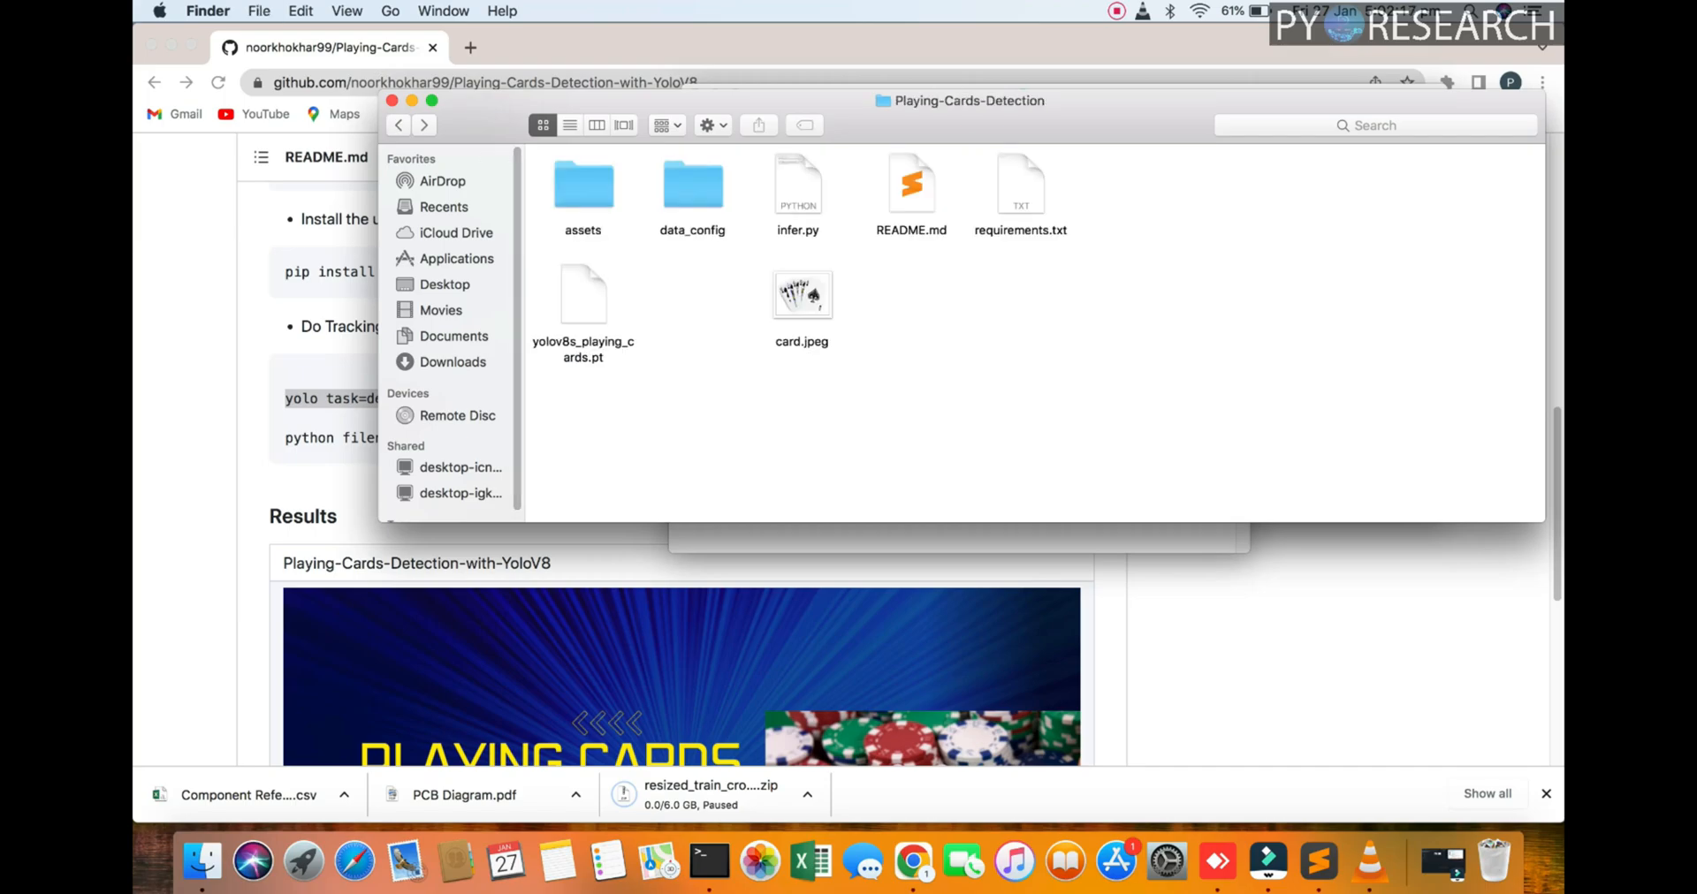
click(802, 294)
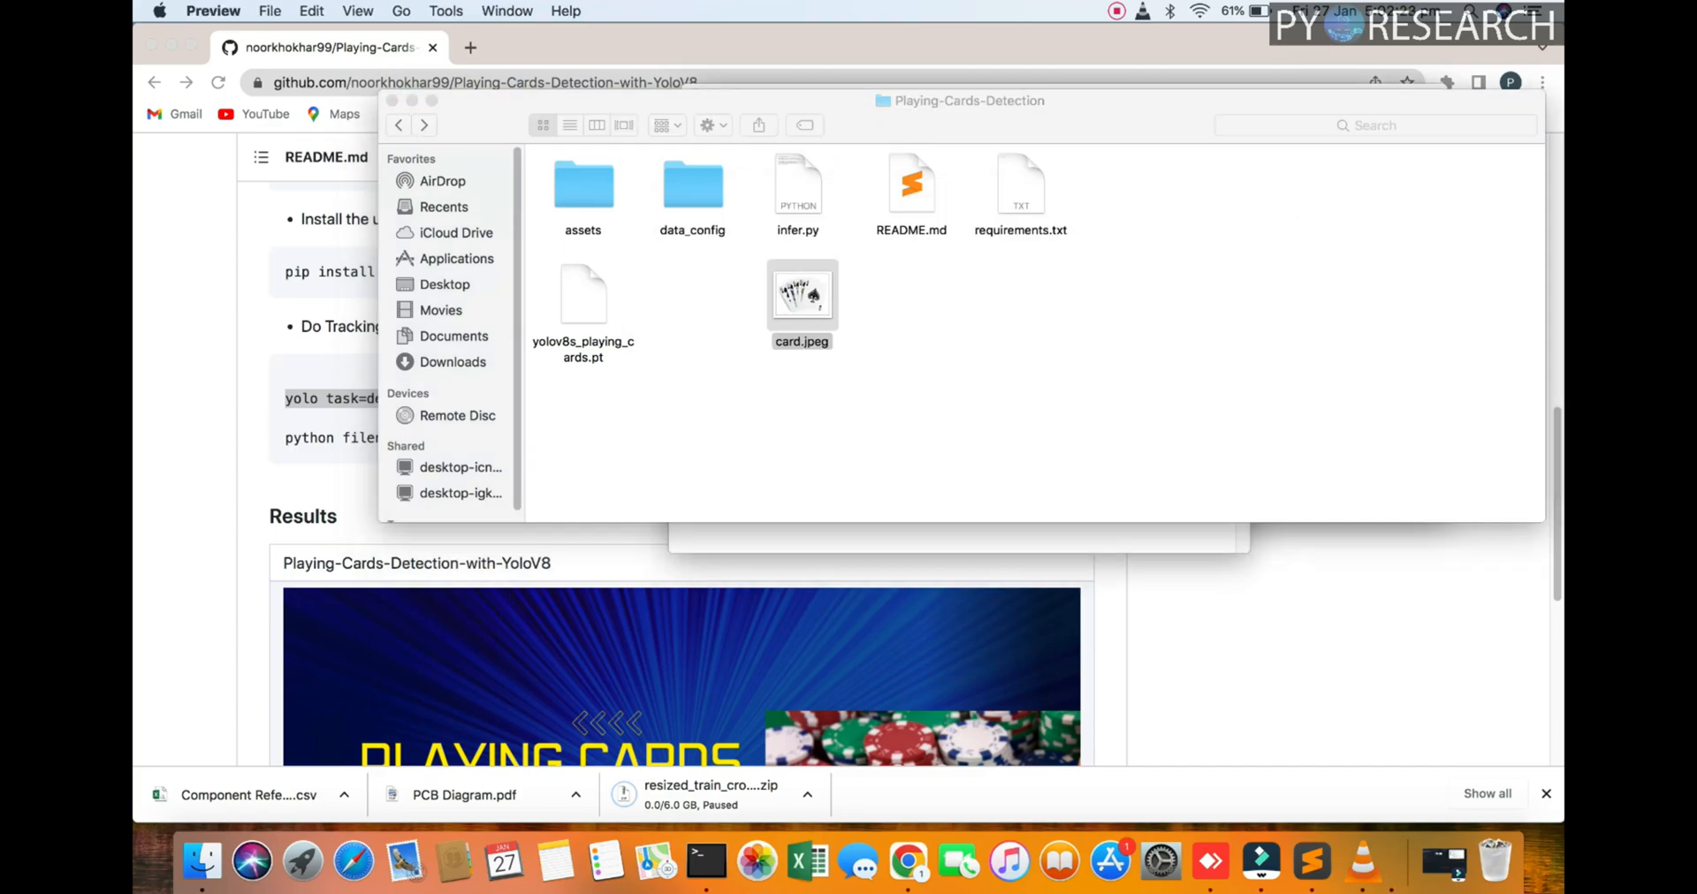
double_click(802, 293)
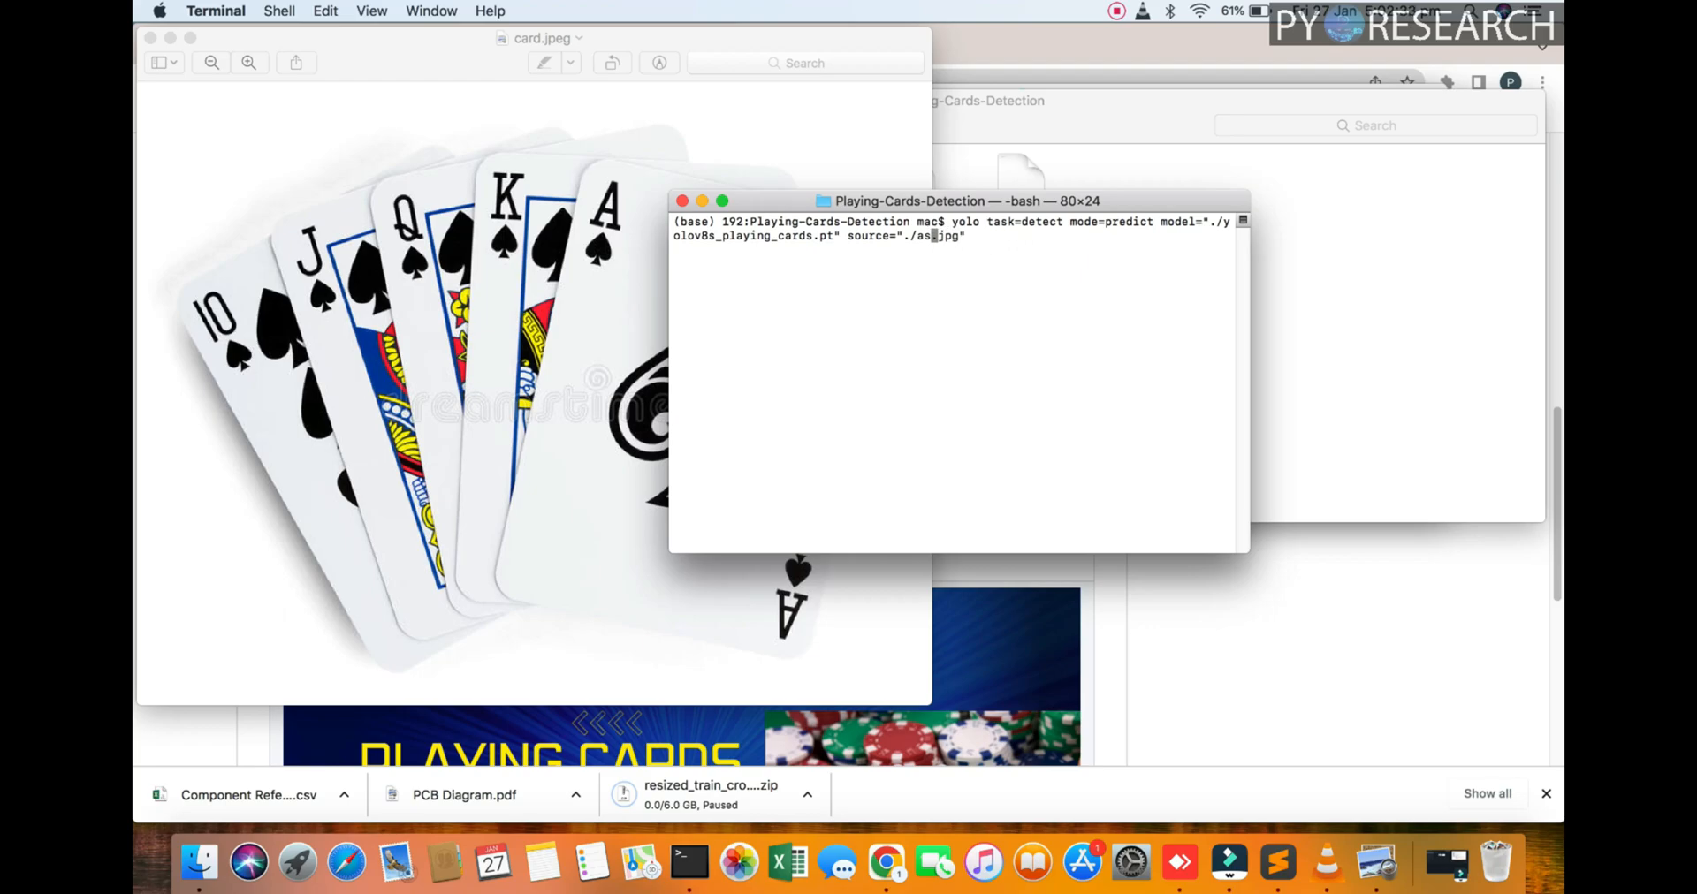
Run yolo predict with source="card.jpeg" and move the Terminal window aside
text(card.jpeg)
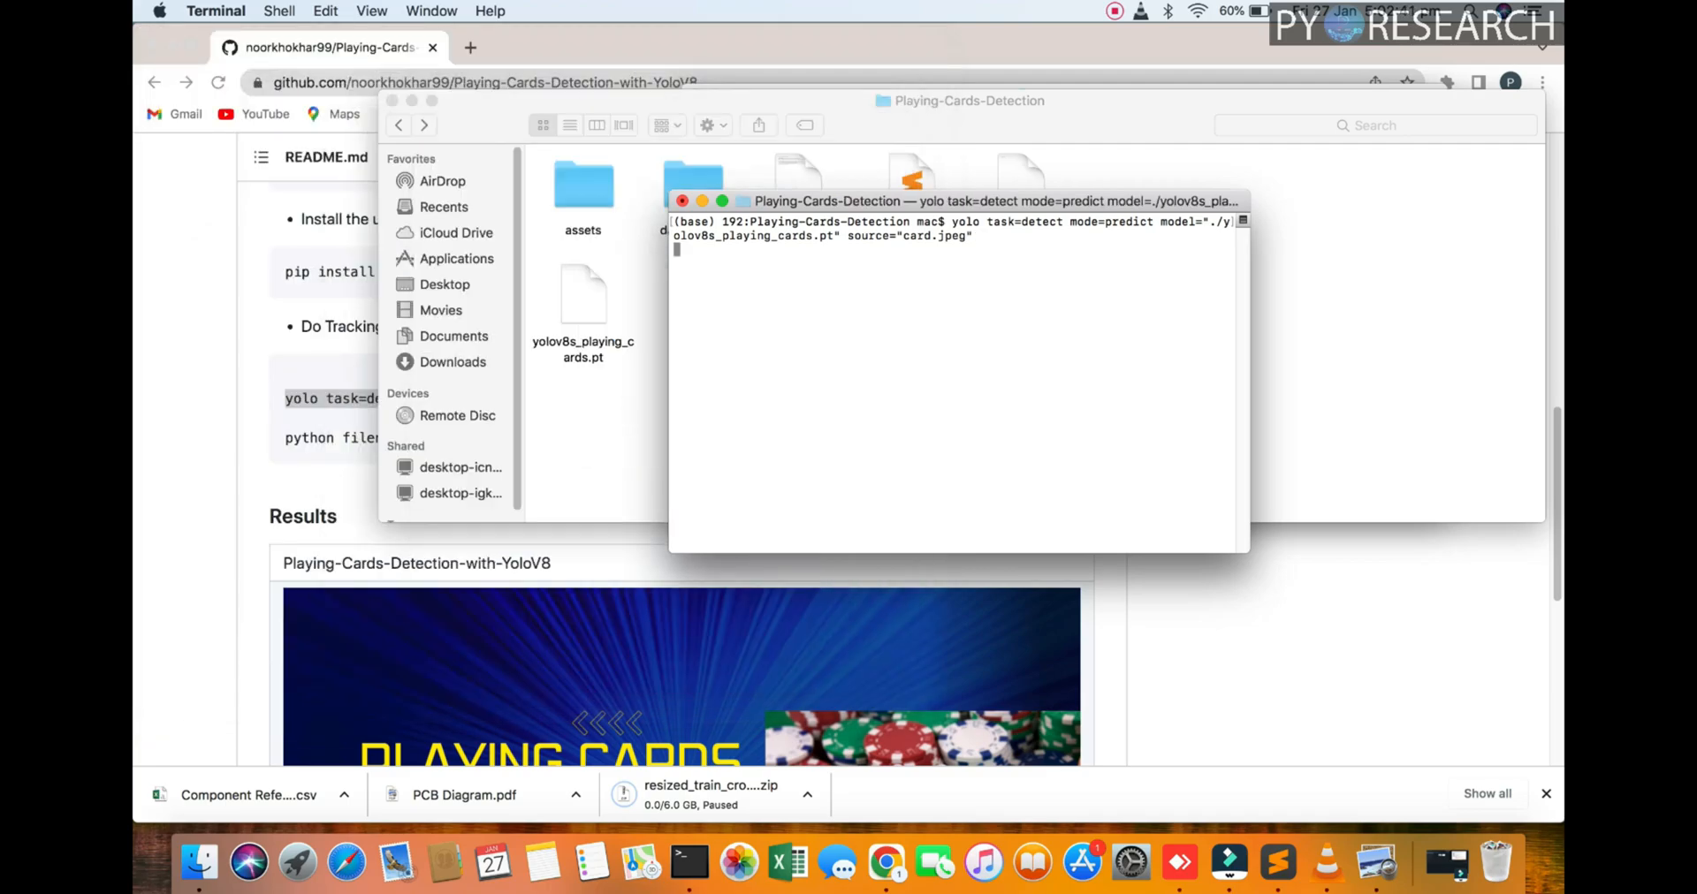
drag(958, 201, 1266, 187)
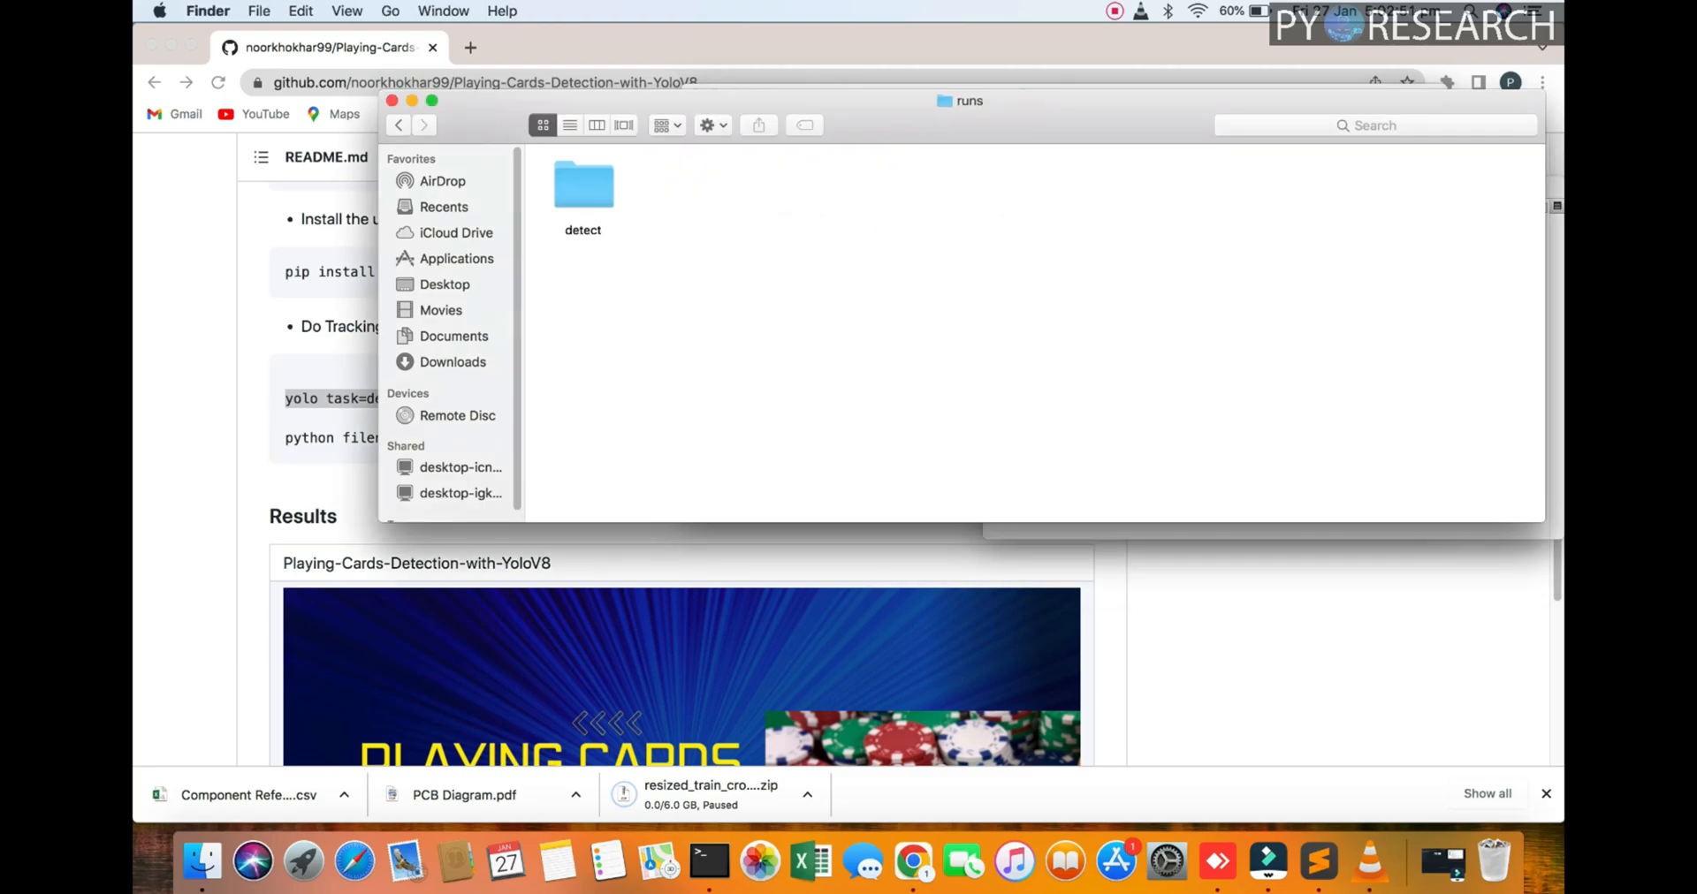
View the result card.jpeg in runs/detect/predict, then return to Playing-Cards-Detection
double_click(582, 184)
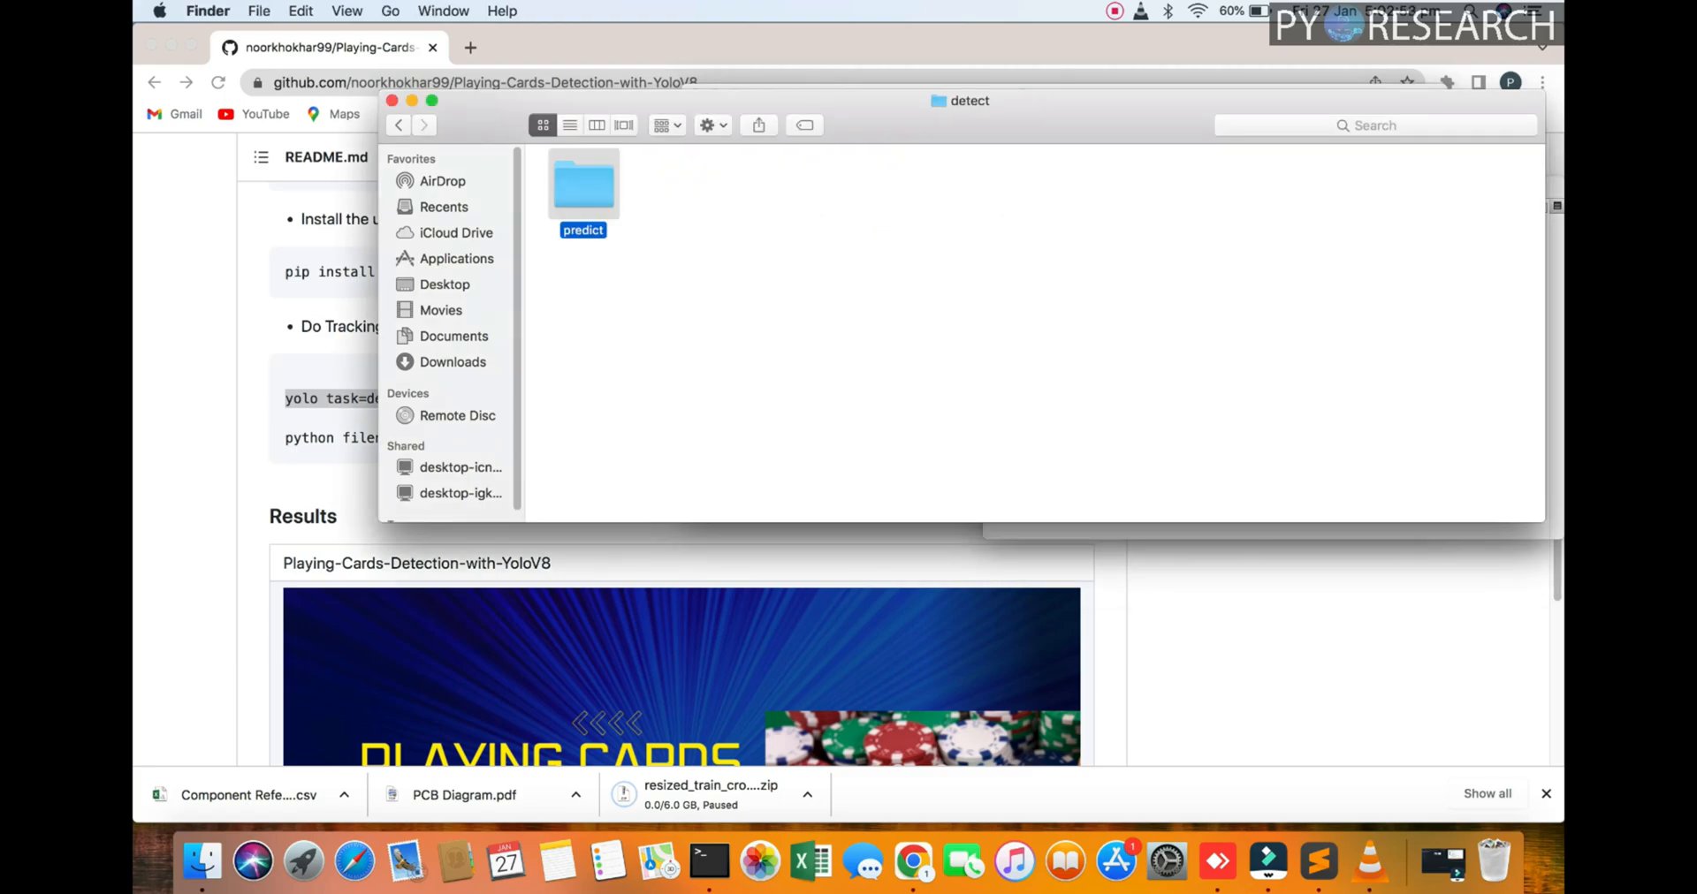
double_click(583, 184)
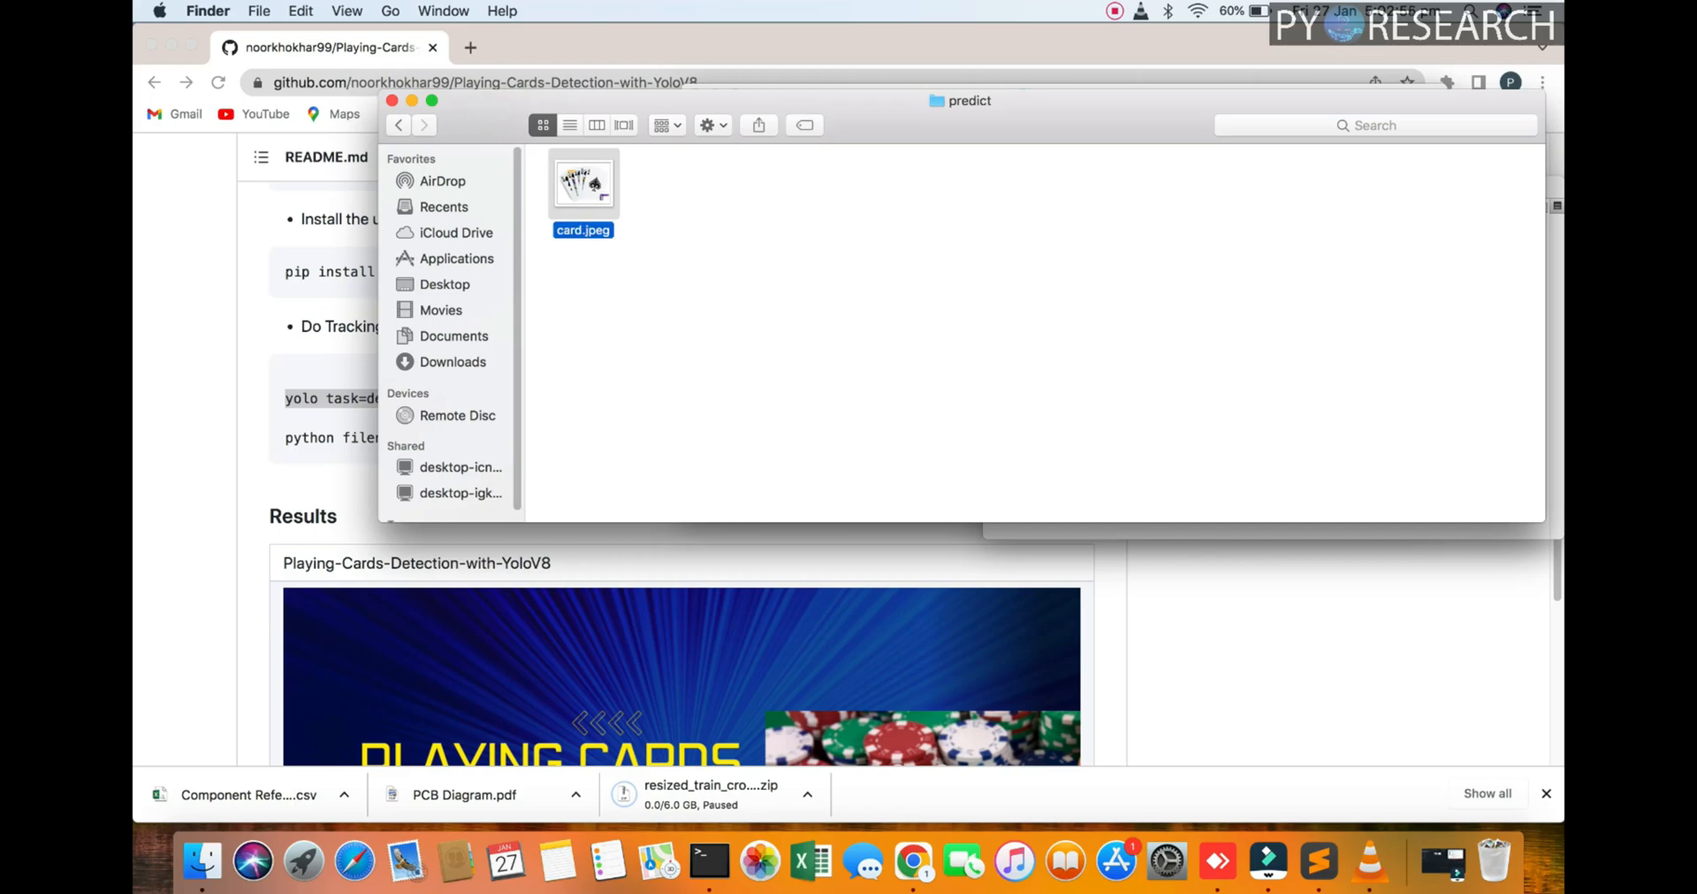
double_click(583, 181)
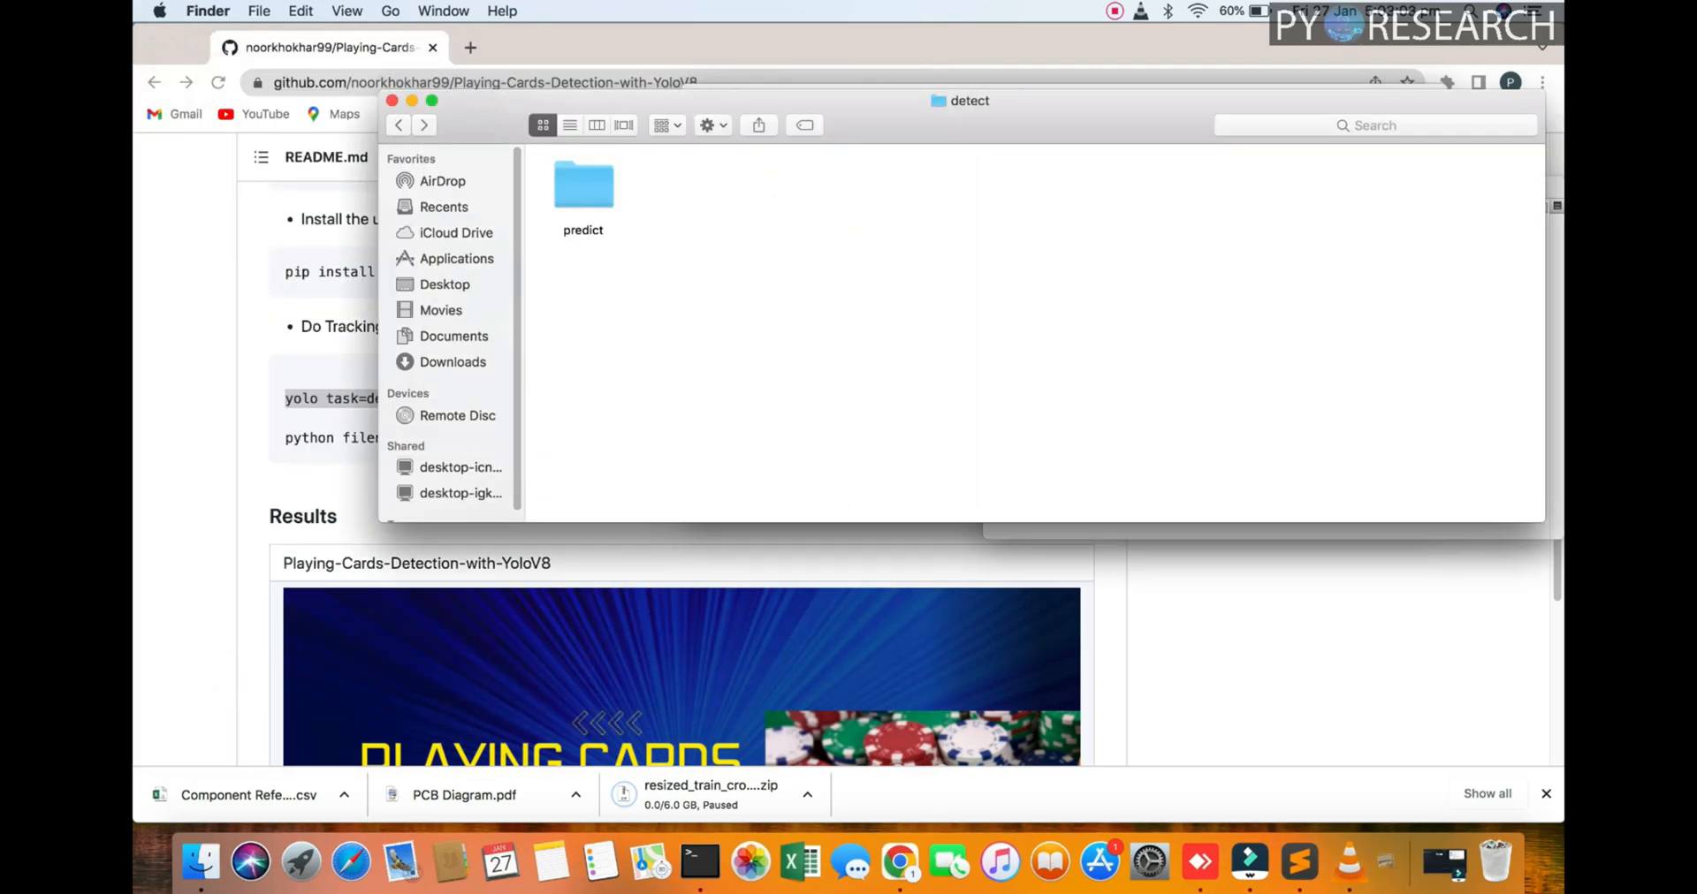
click(398, 124)
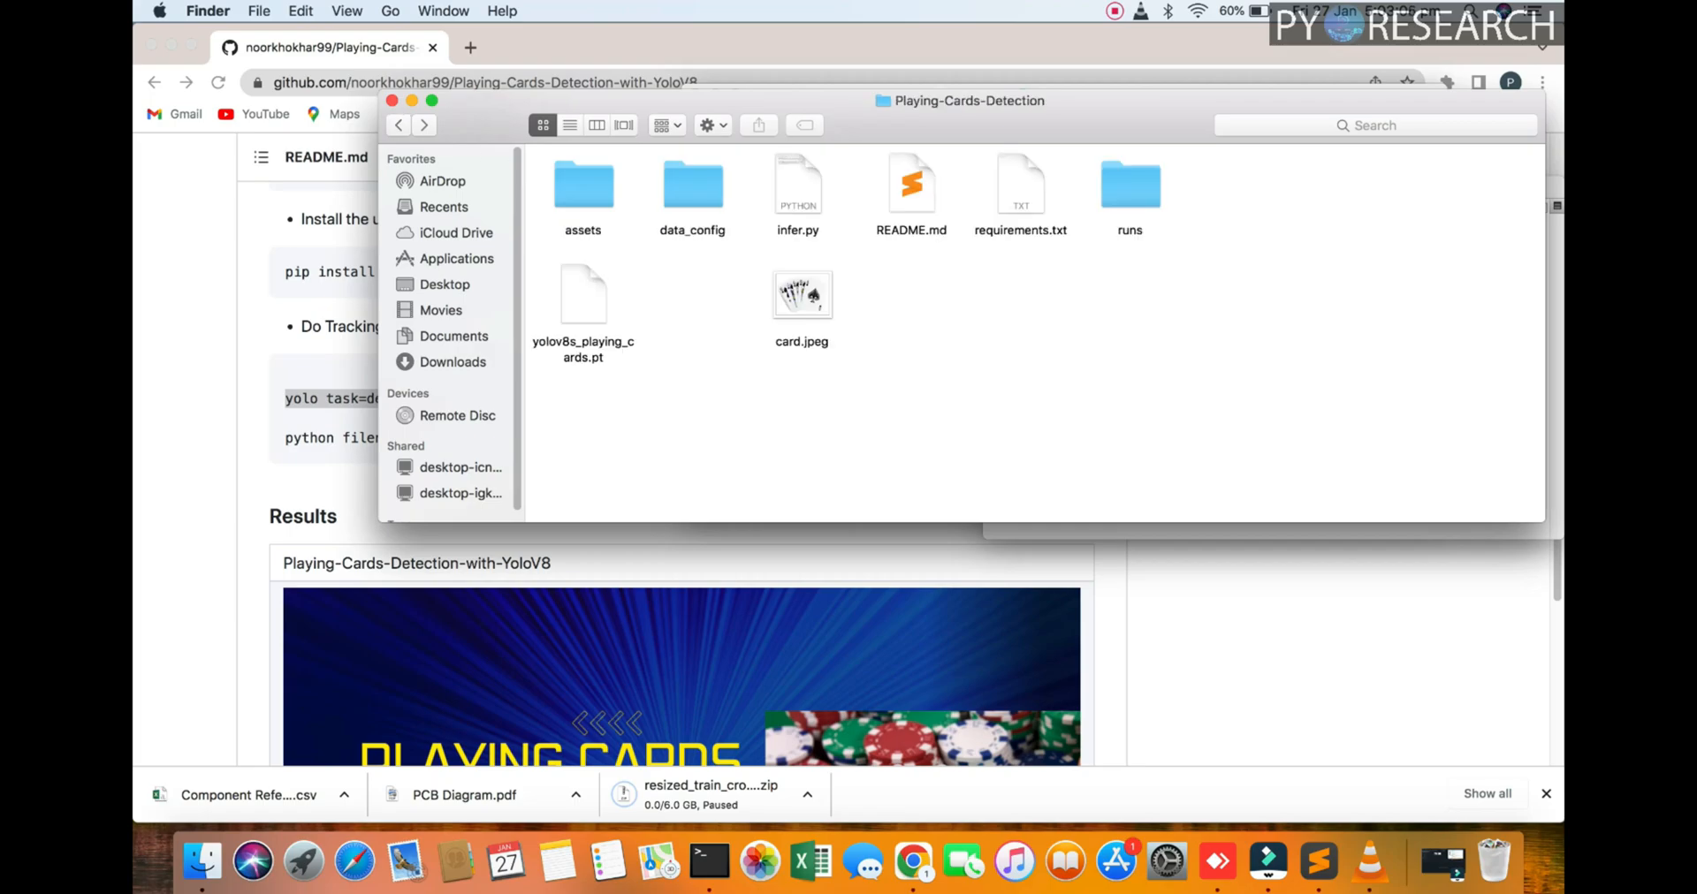
Preview test_result.jpg and 1.jpeg in assets, then copy 1.jpeg into the project folder
double_click(582, 183)
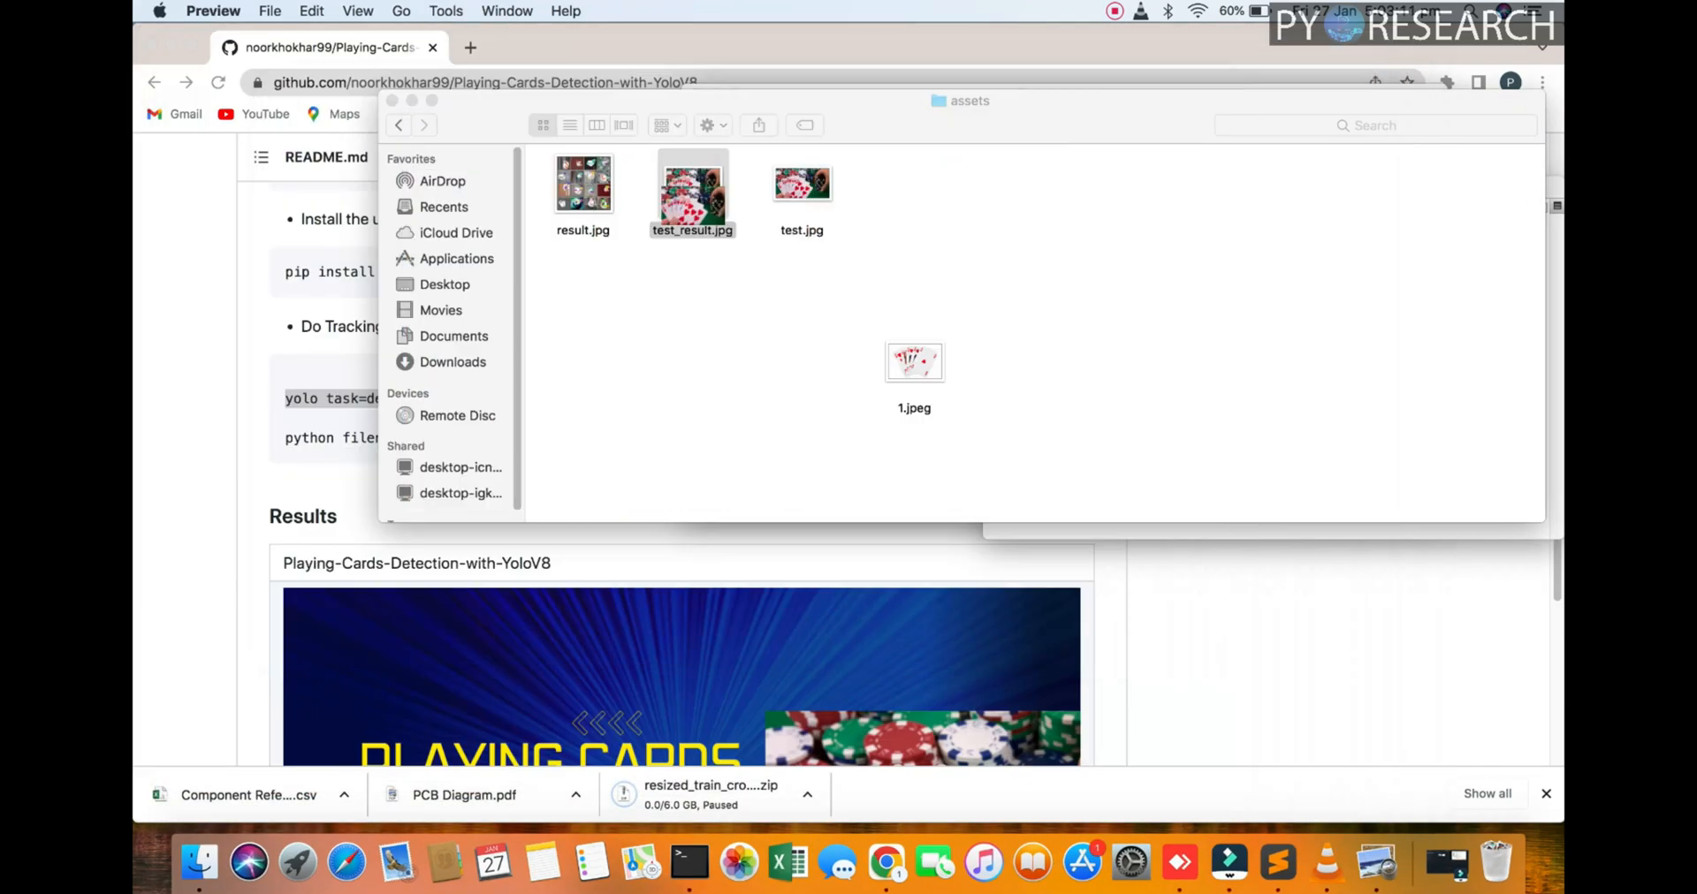
double_click(802, 183)
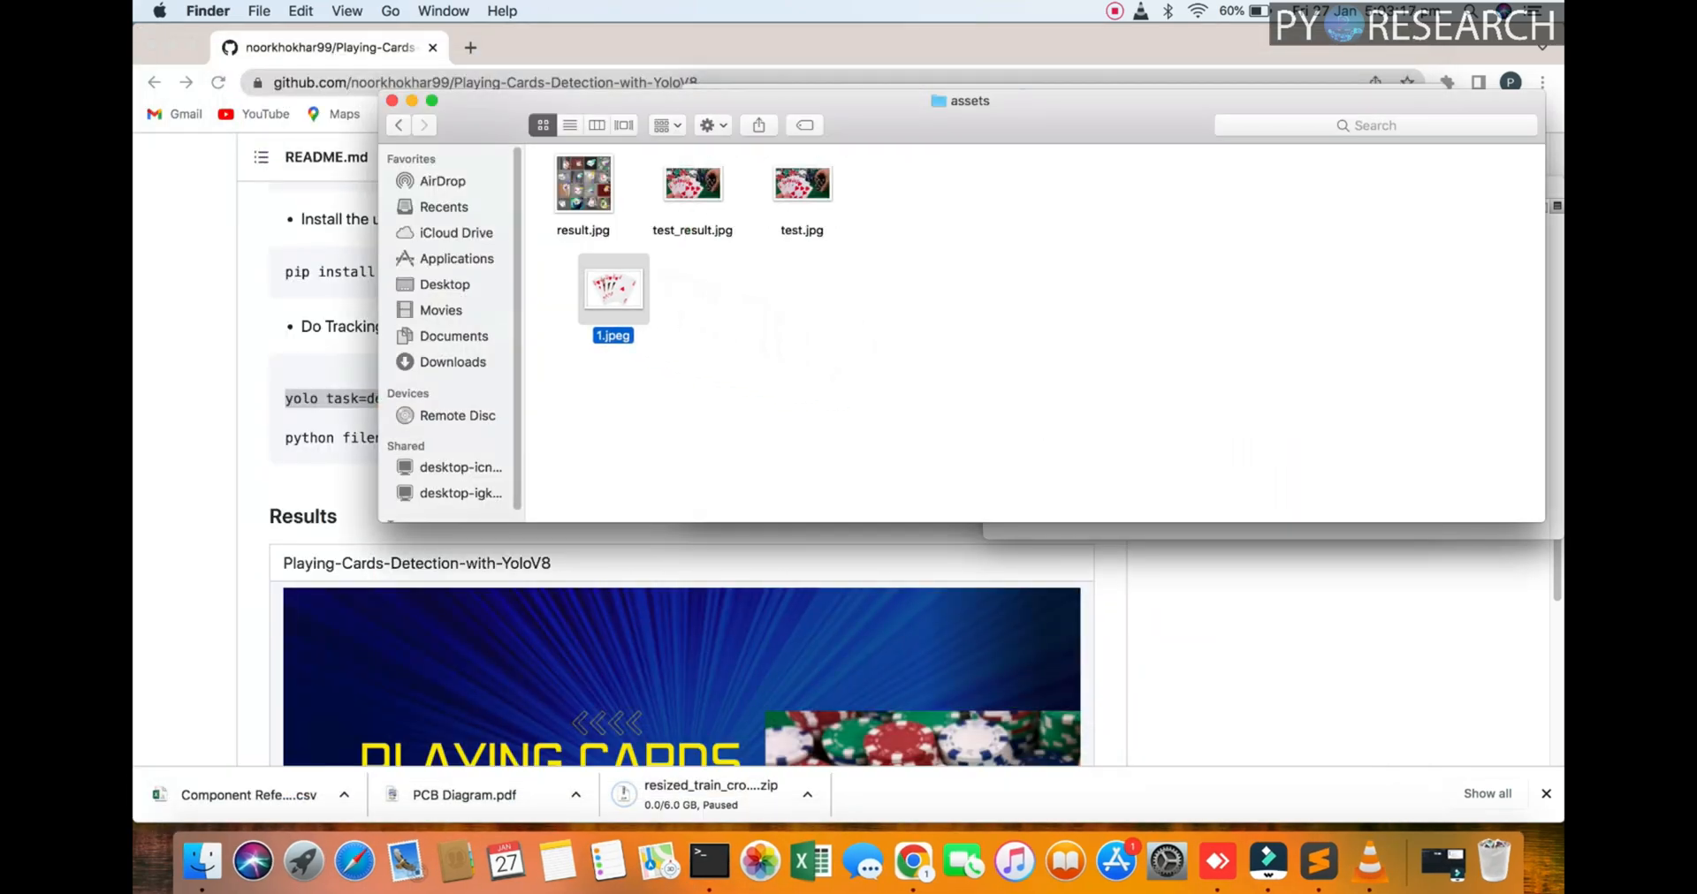
double_click(613, 290)
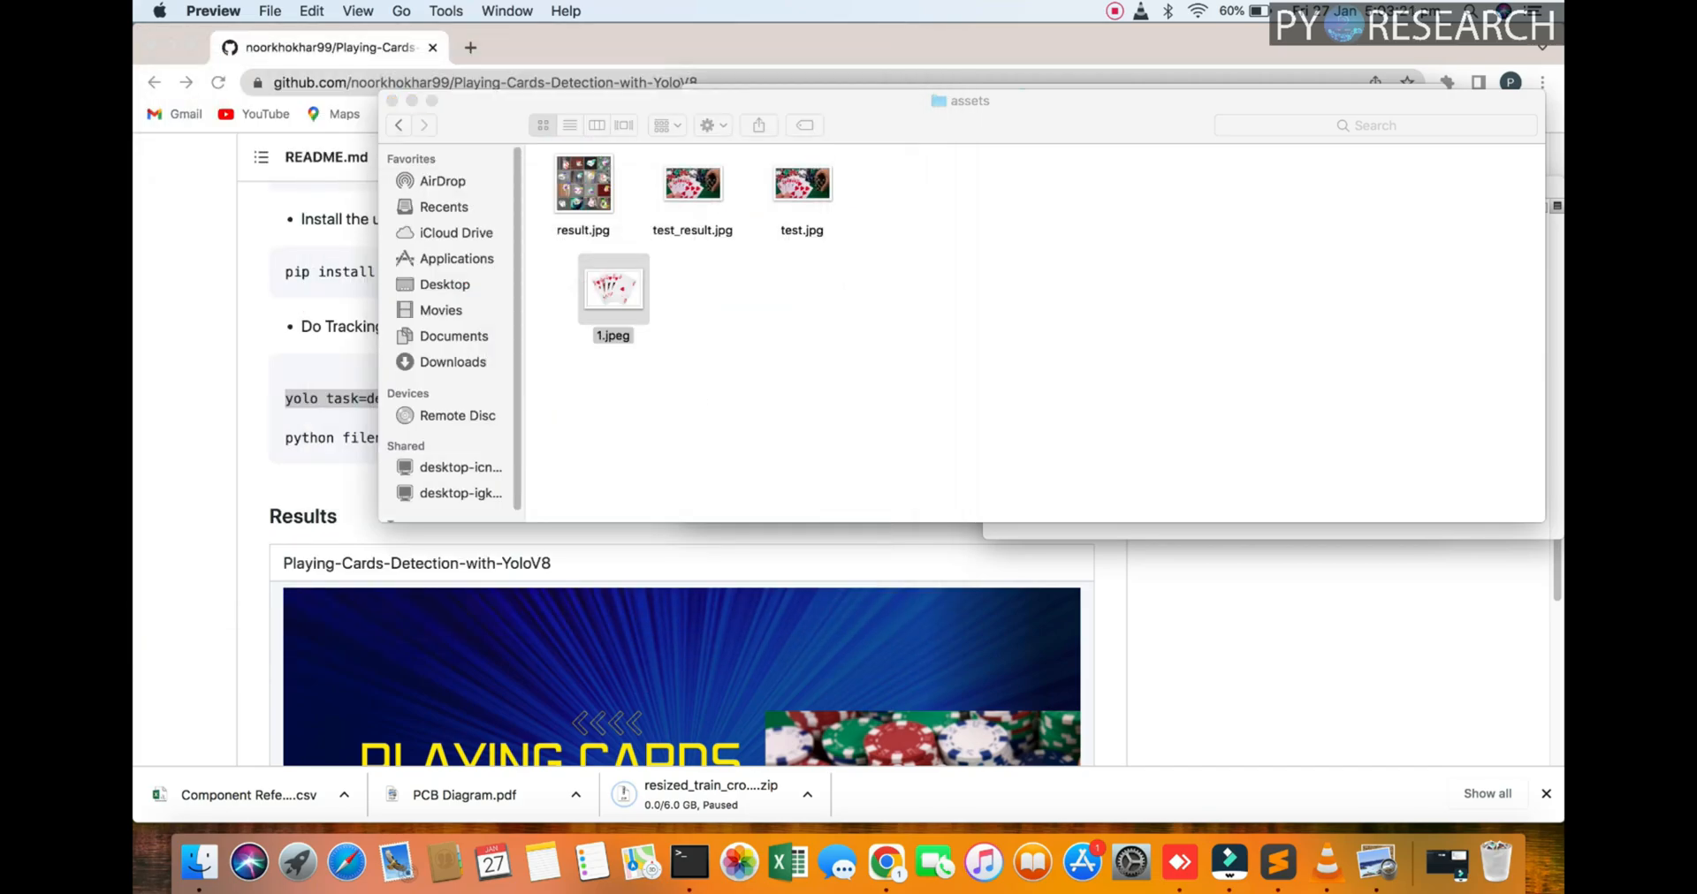
click(397, 125)
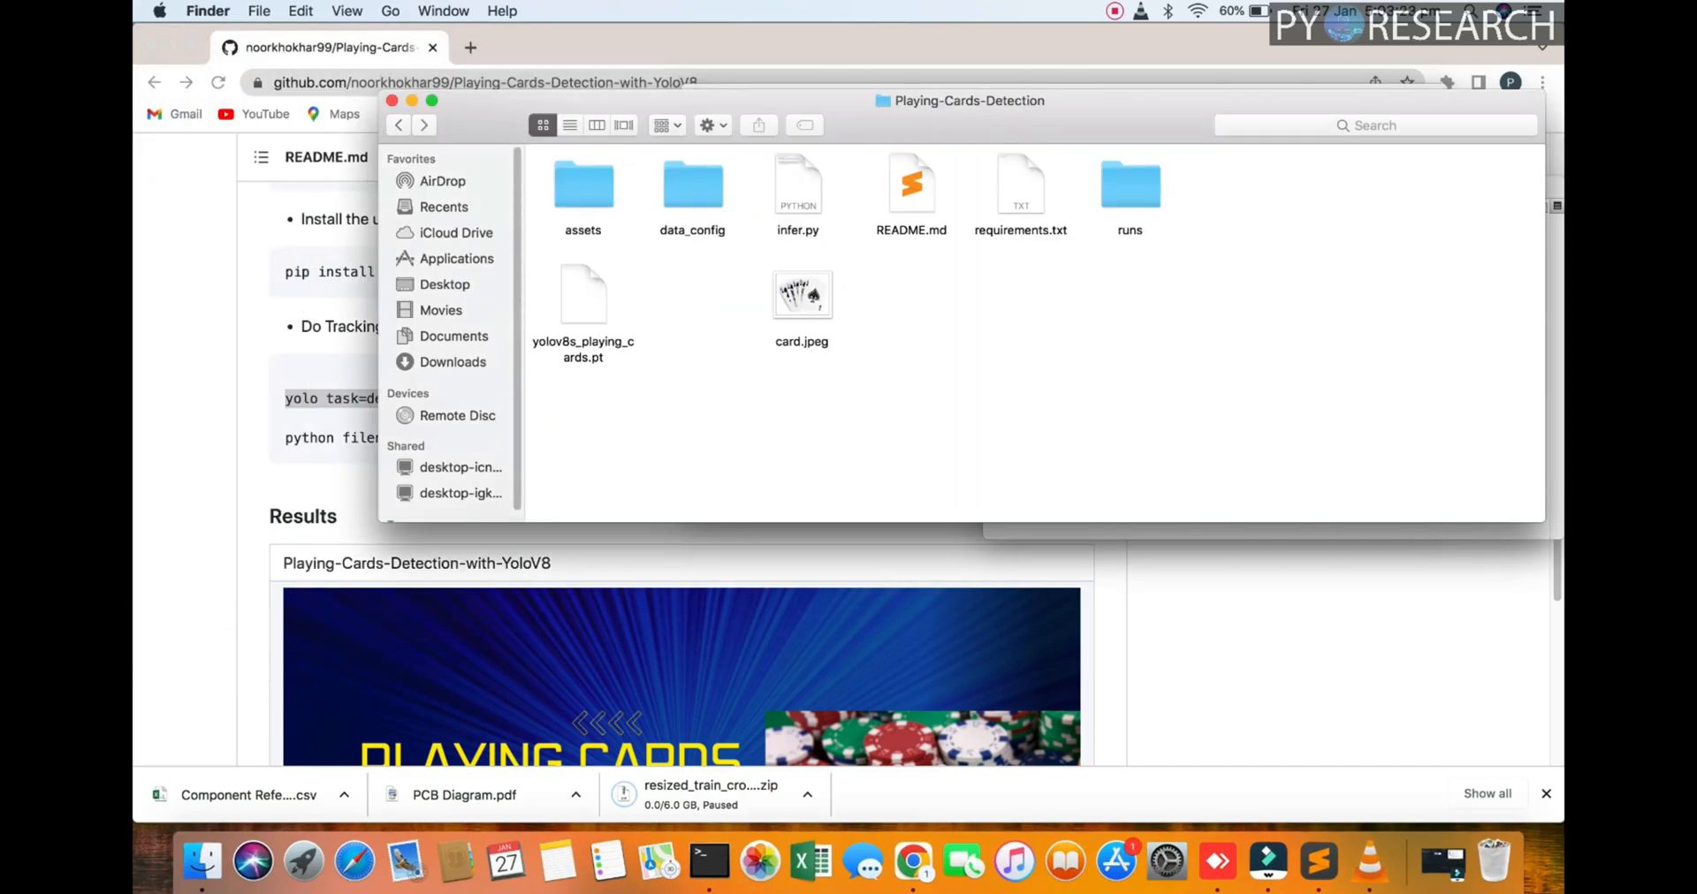
double_click(583, 184)
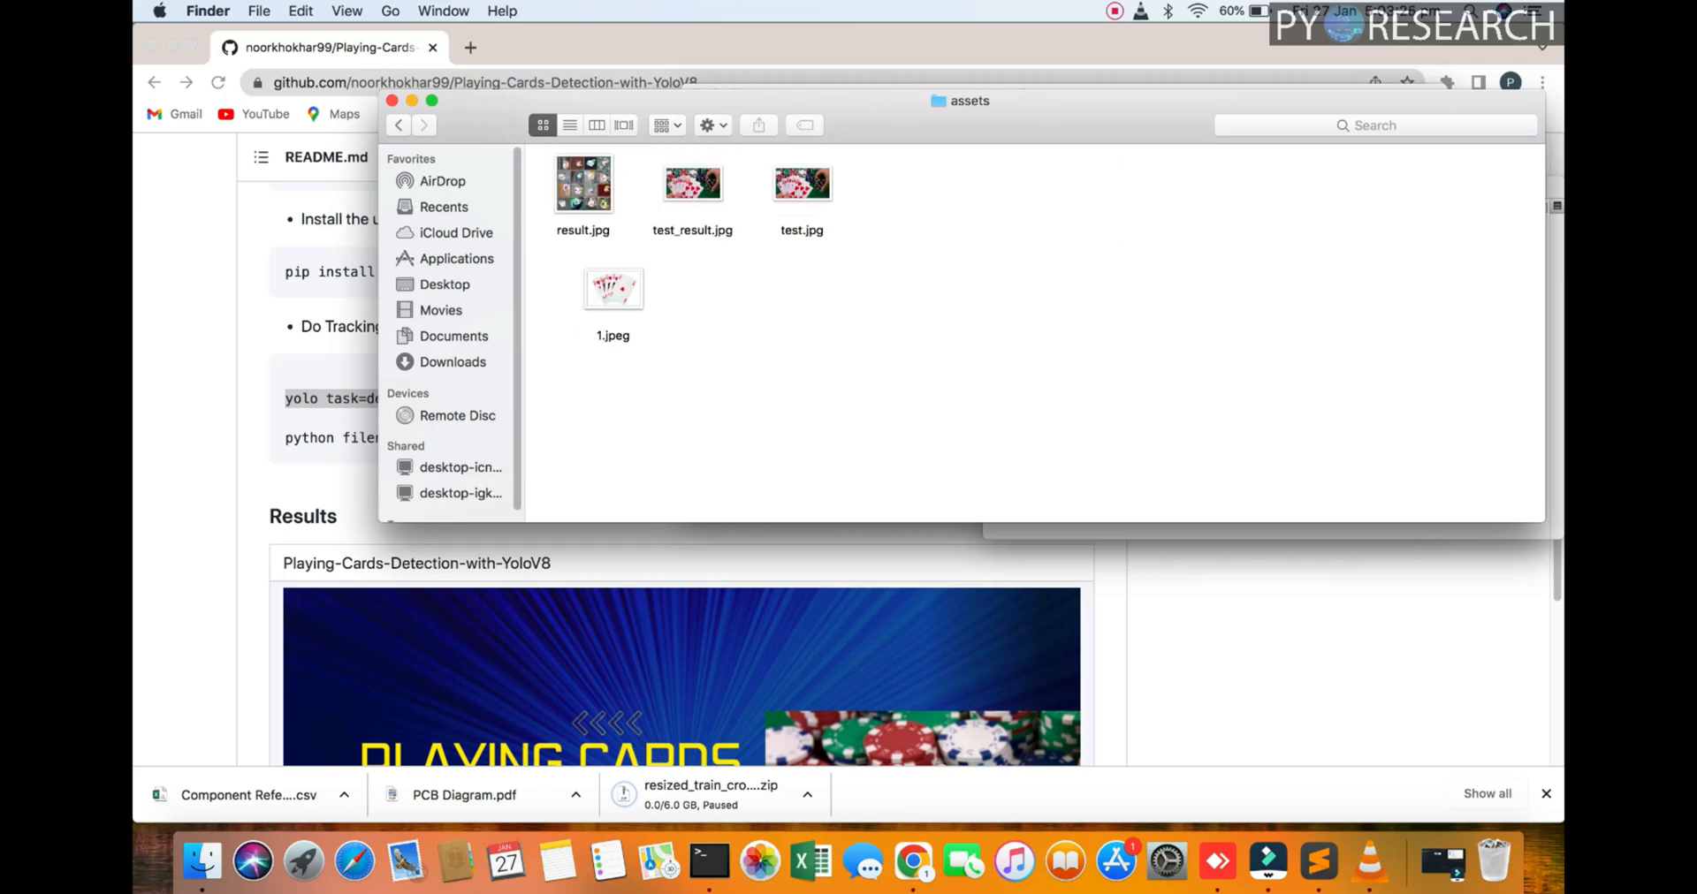
click(396, 125)
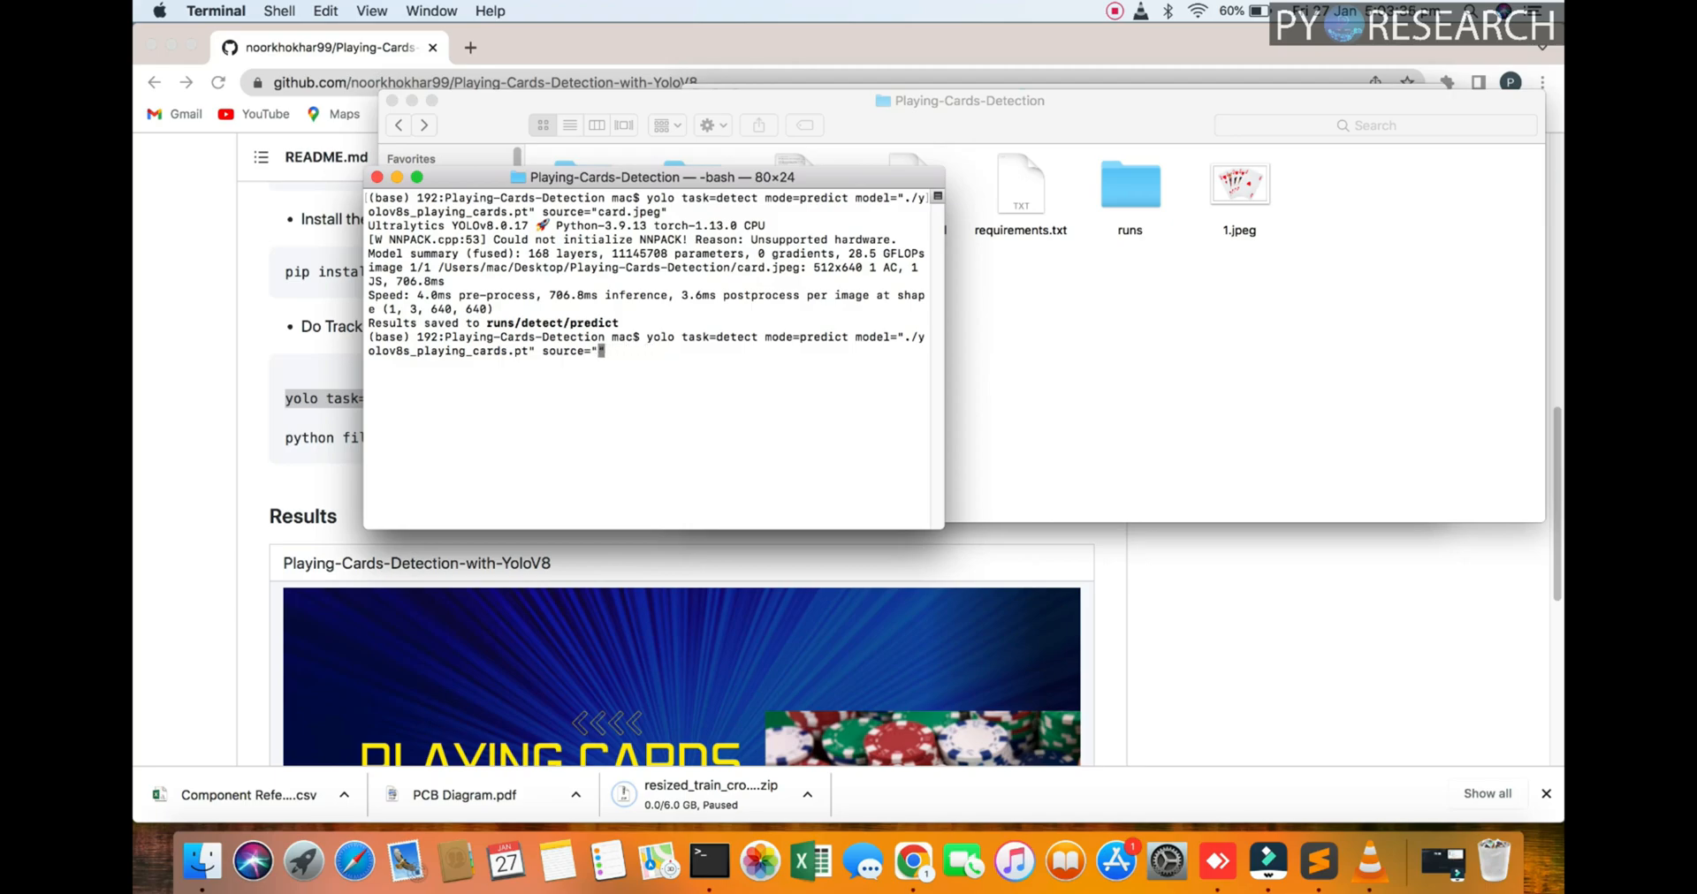
Run yolo predict with source="1.jpeg" and open the runs folder in Finder
text(1.jpeg")
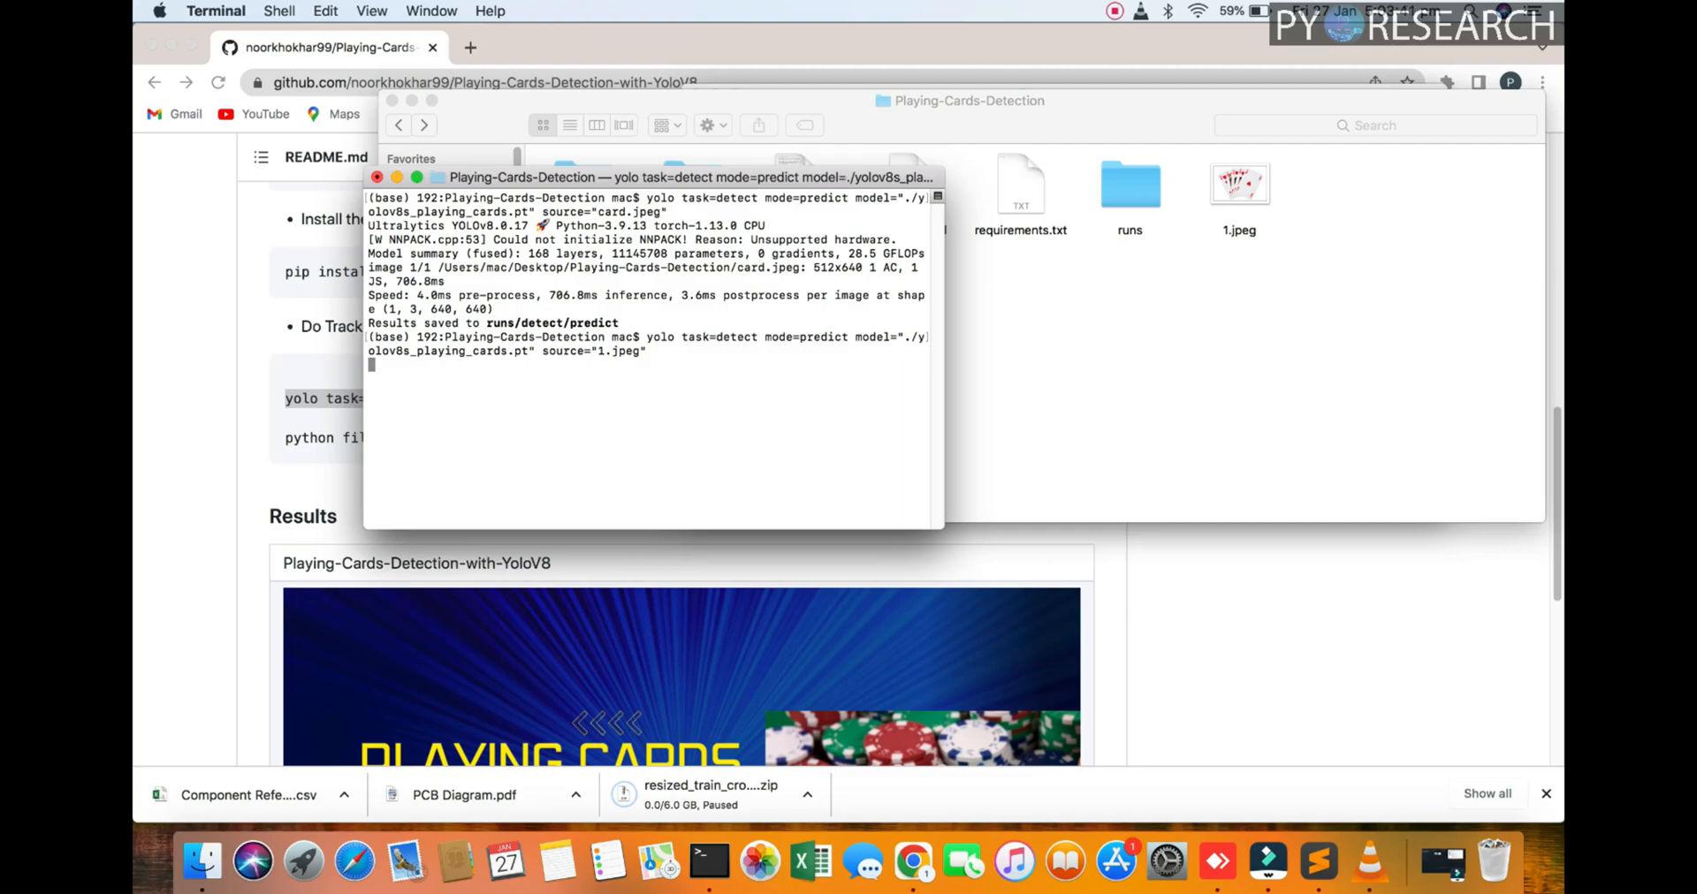
double_click(1129, 184)
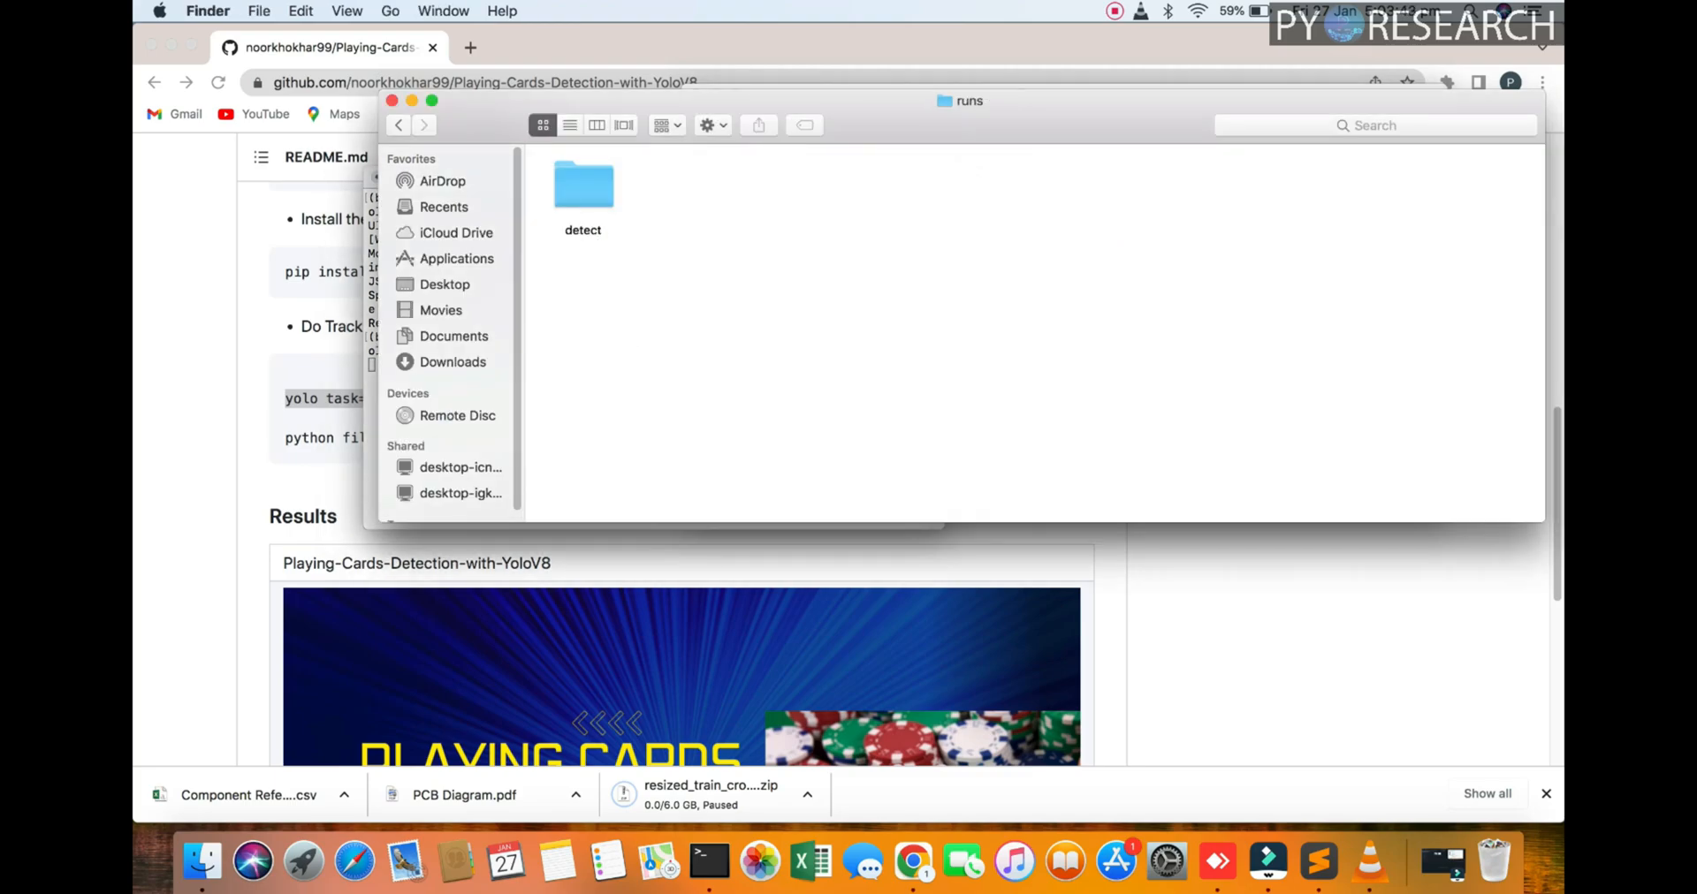
Open the annotated 1.jpeg from runs/detect/predict2, with hearts labelled KH 0.94 and 10H 0.91
double_click(583, 184)
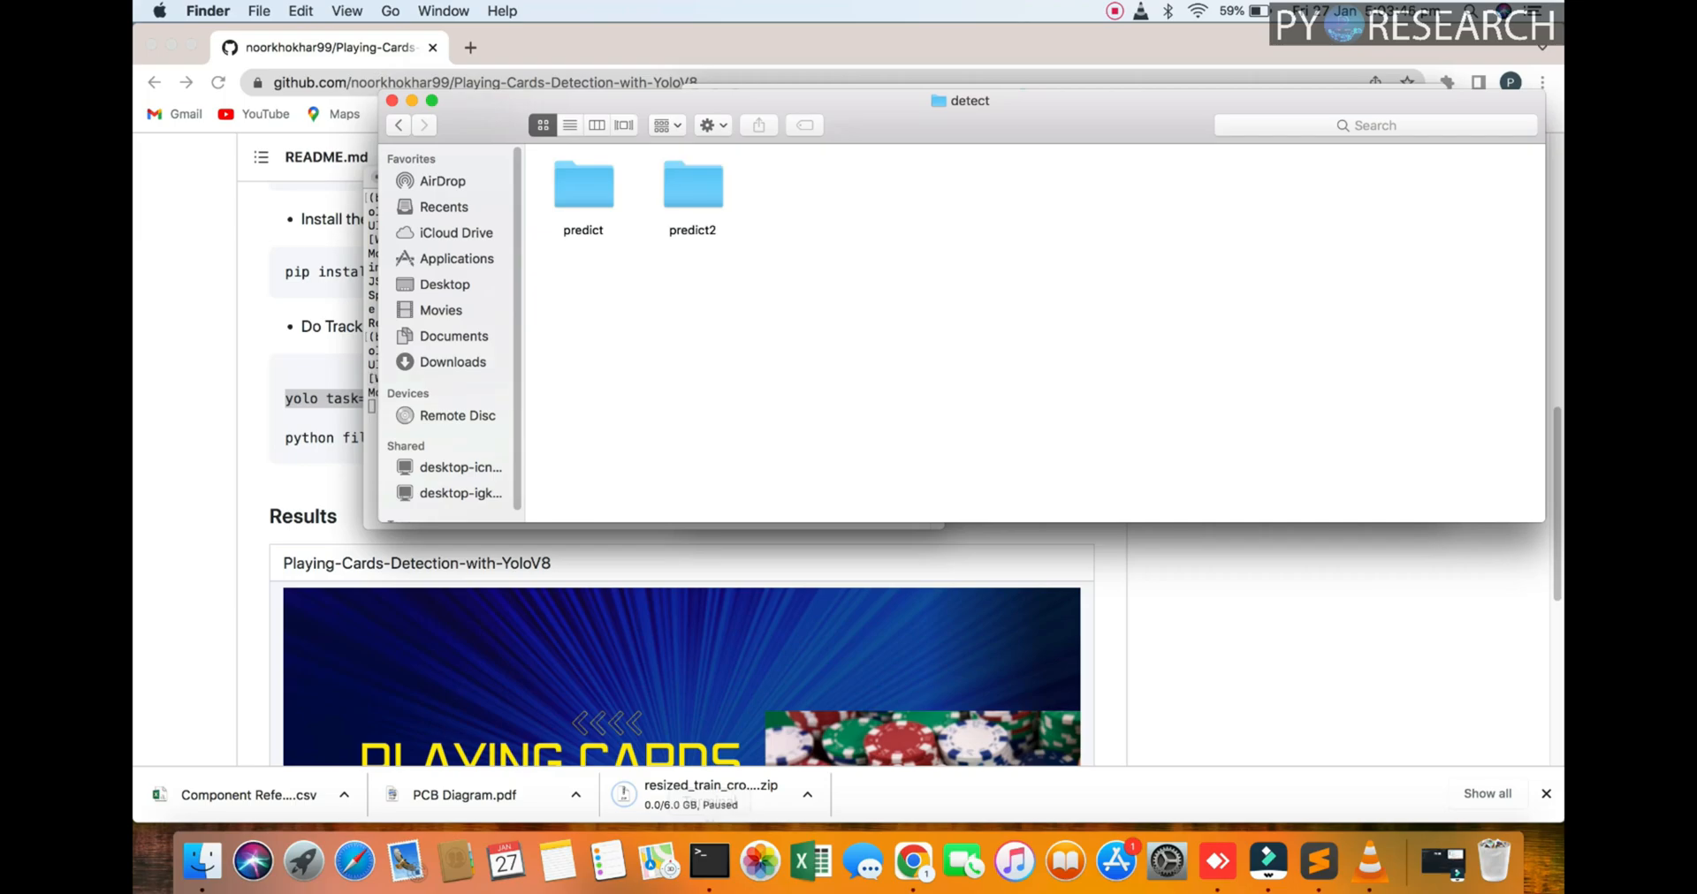
double_click(691, 184)
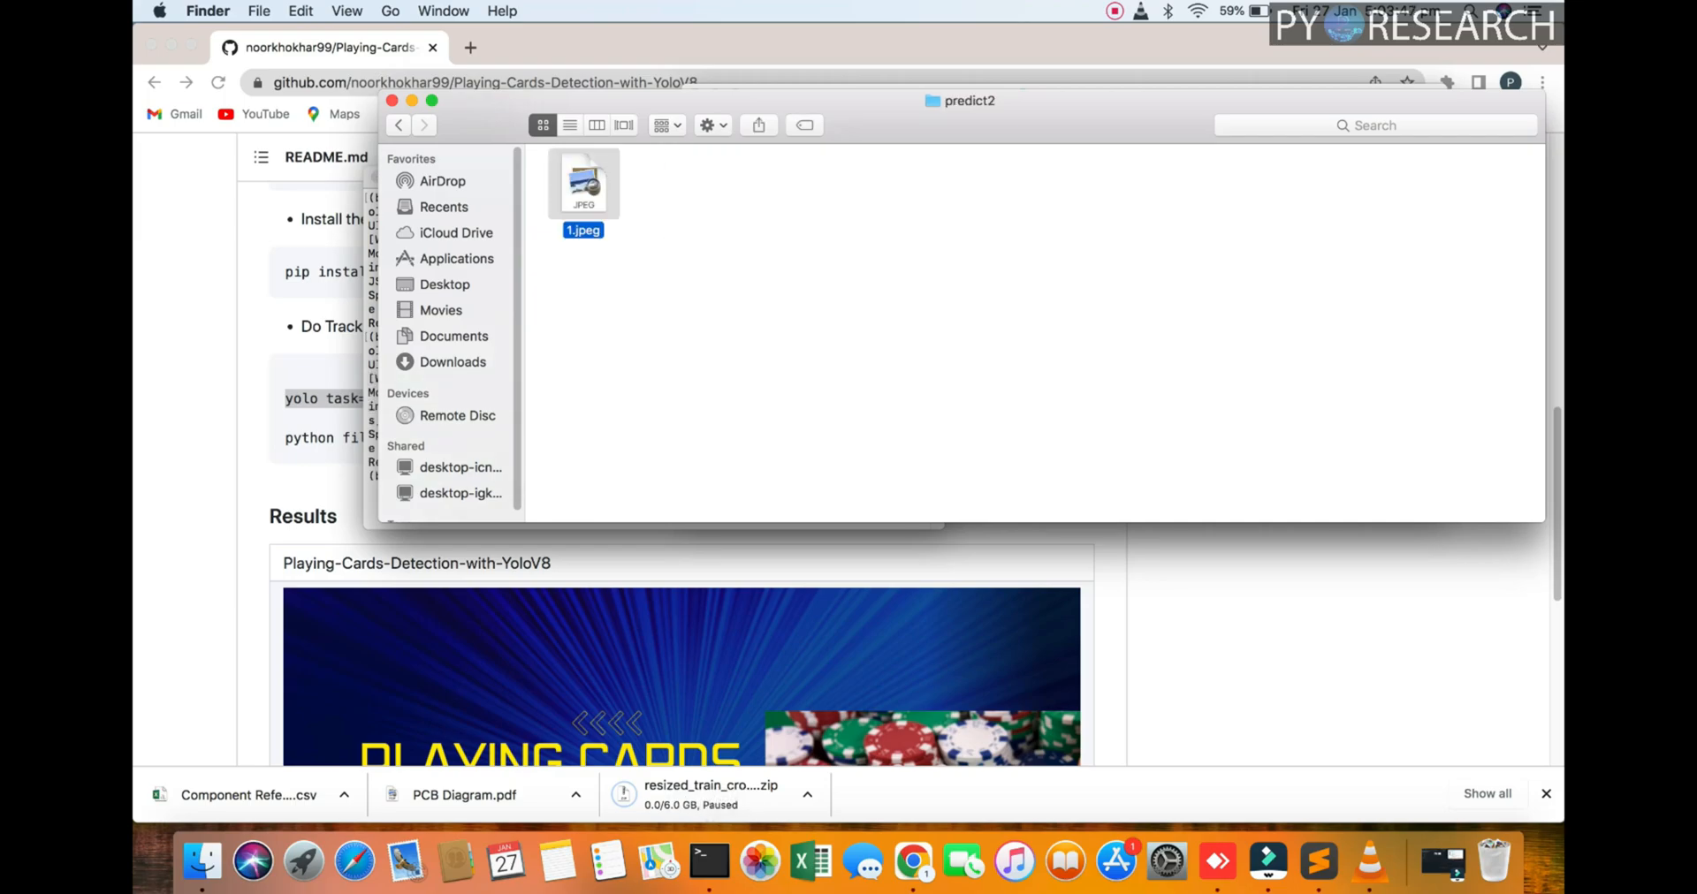
double_click(583, 183)
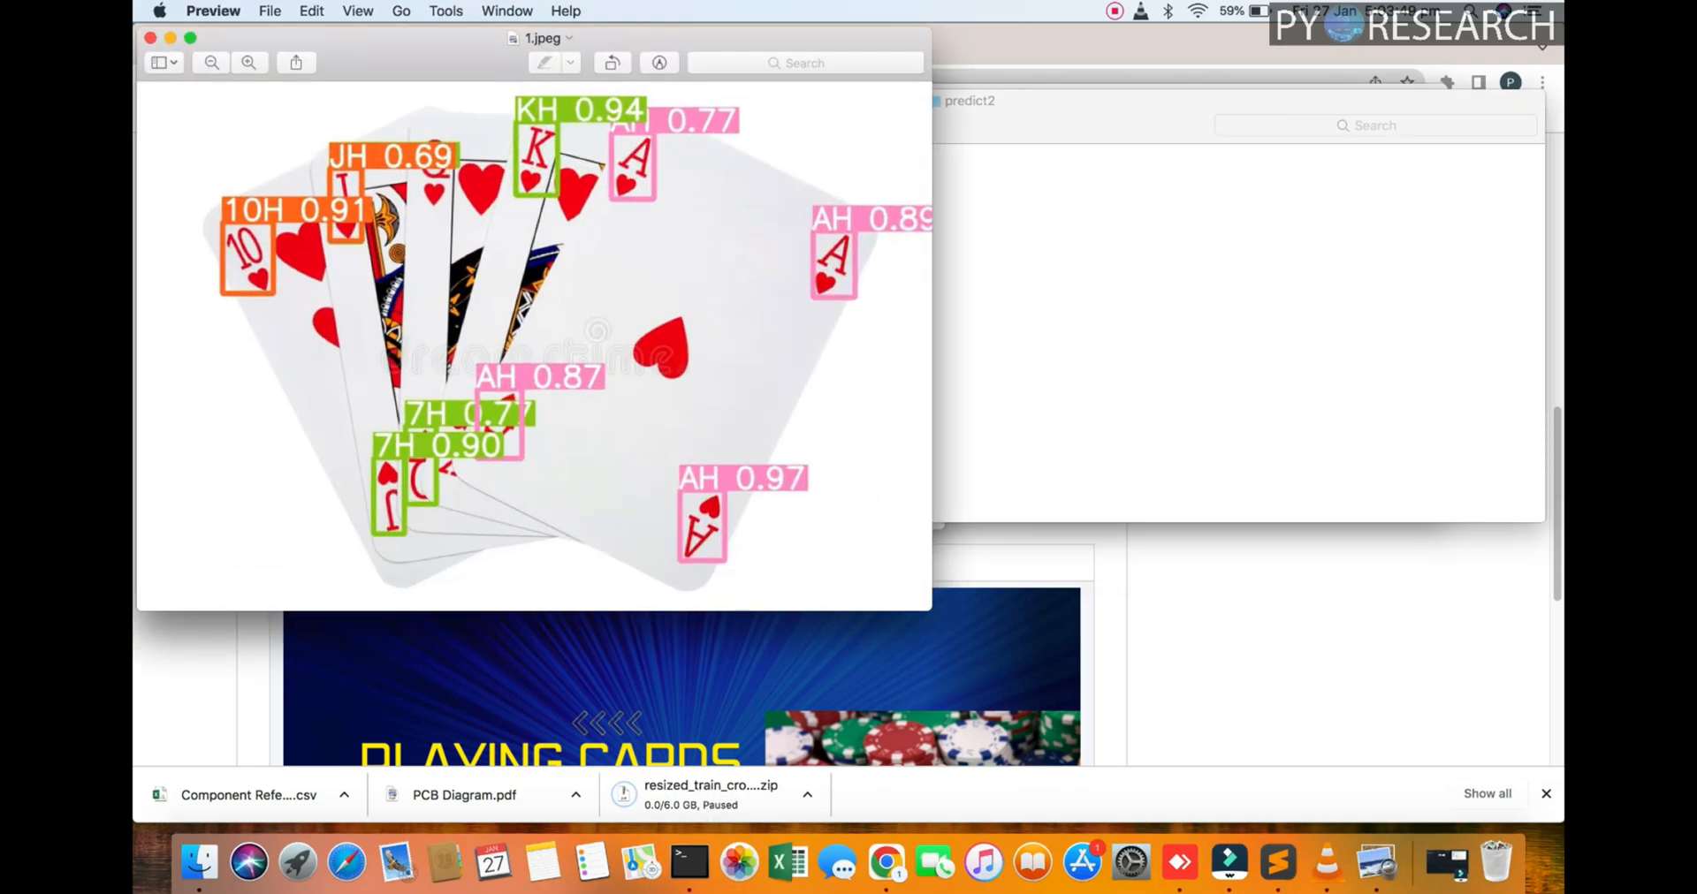